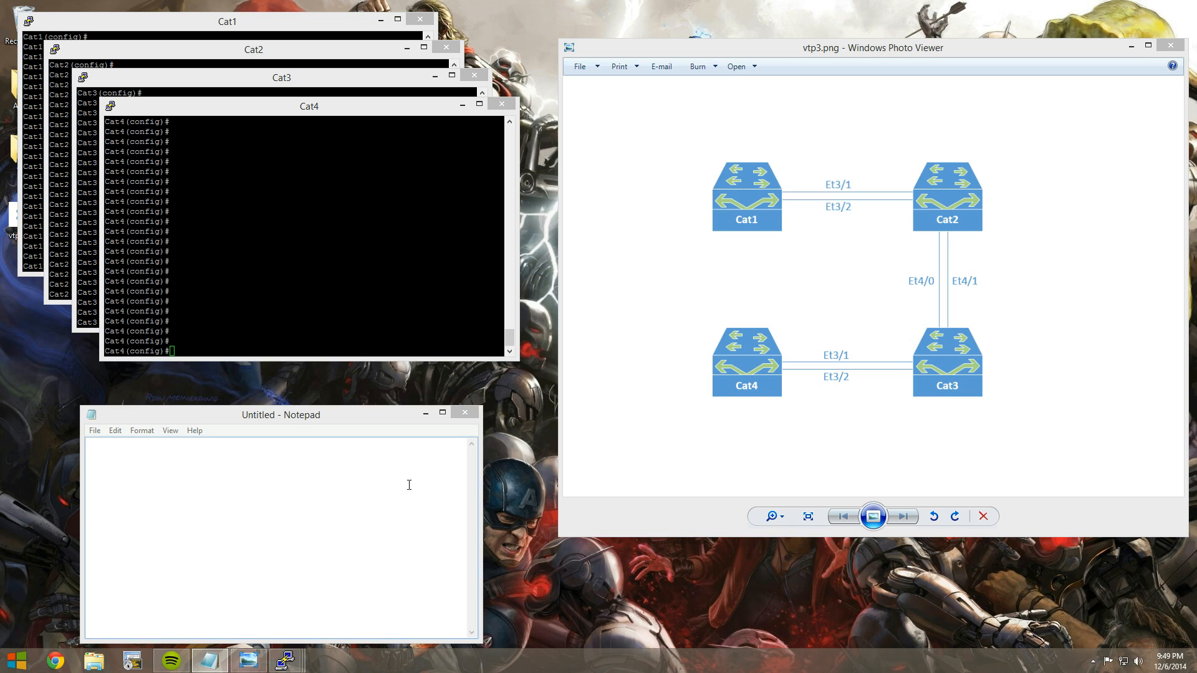
Write the first bullet '- MST Sync.' on the blank Notepad page
type("-")
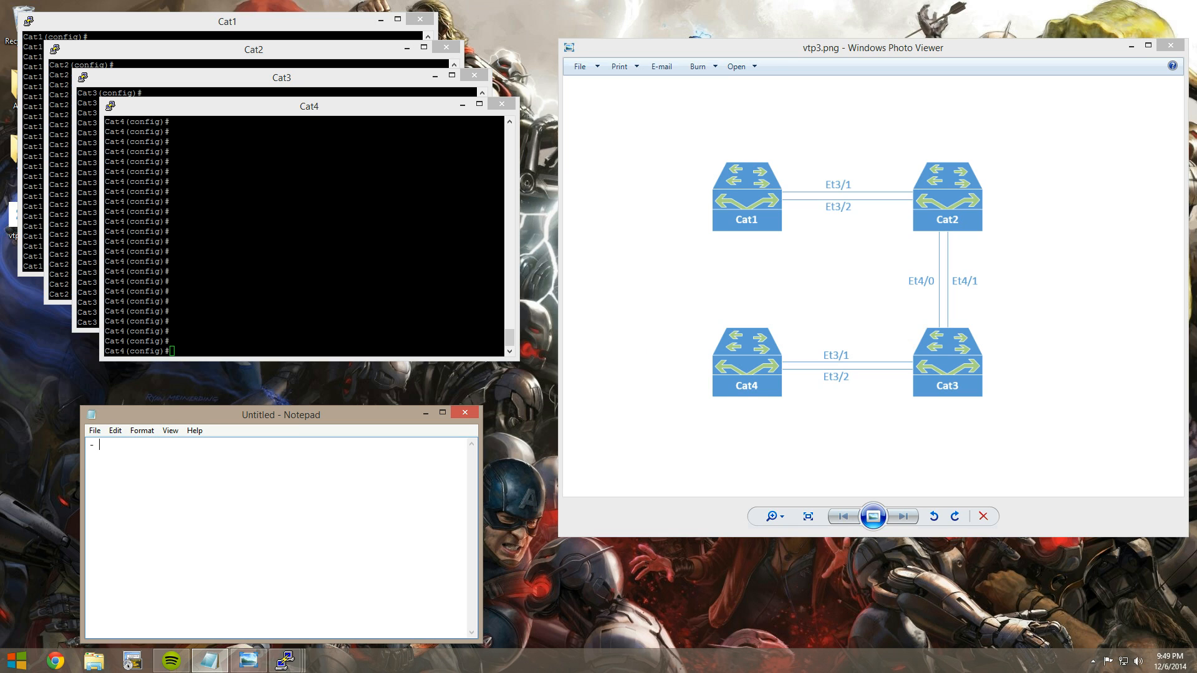
type("MST S")
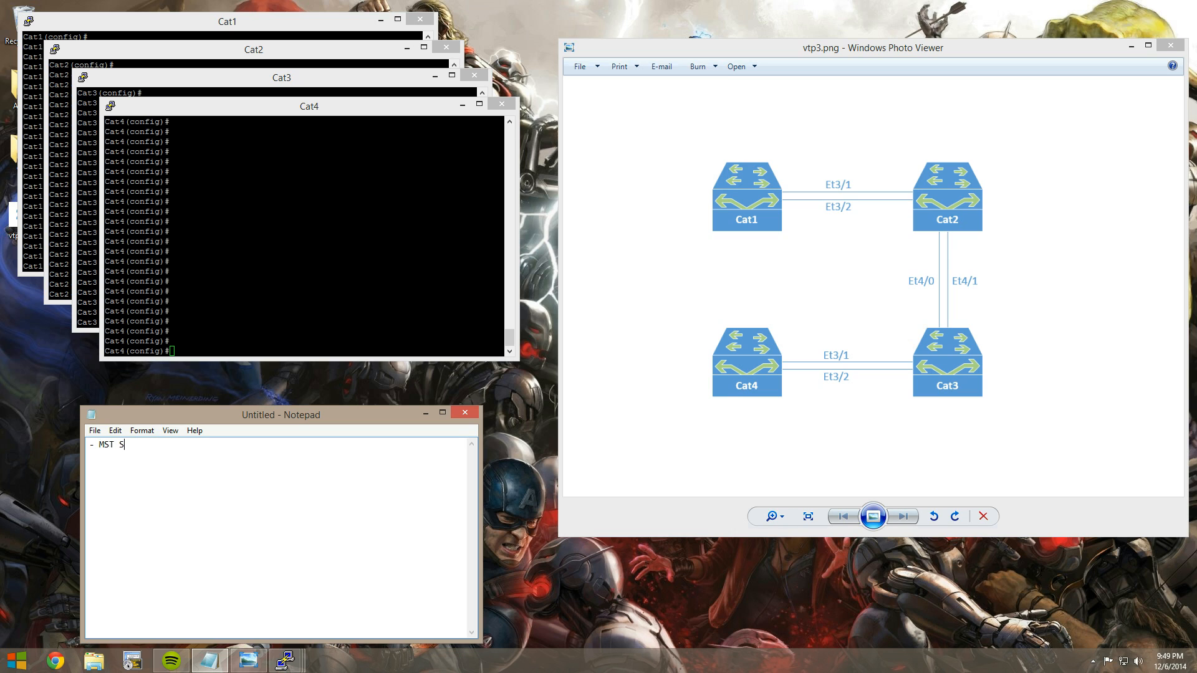
type("ync.")
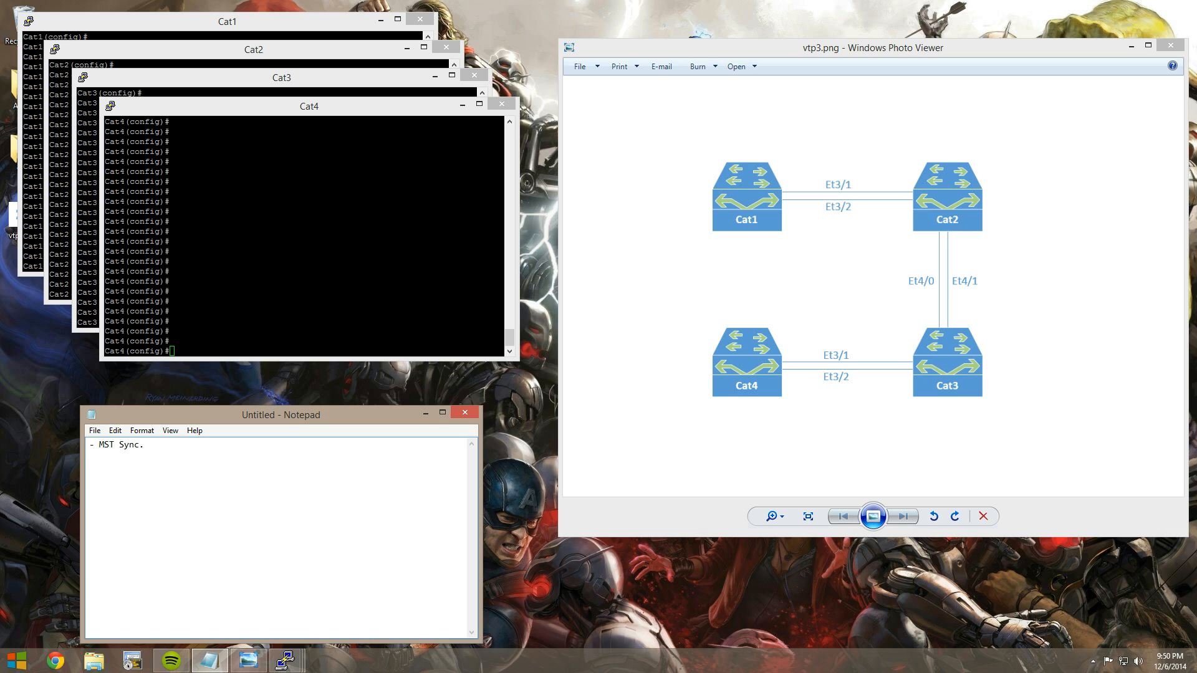
key("Enter")
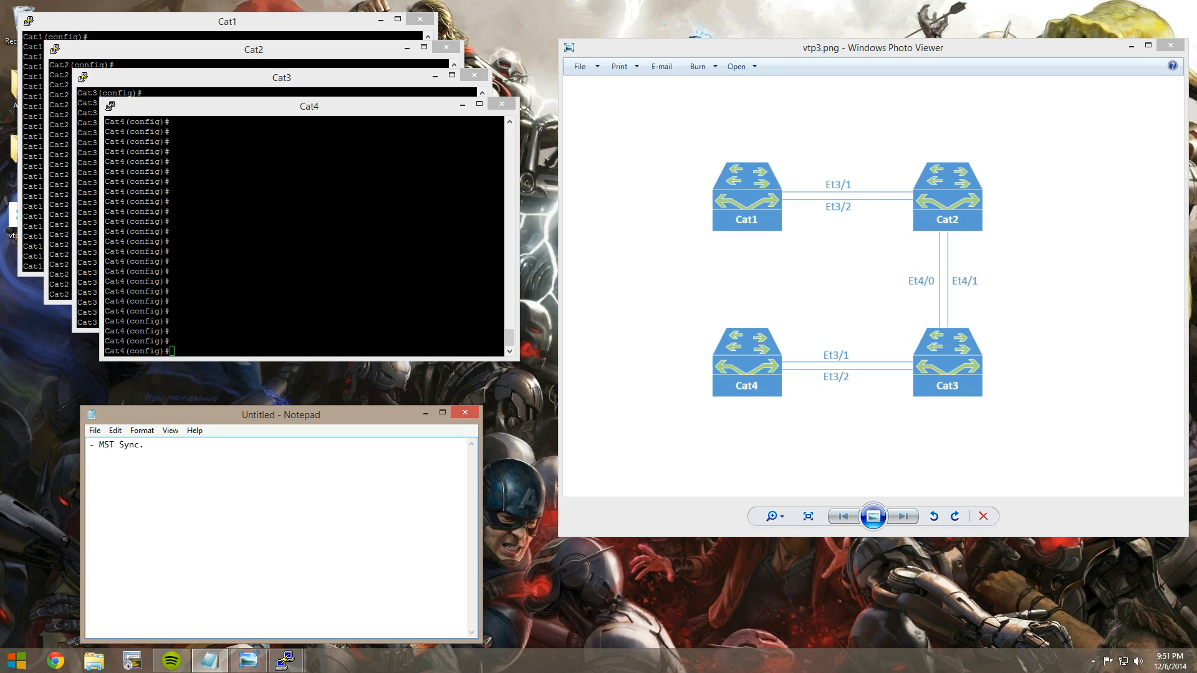
key("Enter")
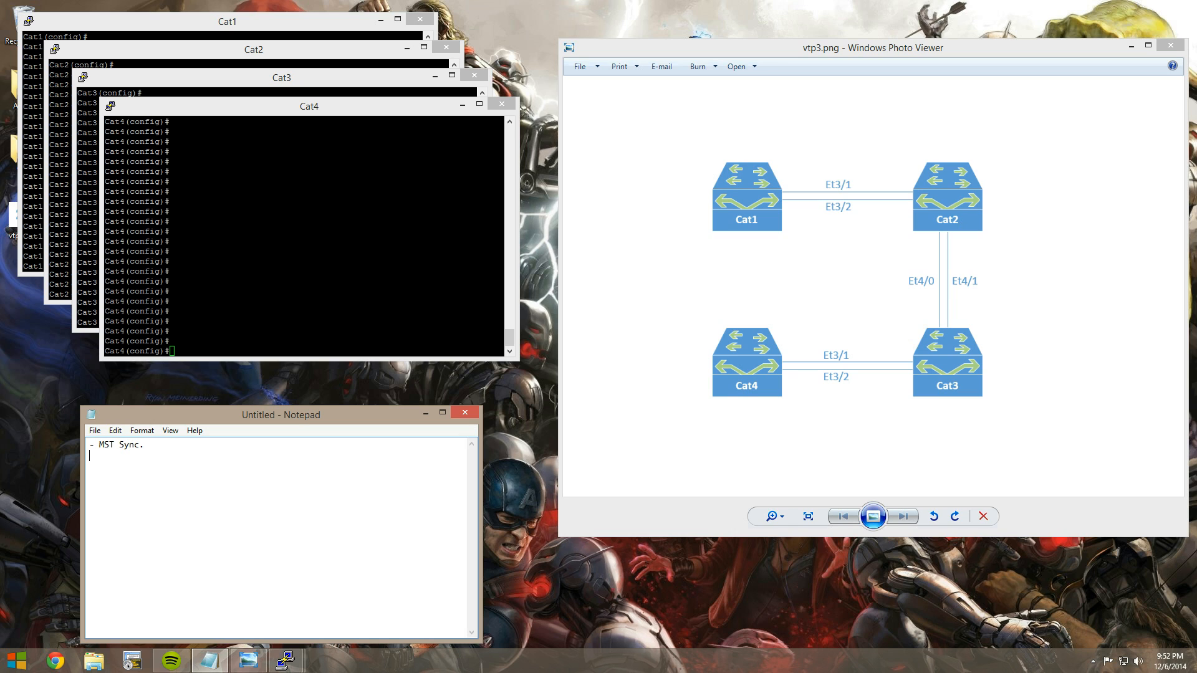
Add a '- NO VTP' bullet to the topic list before wiping the note blank
type("- NO VTP")
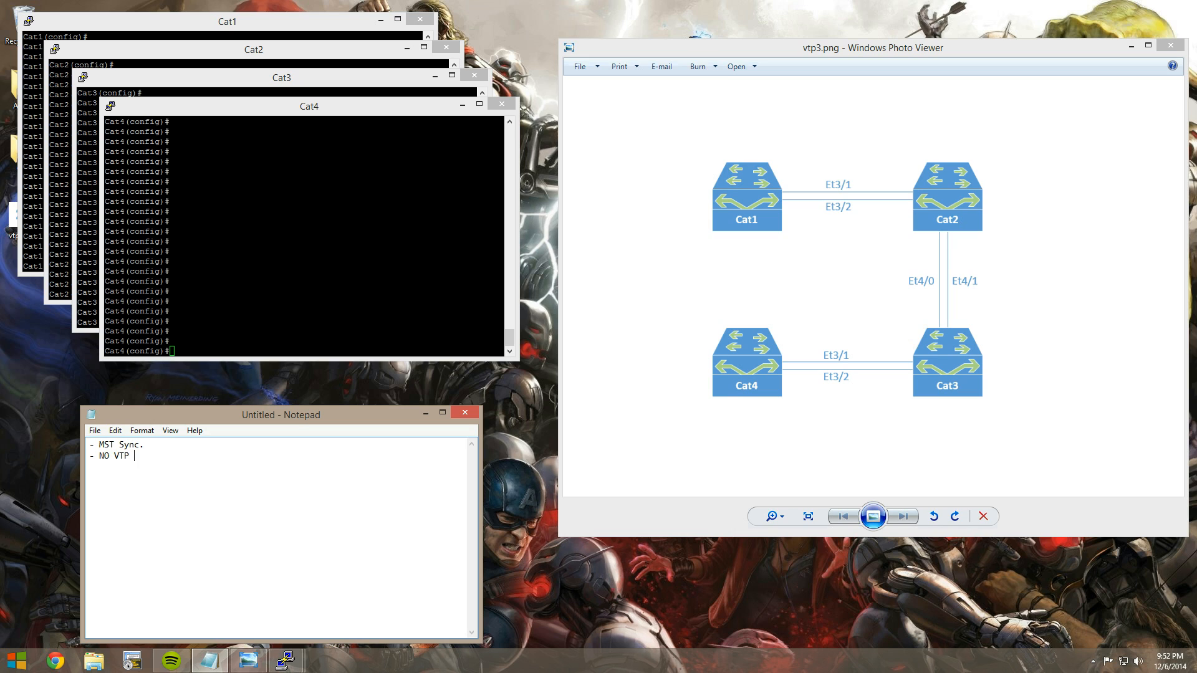
type("BOM")
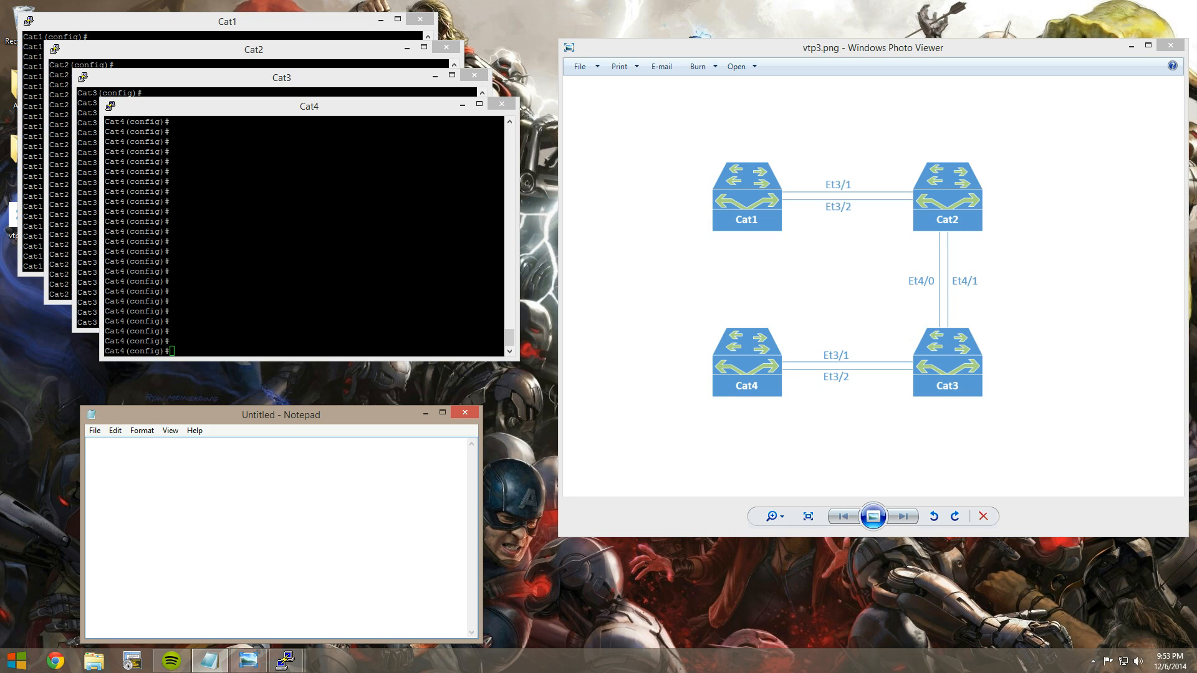
Write 'vtp version 3' and 'vtp mode server' as two Notepad lines
type("vtp")
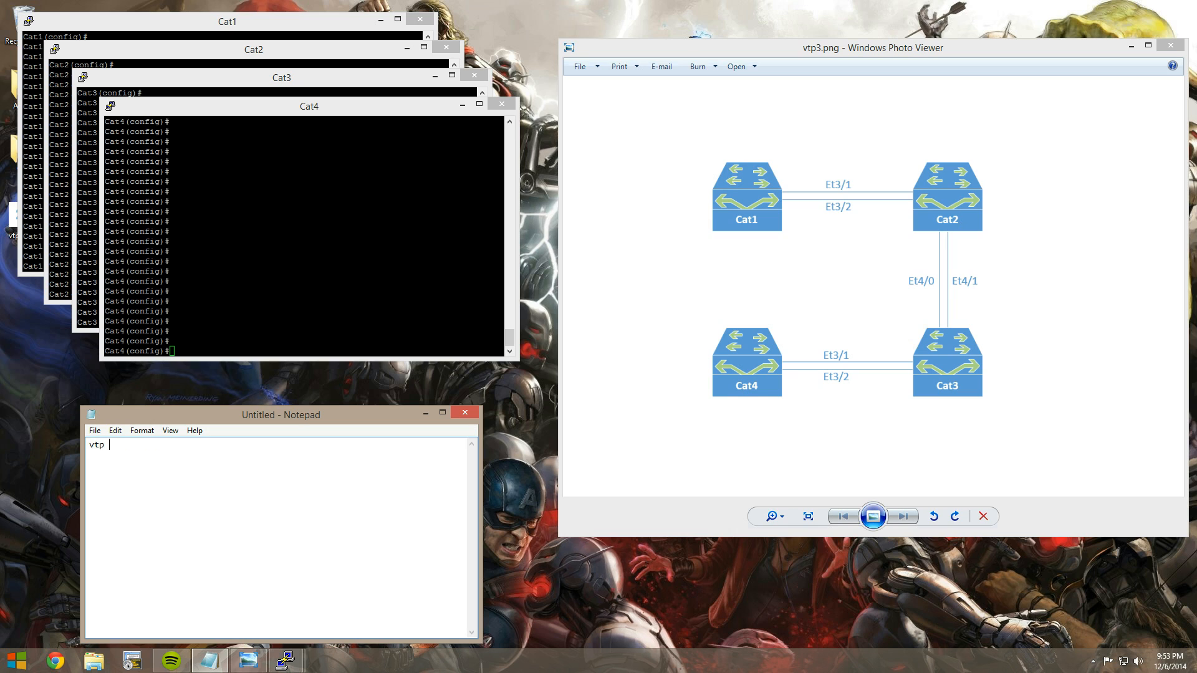
type("version 3")
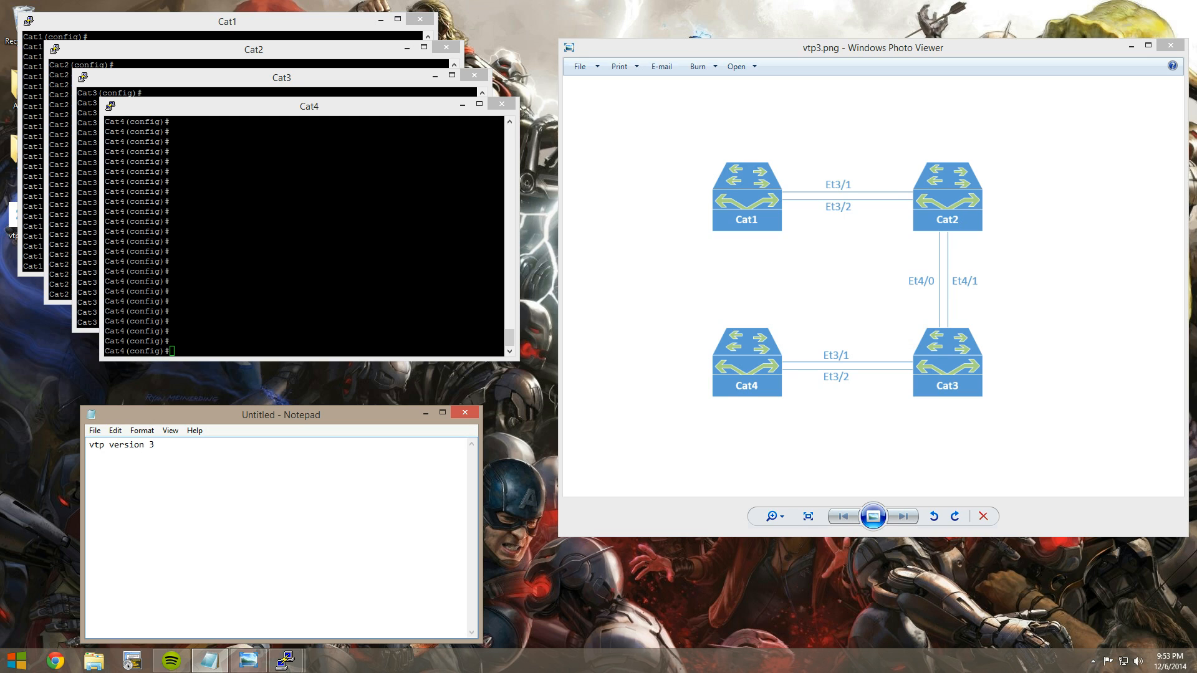
key("enter")
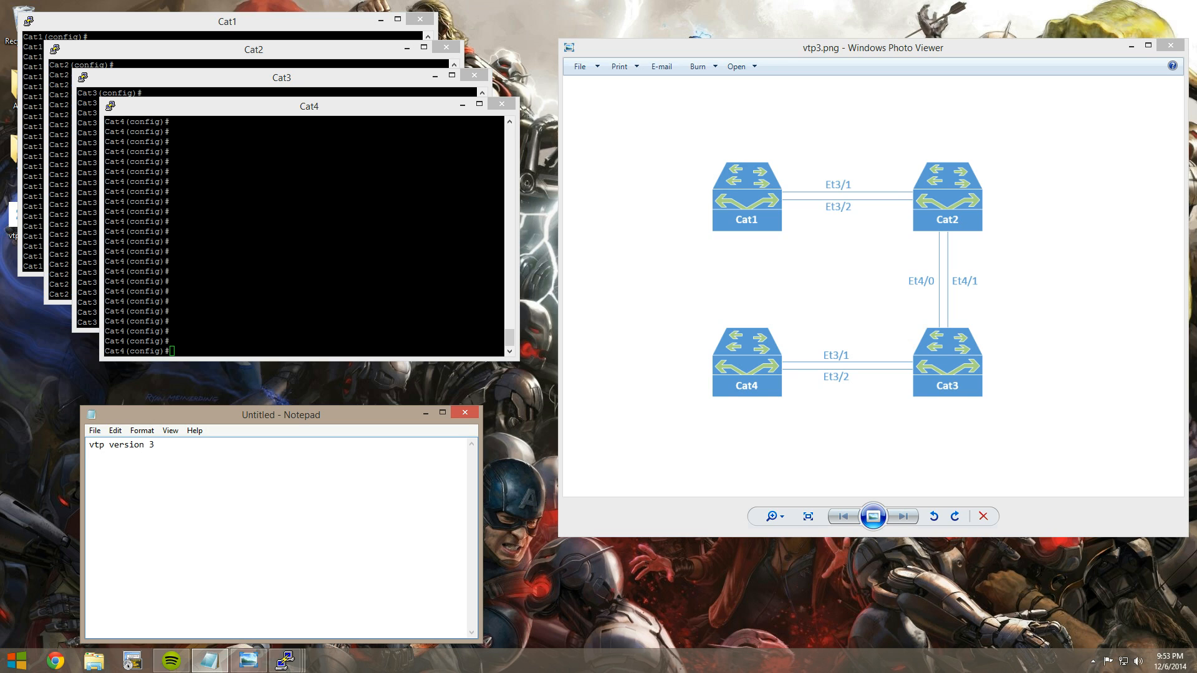
type("vtp")
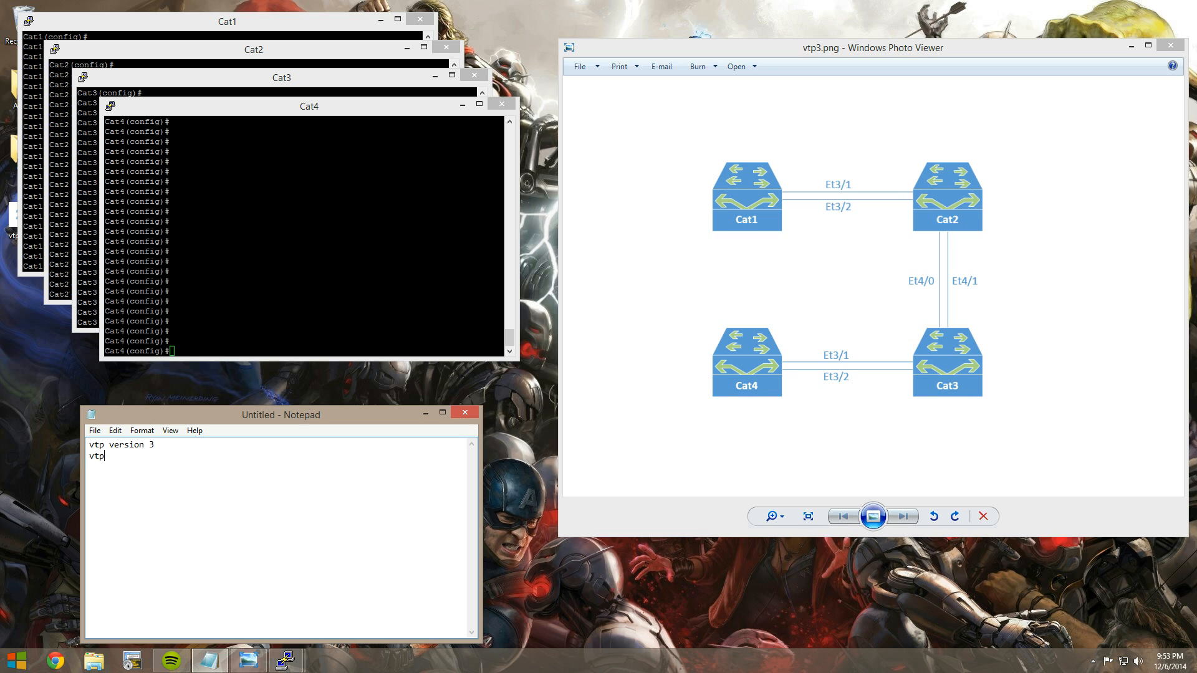
type("s")
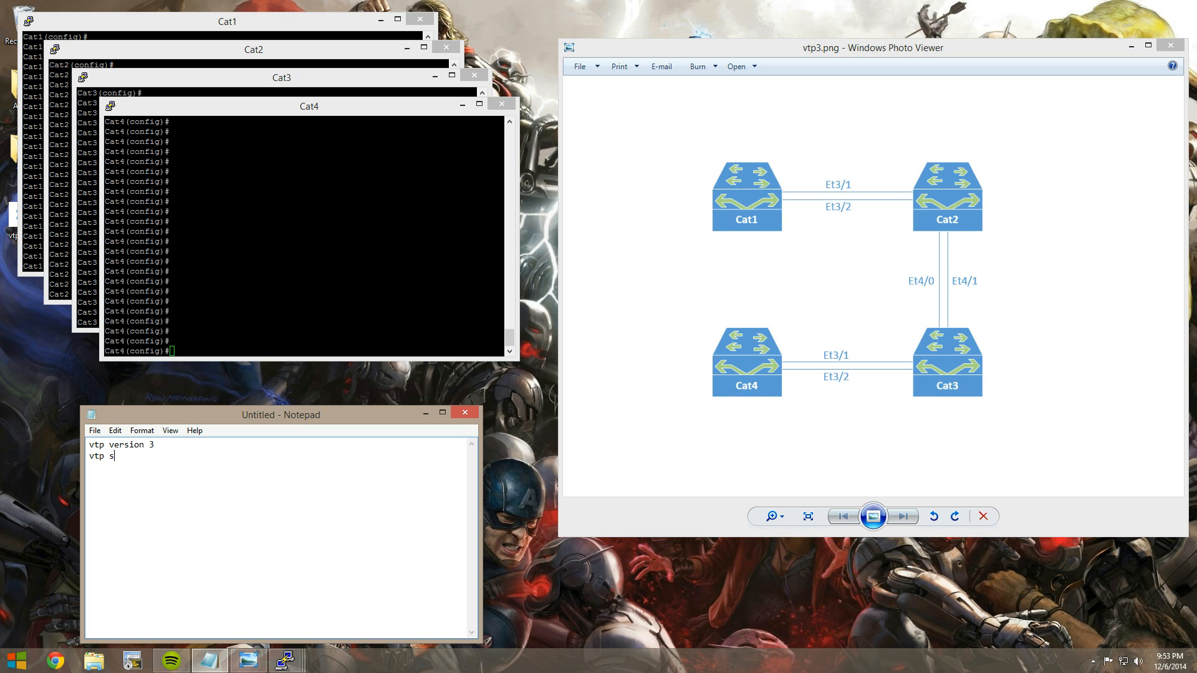
type("mode server")
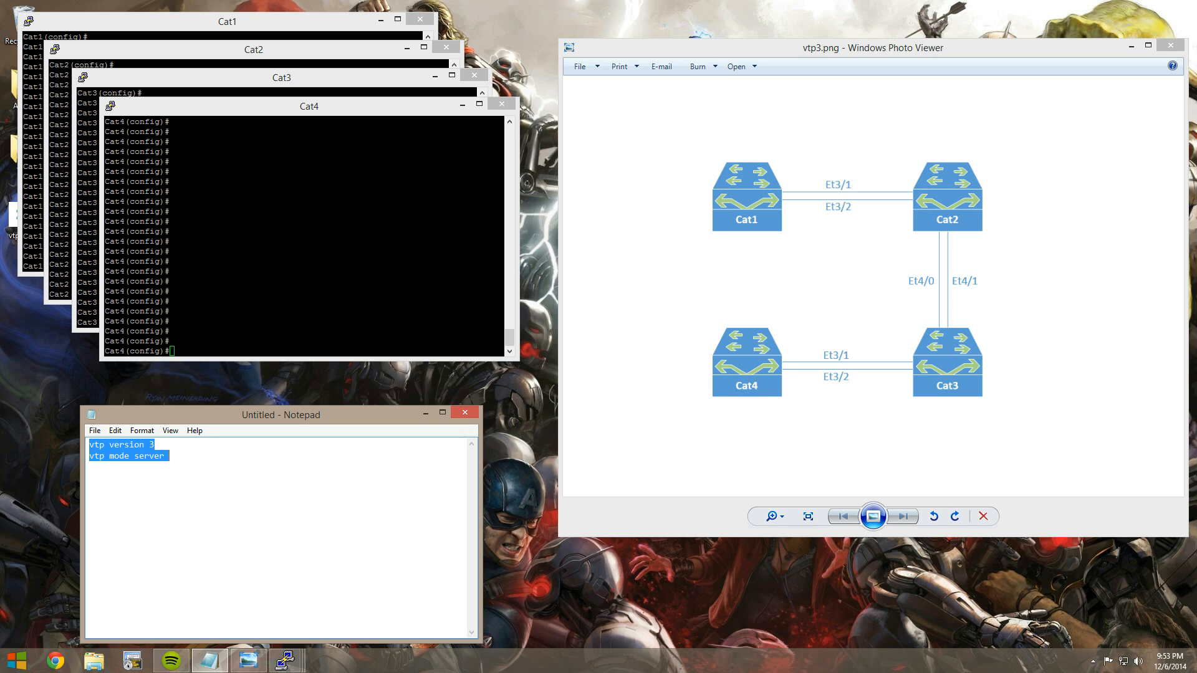
mouse_move(551, 392)
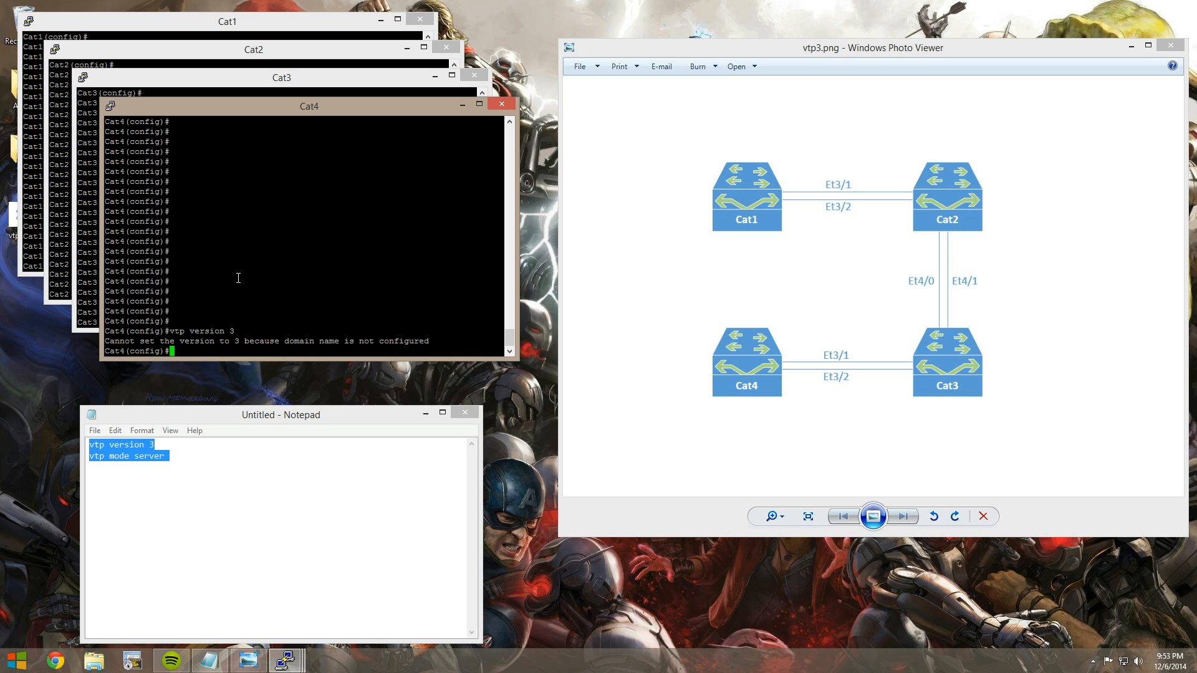
Add 'vtp domain NETKNERD' to the Notepad commands and run them on Cat4
type("v")
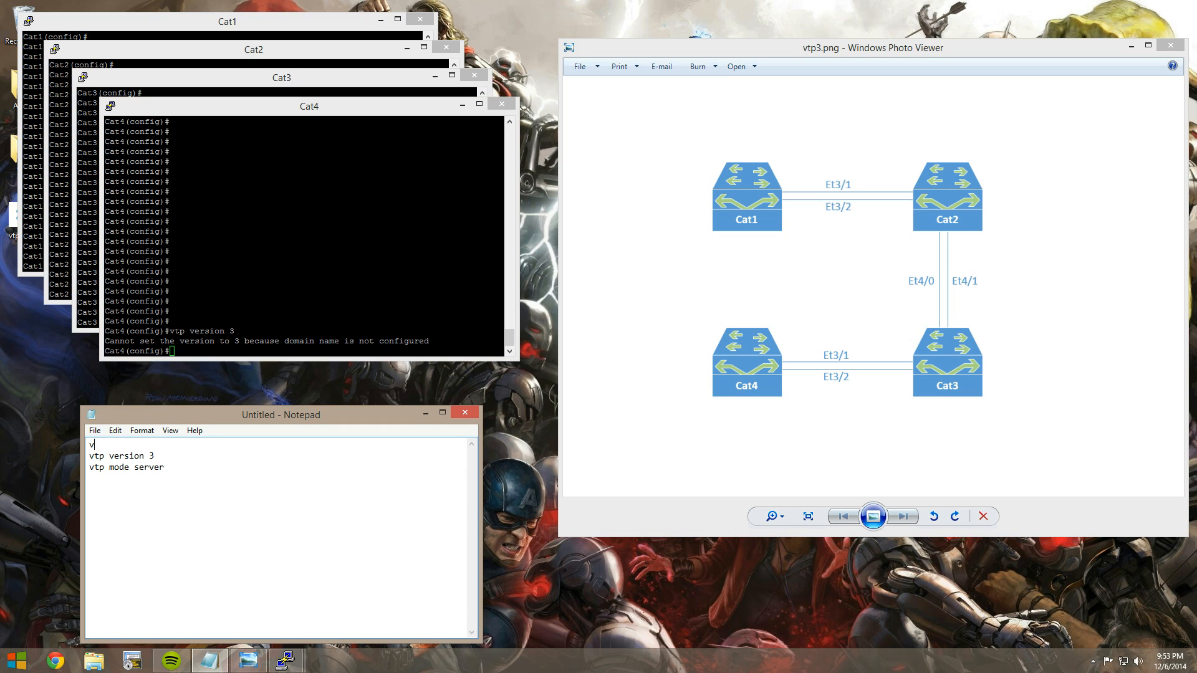
type("tp domain")
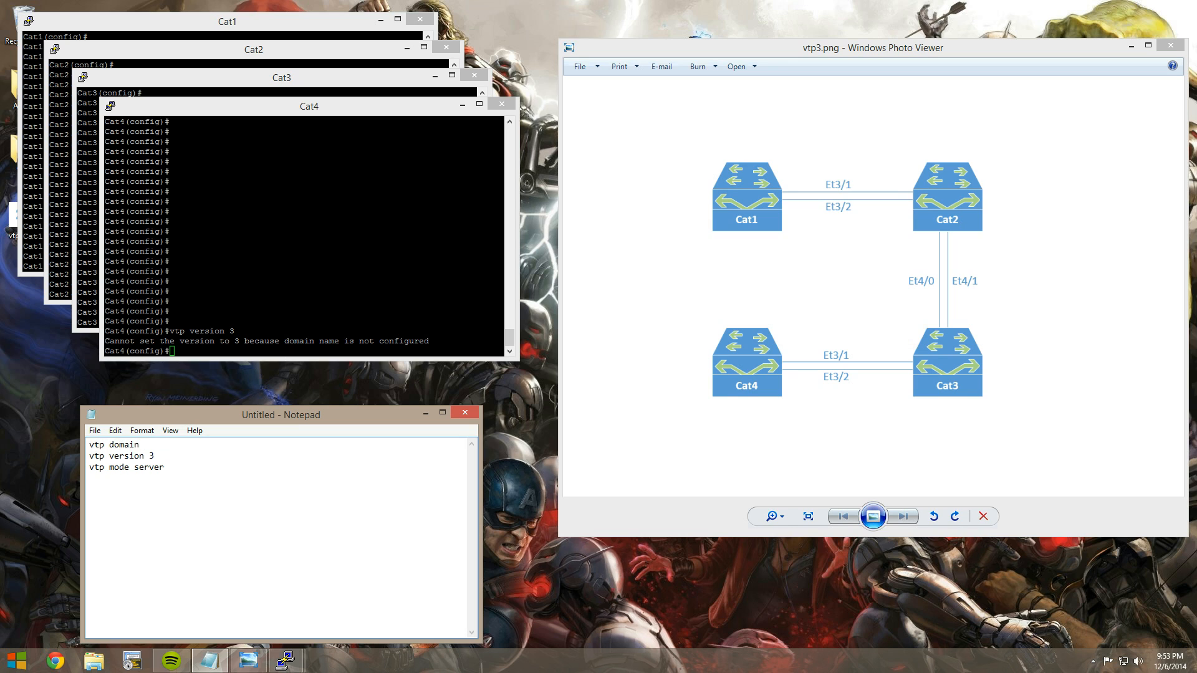
type("NET")
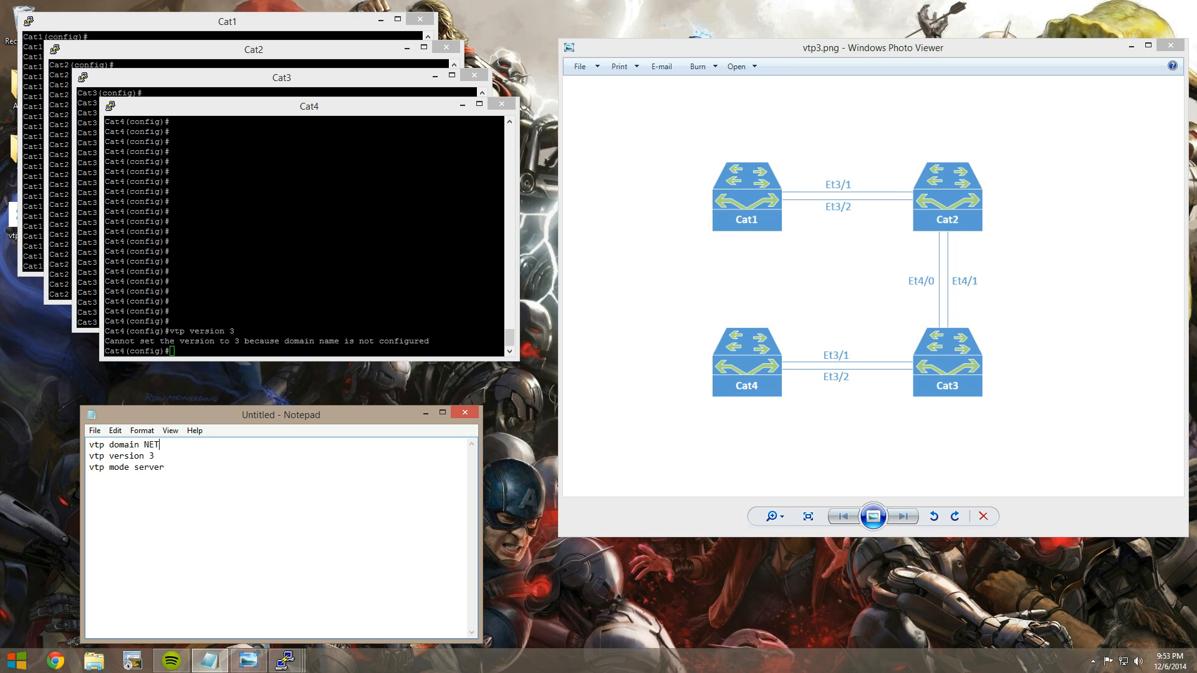
type("KNERD")
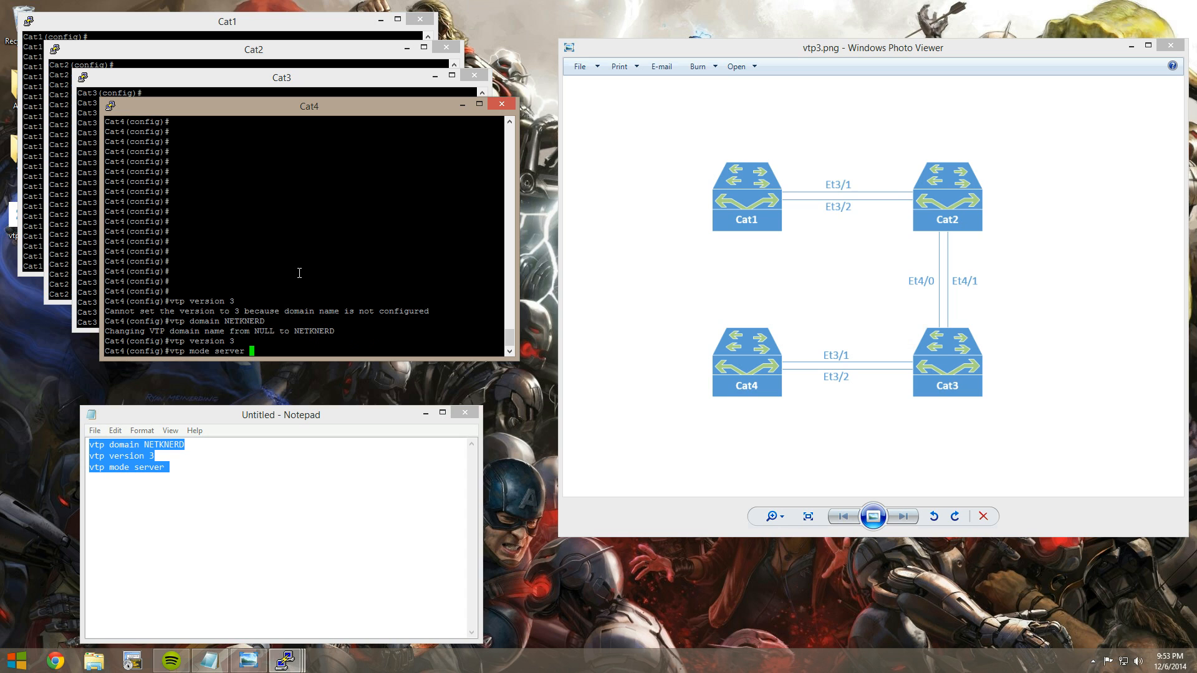
key("enter")
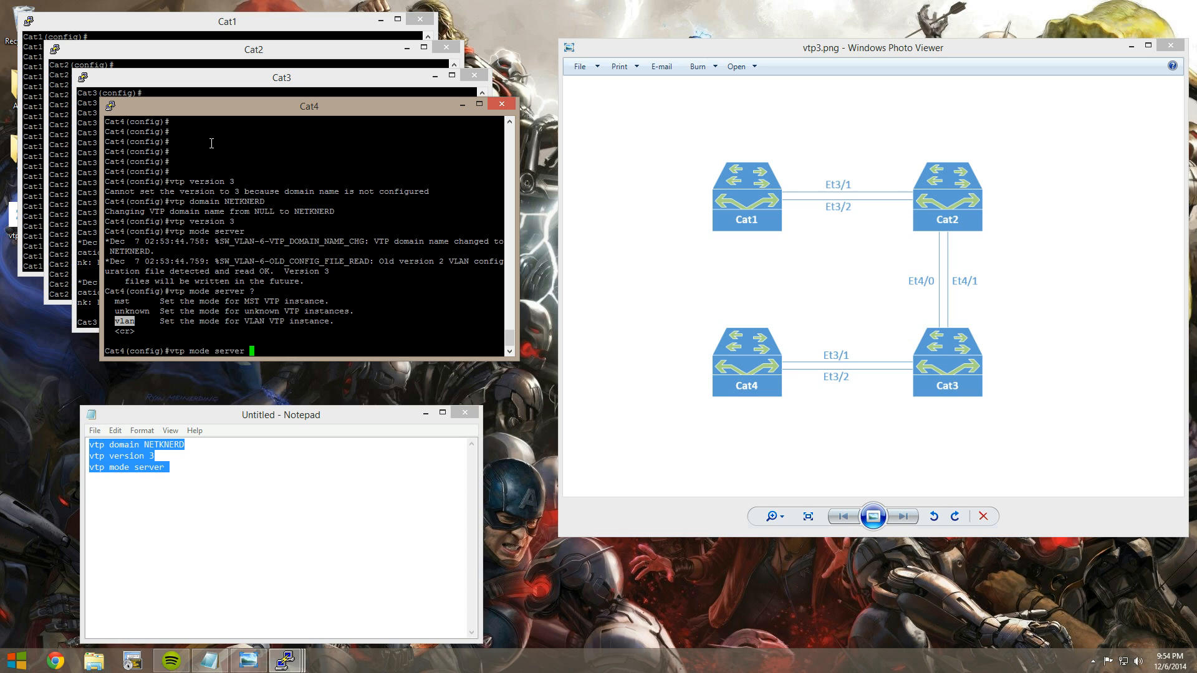
Extend Cat4's prompt to 'vtp mode server vlan' without entering it
type("vlan")
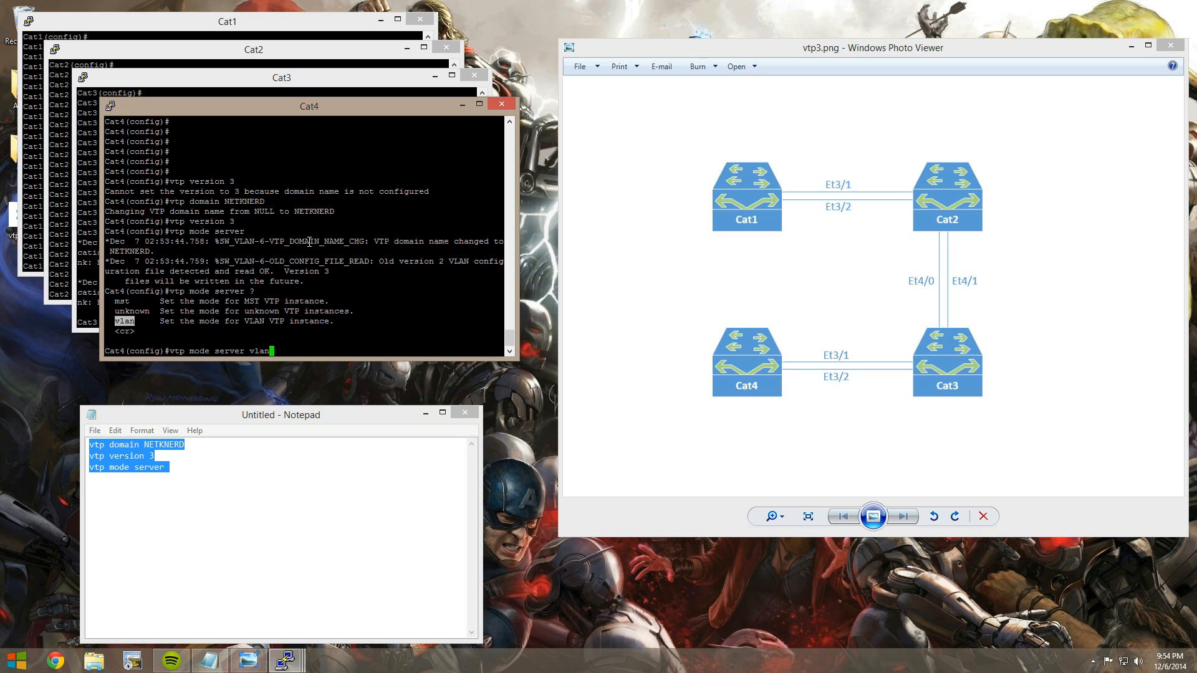
mouse_move(138, 313)
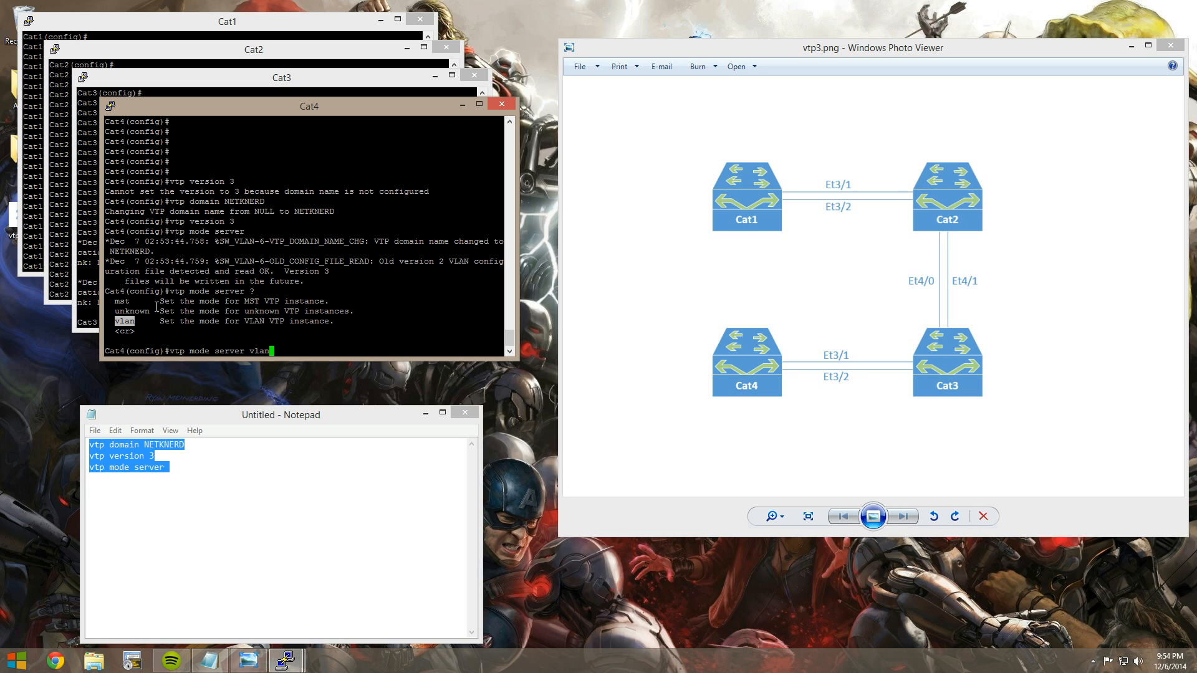
mouse_move(131, 387)
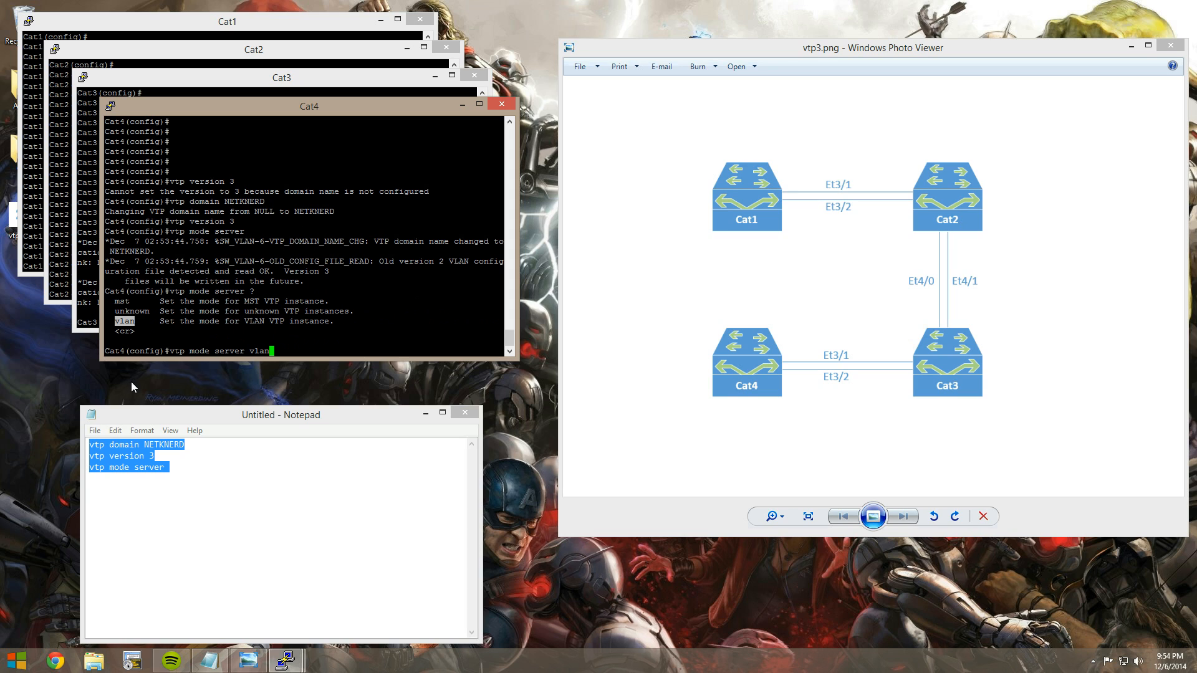
mouse_move(159, 404)
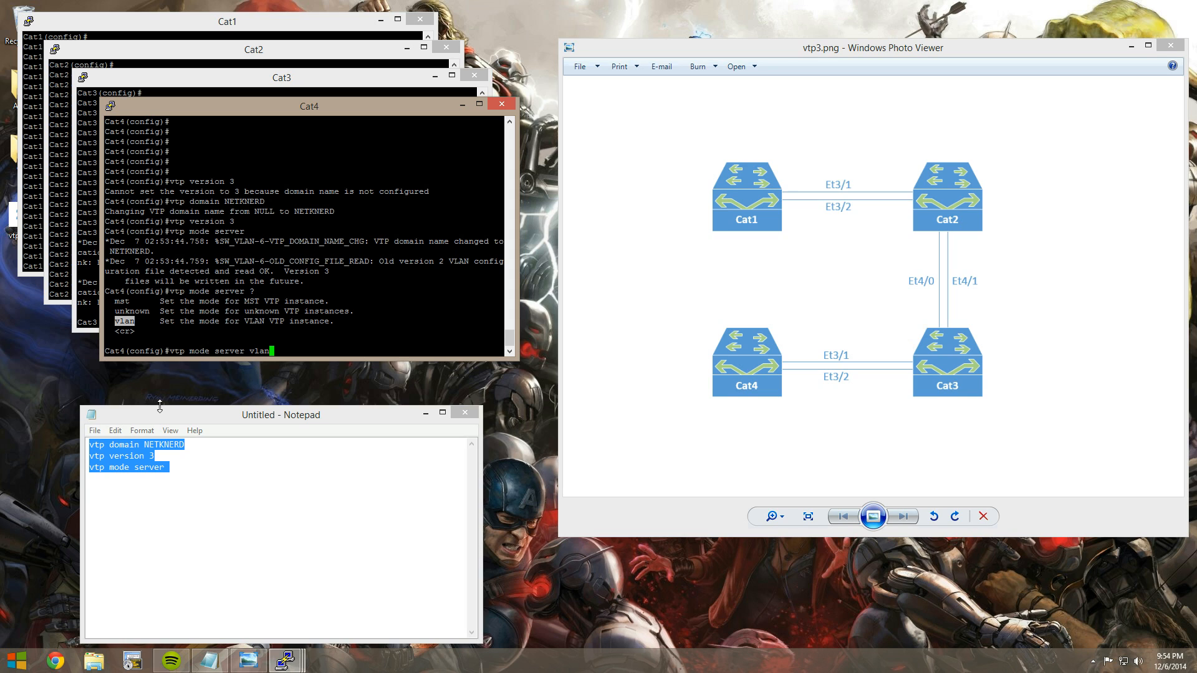
mouse_move(298, 321)
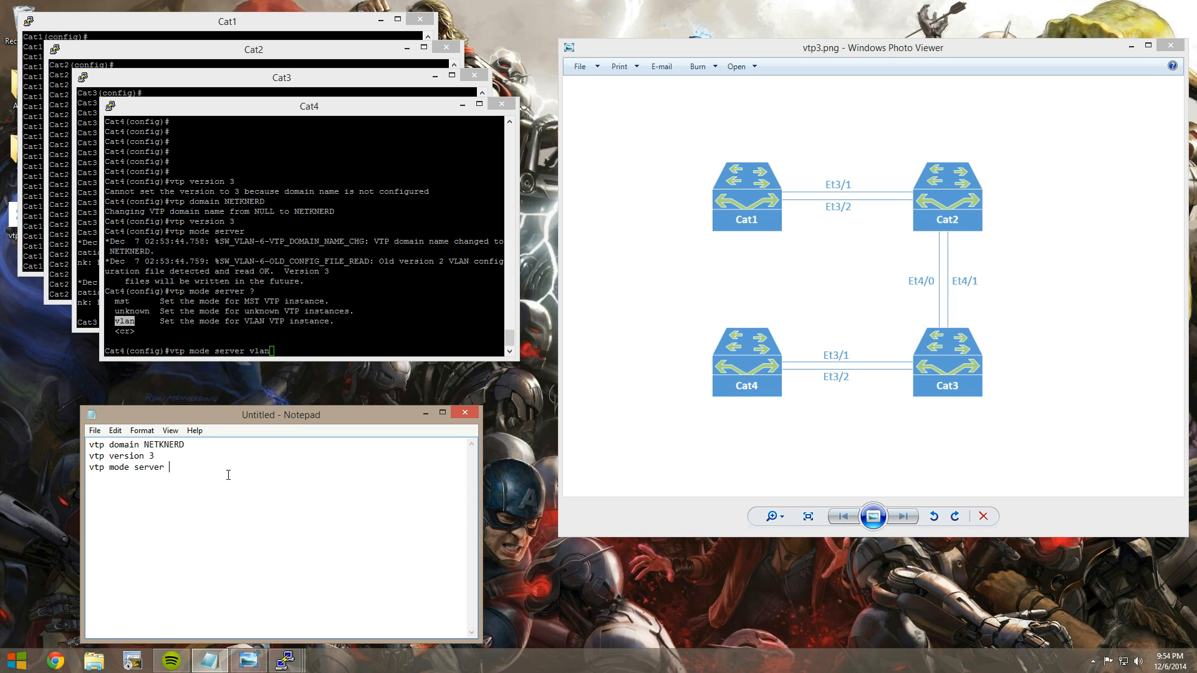
Append 'vlan' to the server line and add 'vtp mode server mst' in Notepad
type("vlan")
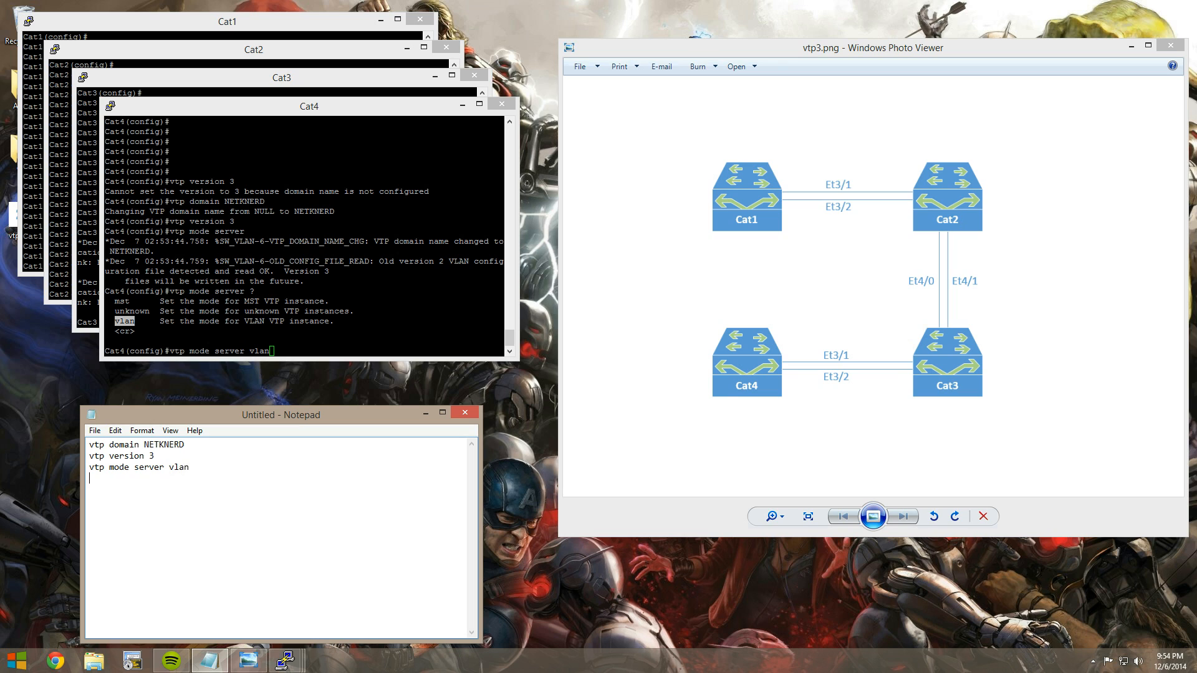
type("vtp mode server vl")
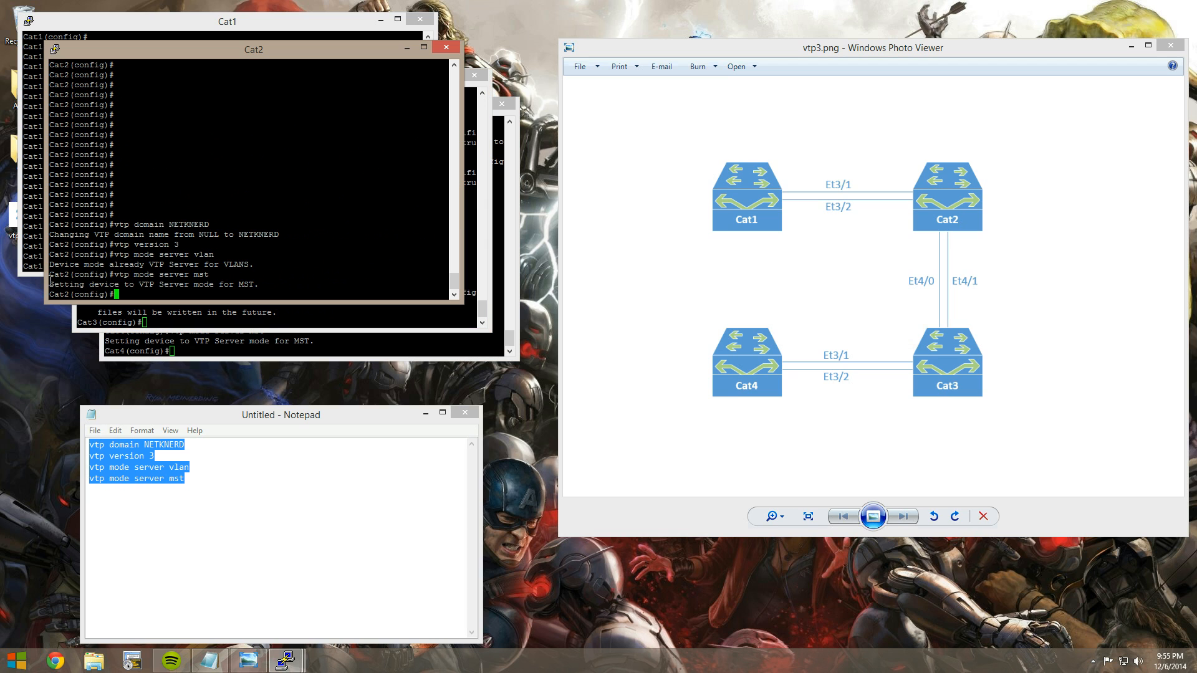
Comment out the MST server line with '!' and highlight Cat1's VLAN Server mode
left_click(227, 20)
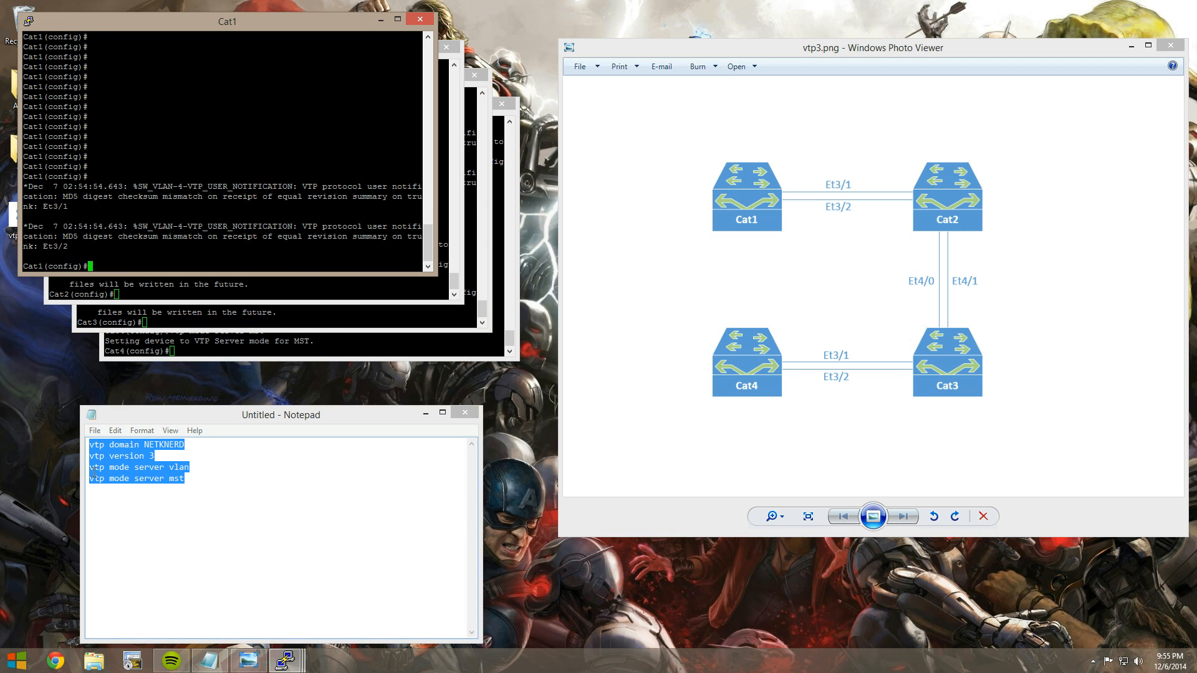
type("!")
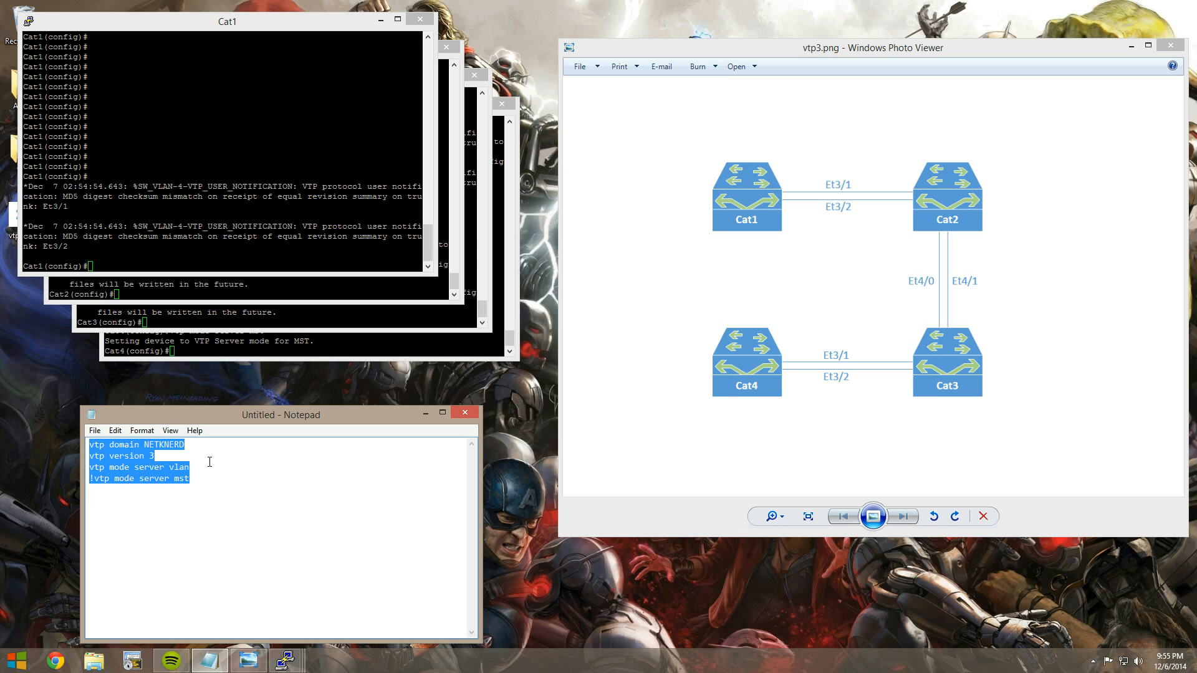
mouse_move(200, 466)
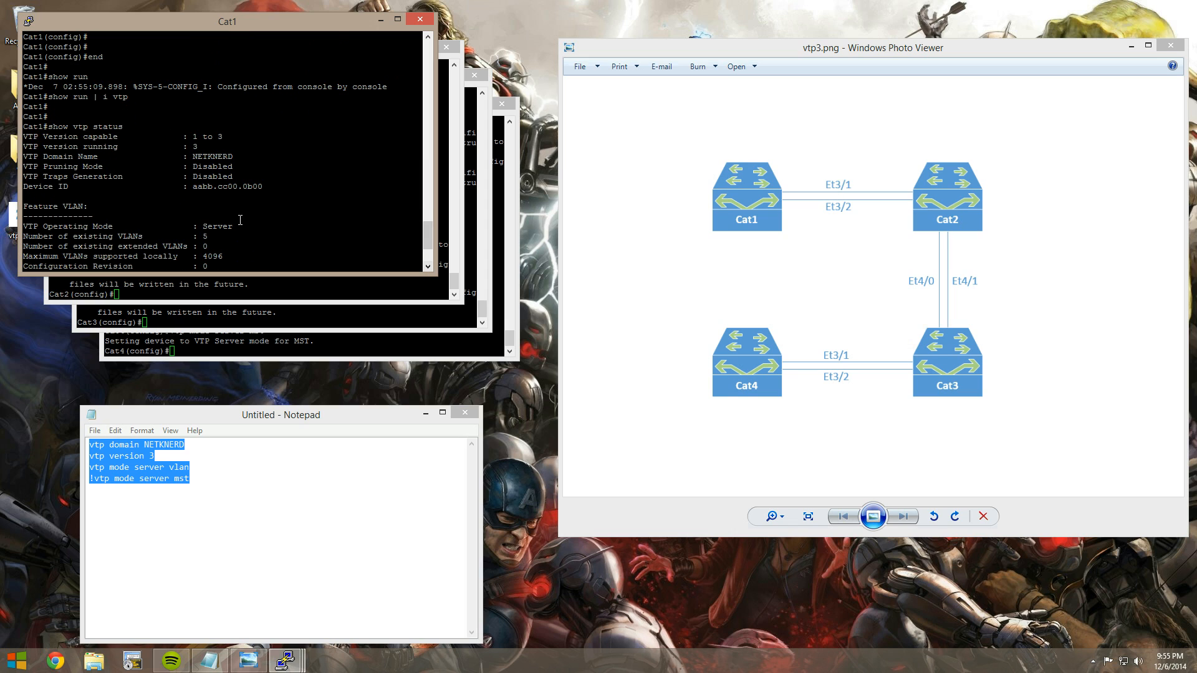
double_click(217, 226)
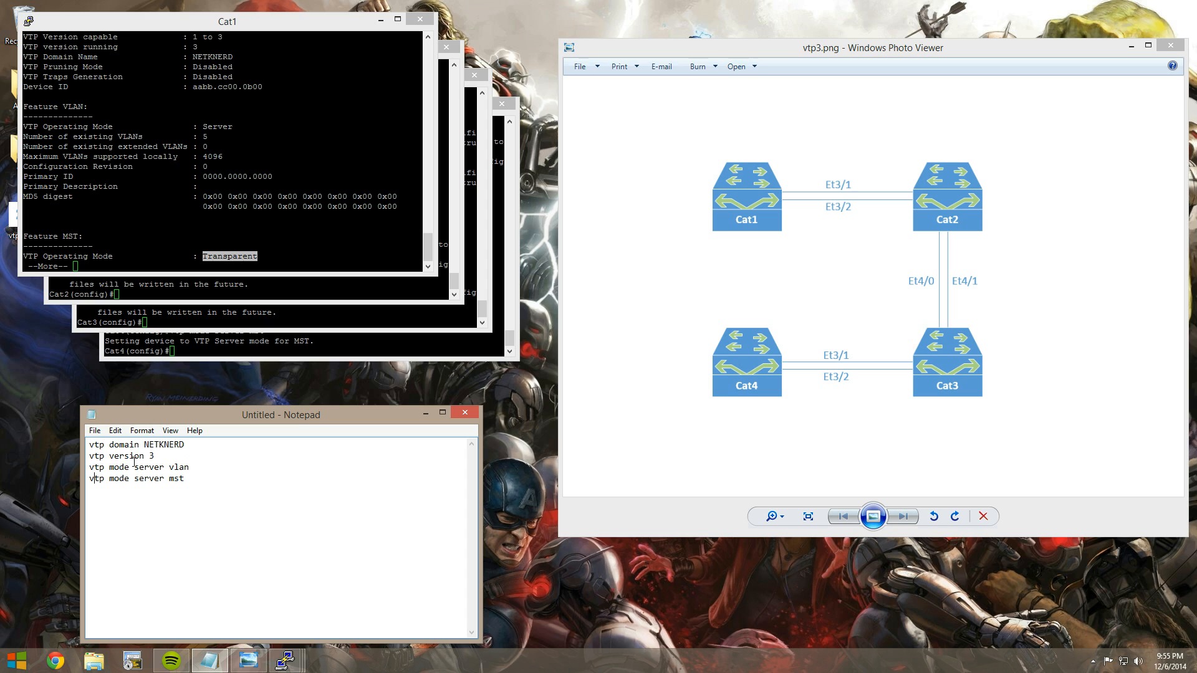
Highlight Cat1's MST Transparent operating mode line and page through the remaining output
triple_click(136, 478)
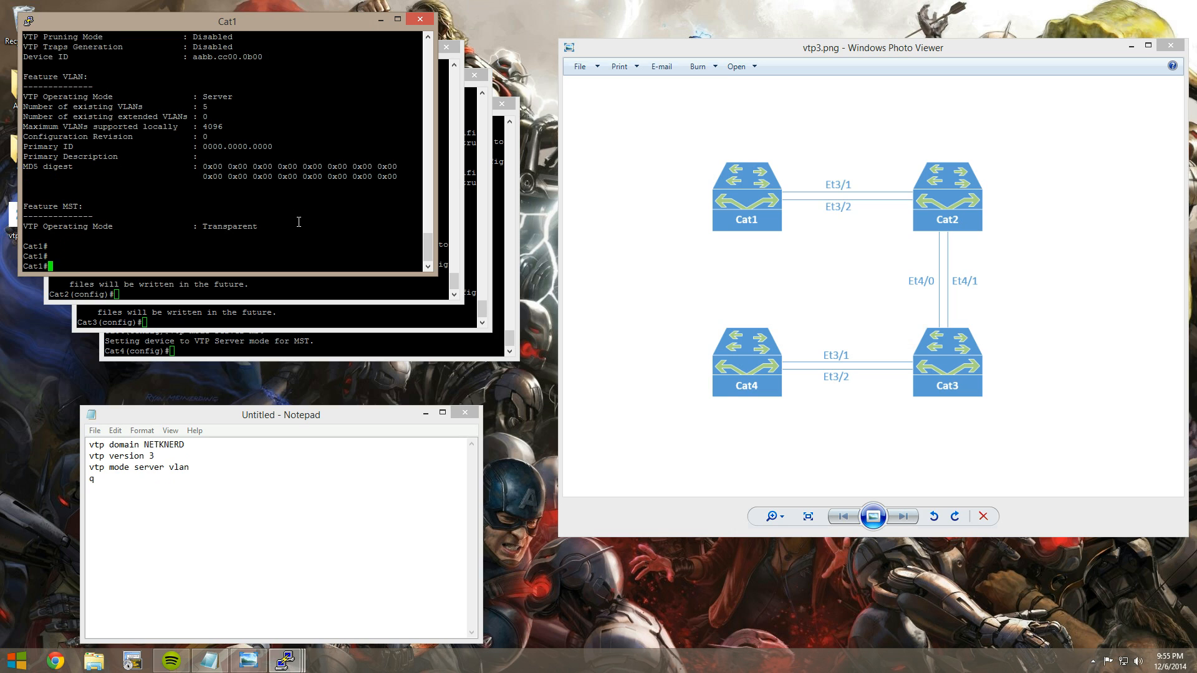
Apply 'vtp mode server mst' on Cat1, exit config, and start 'show vtp'
type("vtp mode server mst")
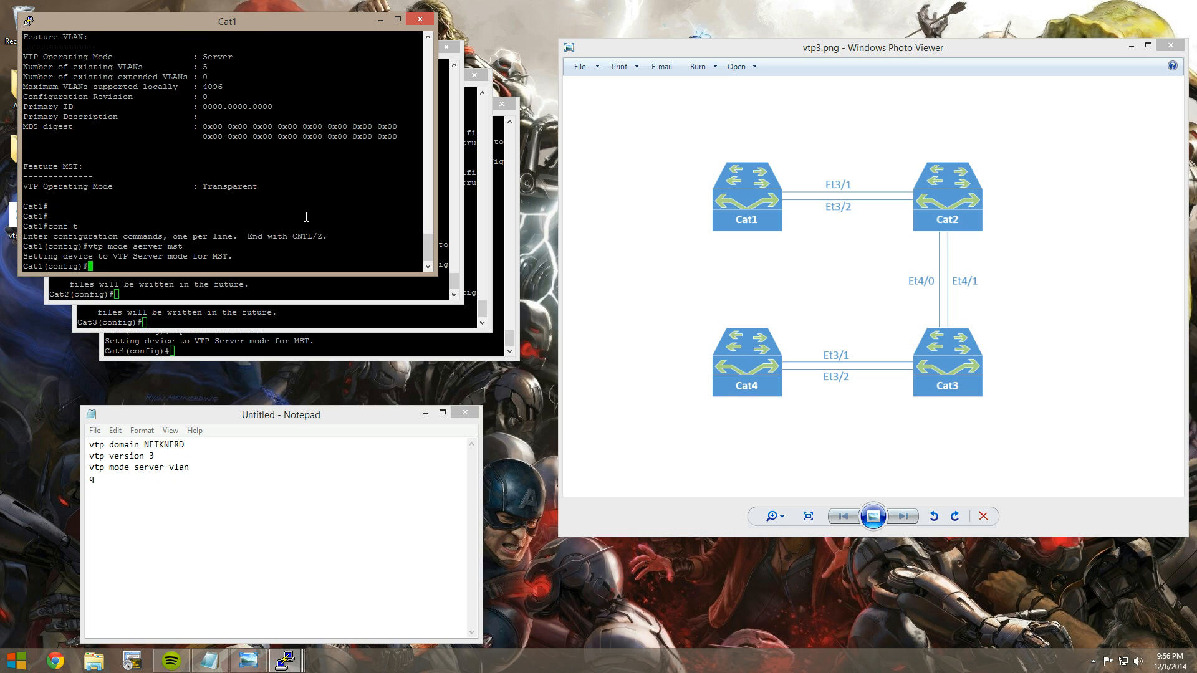
type("end")
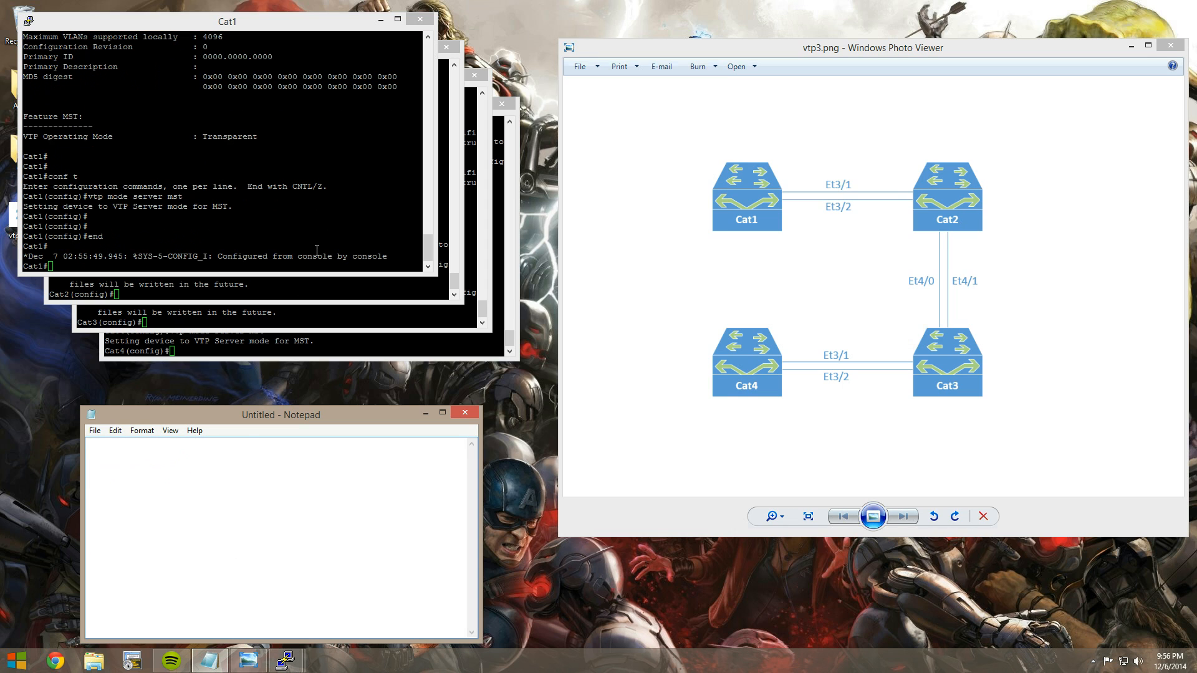
type("show vtp")
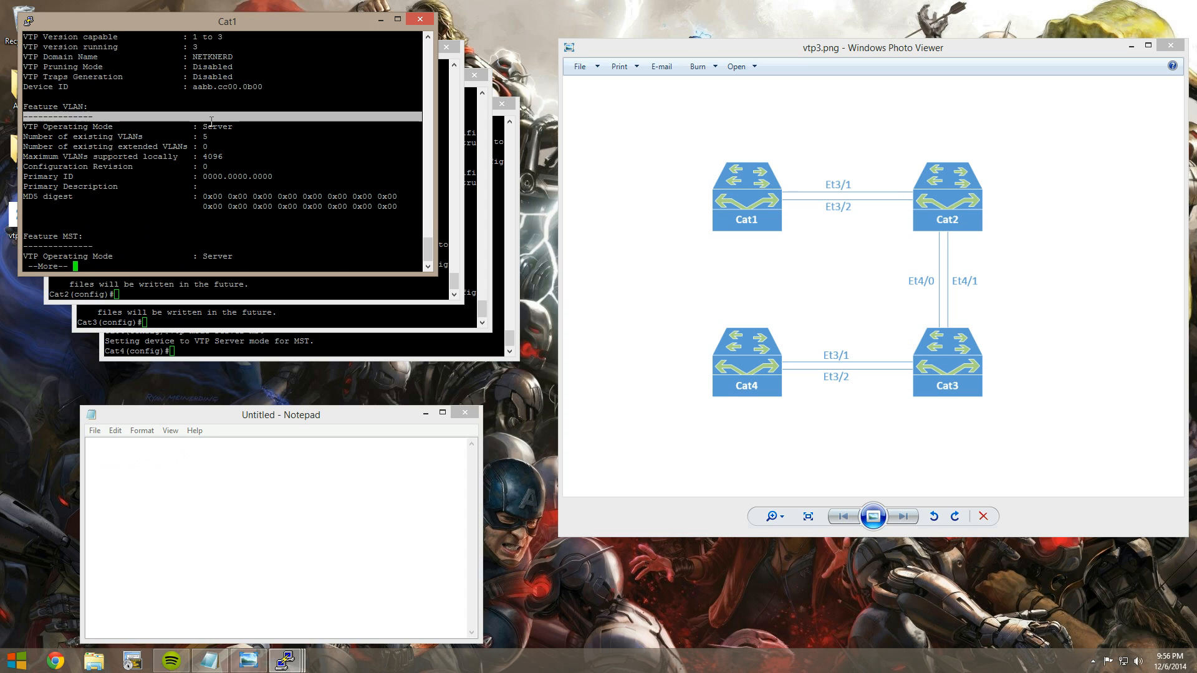
Enter config mode on Cat1 and attempt to create VLANs 1200-1206
type("cofn t")
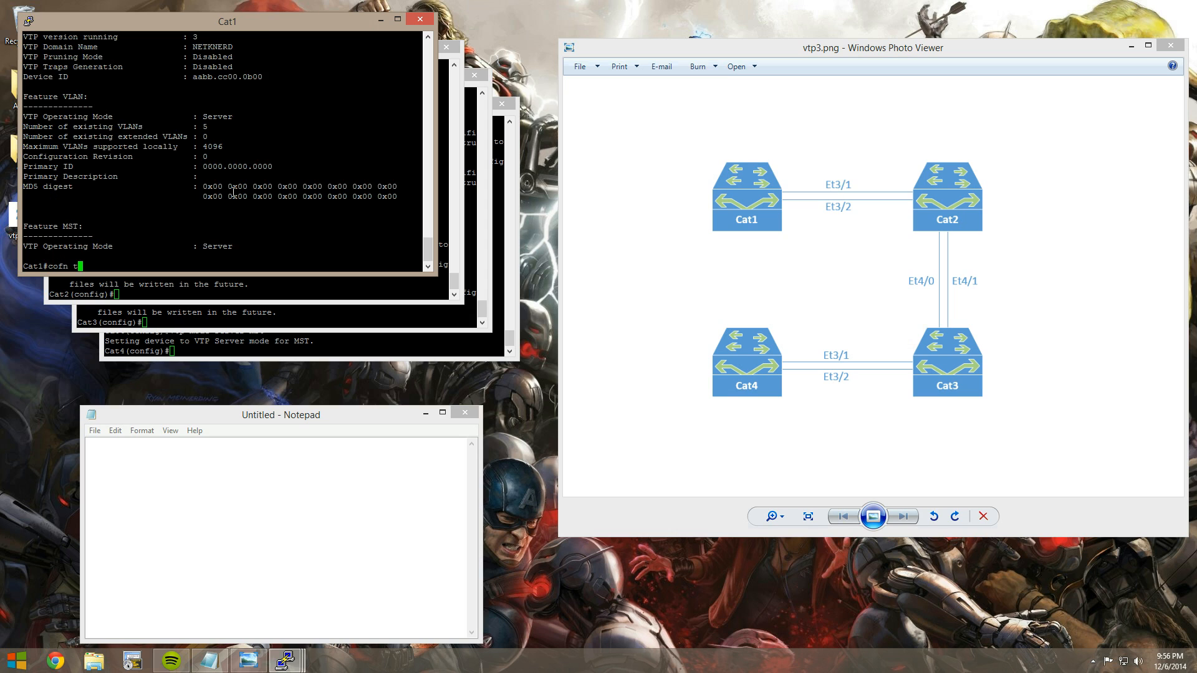
key("enter")
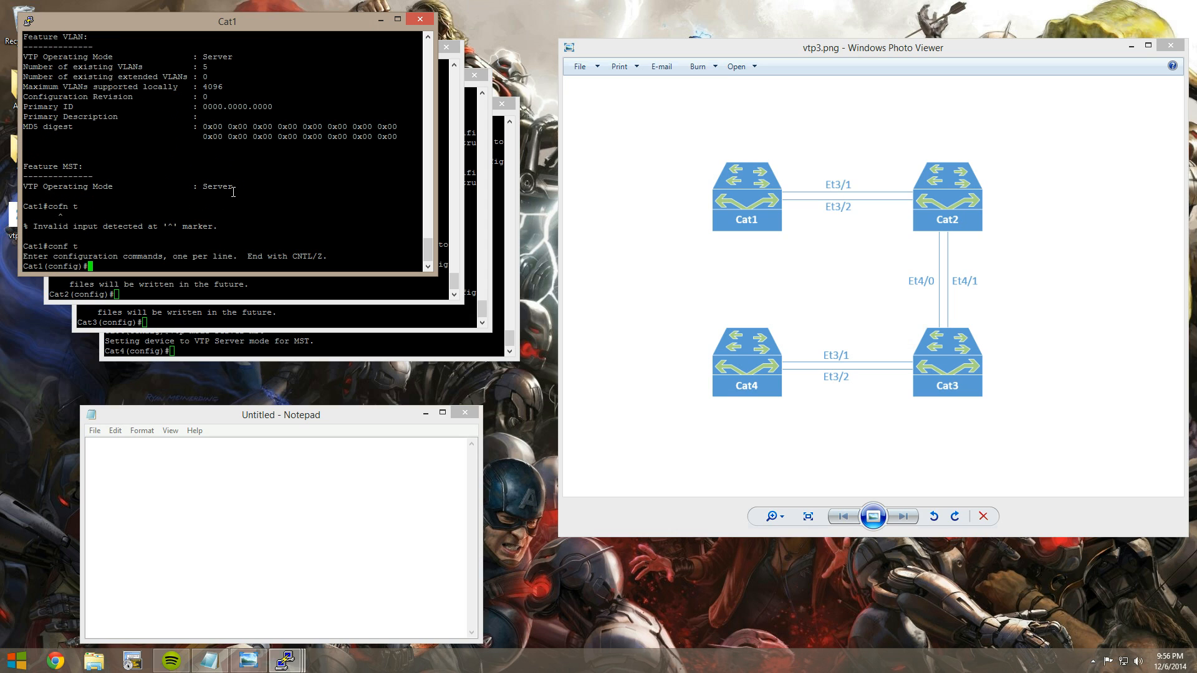
type("vlan")
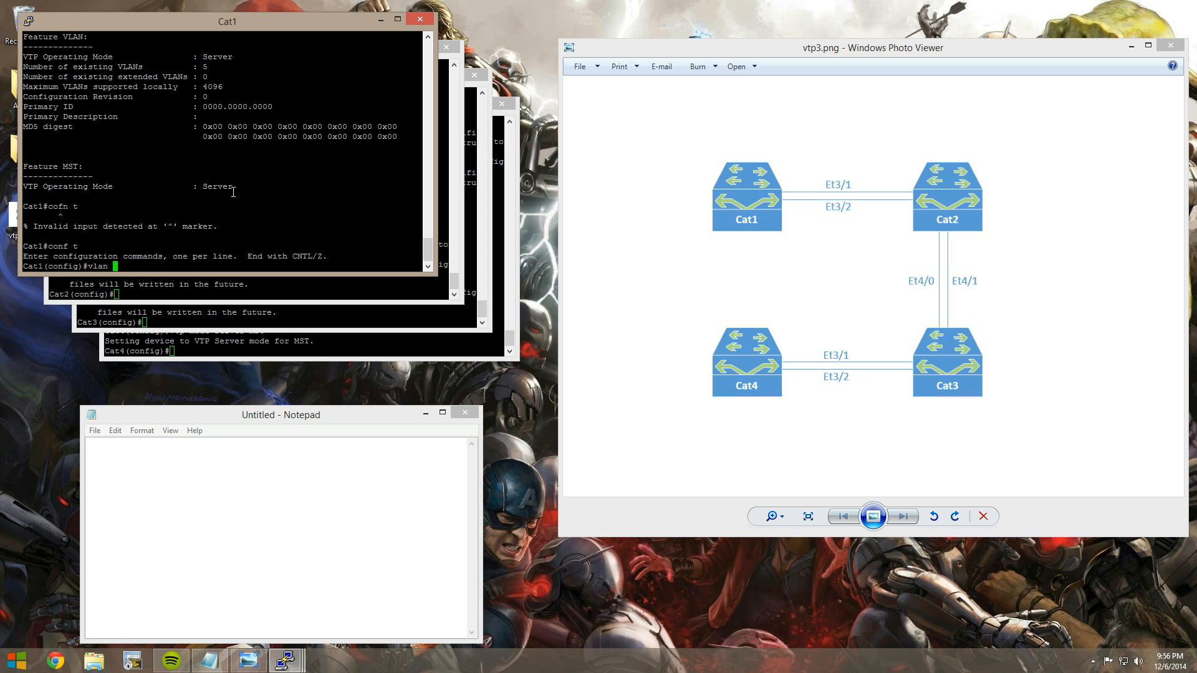
type("1200 -")
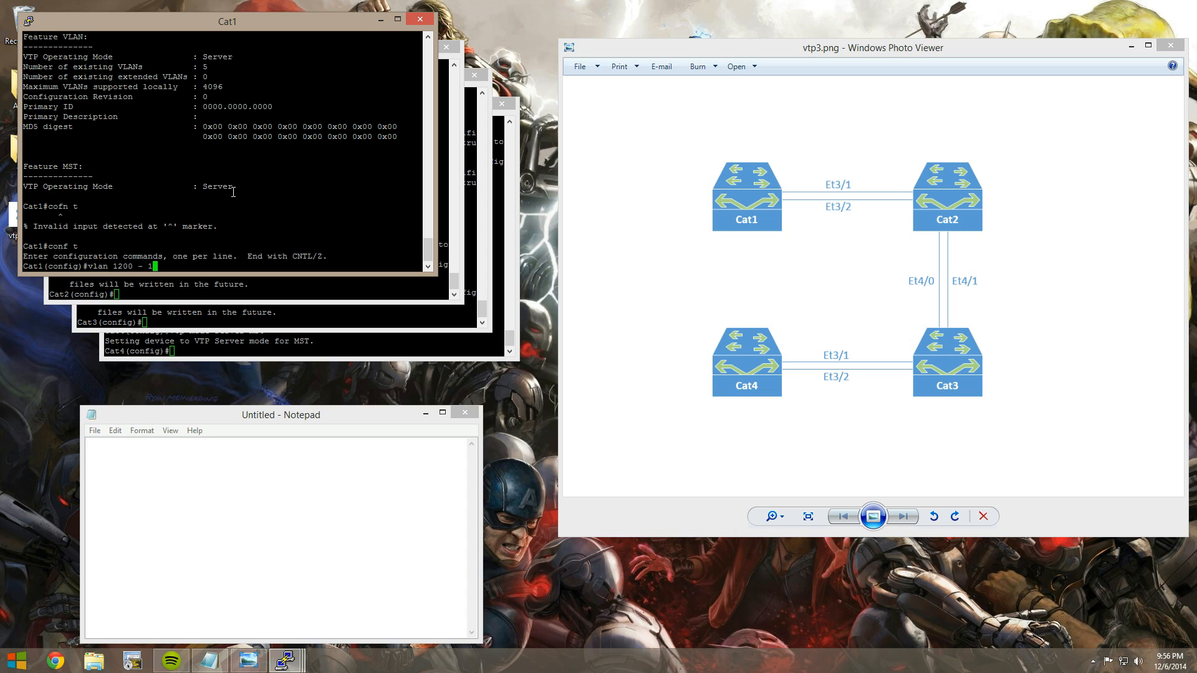
type("1206")
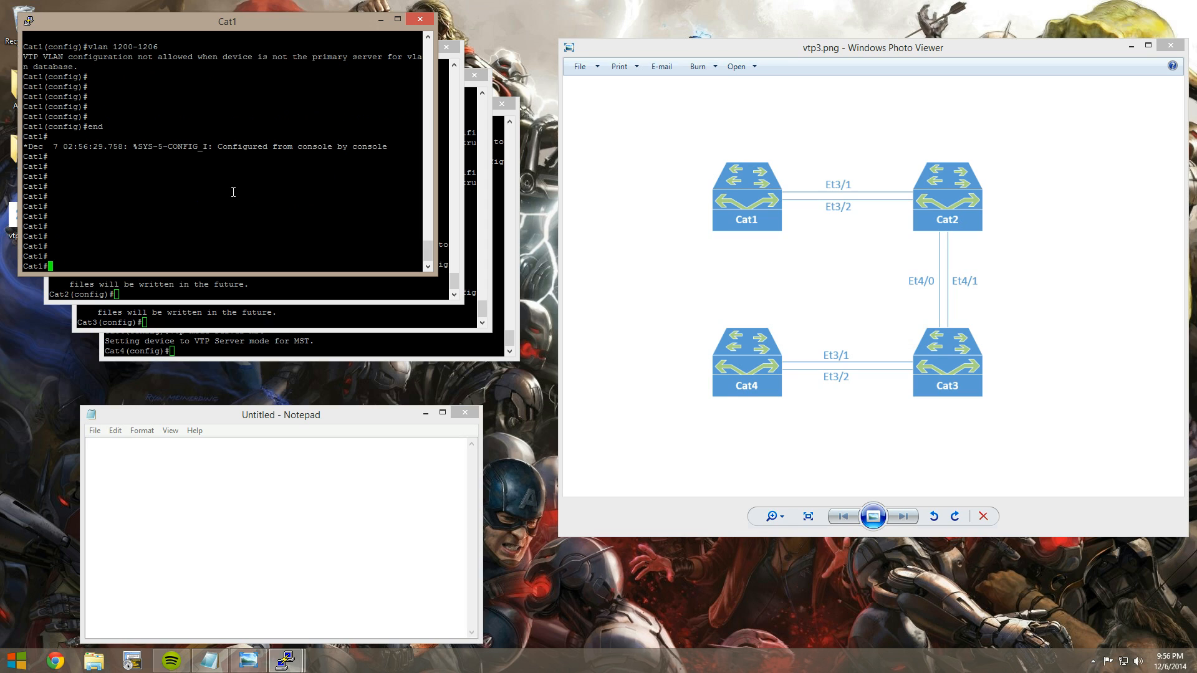
Run 'vtp primary vlan' on Cat1, confirm the takeover, and check VTP status
type("vtp primary")
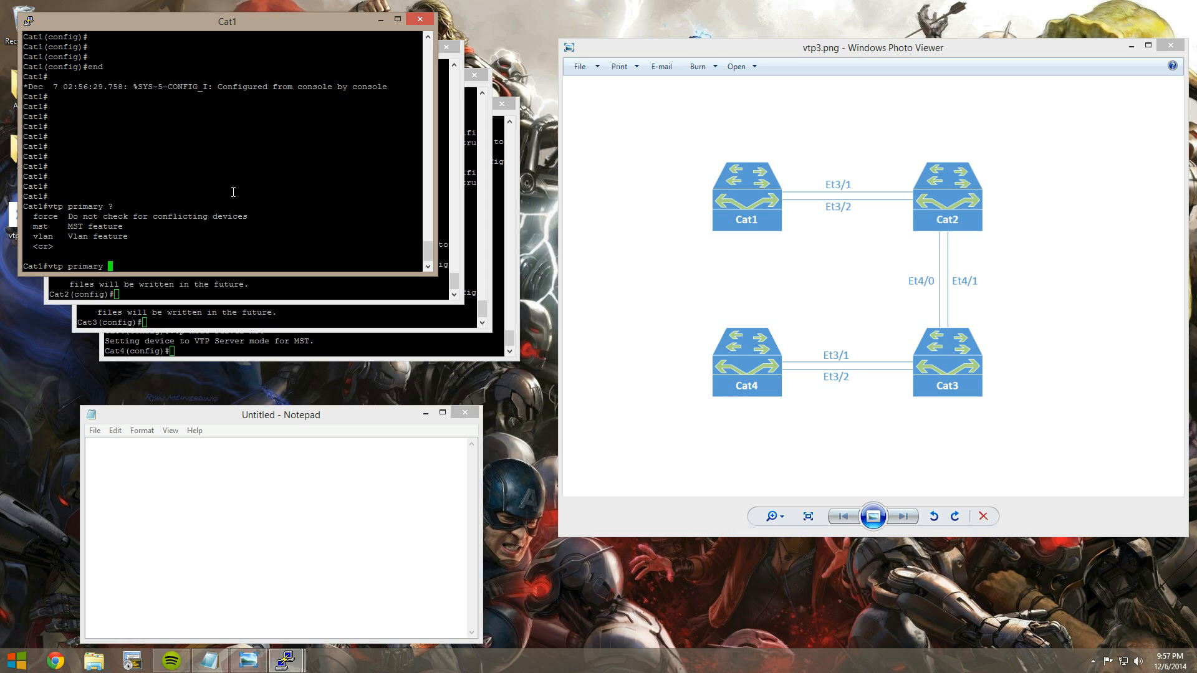
type("vlan")
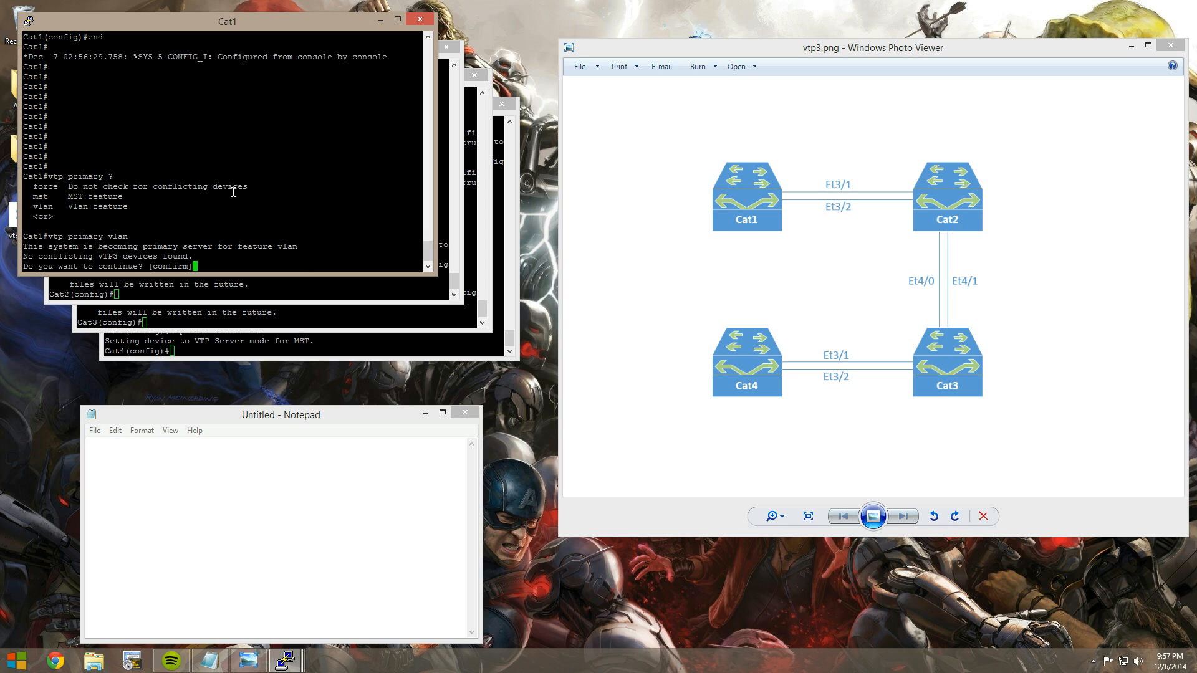
key("enter")
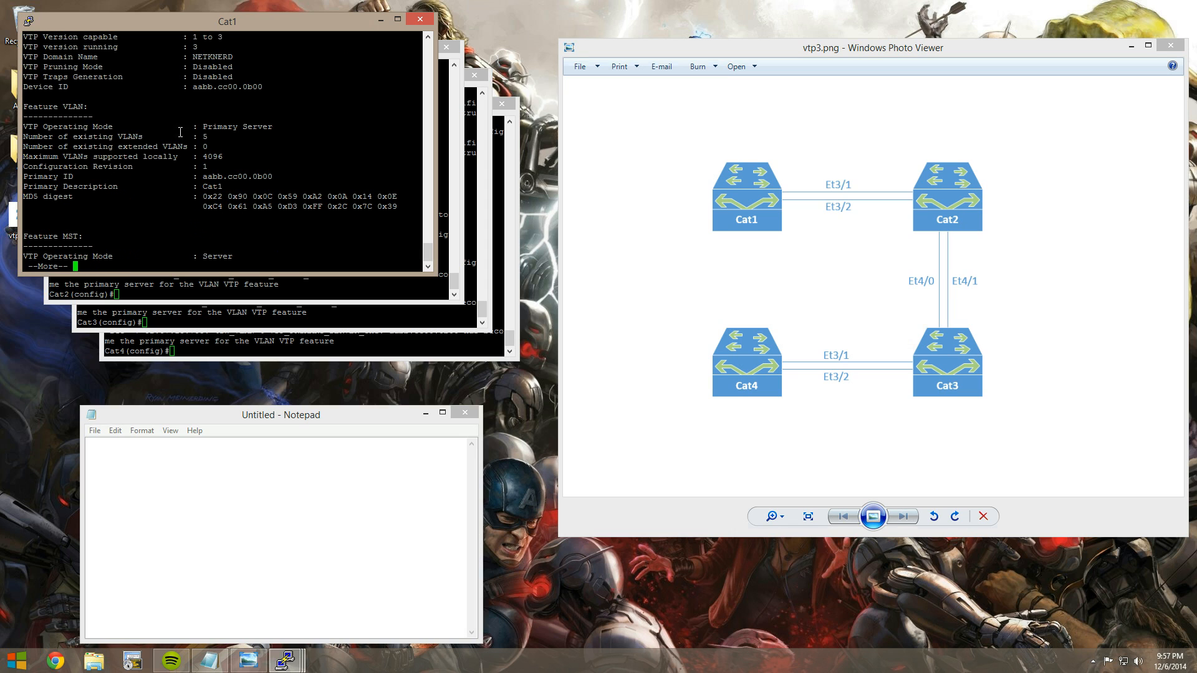
Check Cat2's primary-change log, create VLANs 1200-1206 on Cat1, and verify them on Cat4
double_click(233, 126)
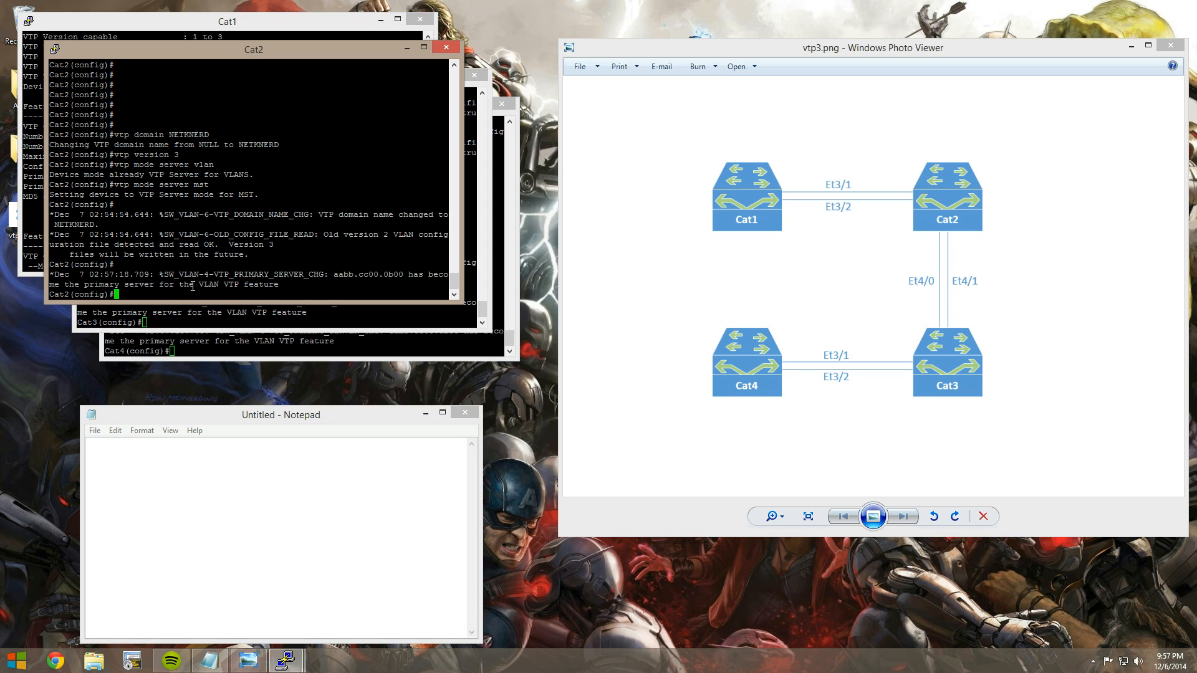
mouse_move(220, 285)
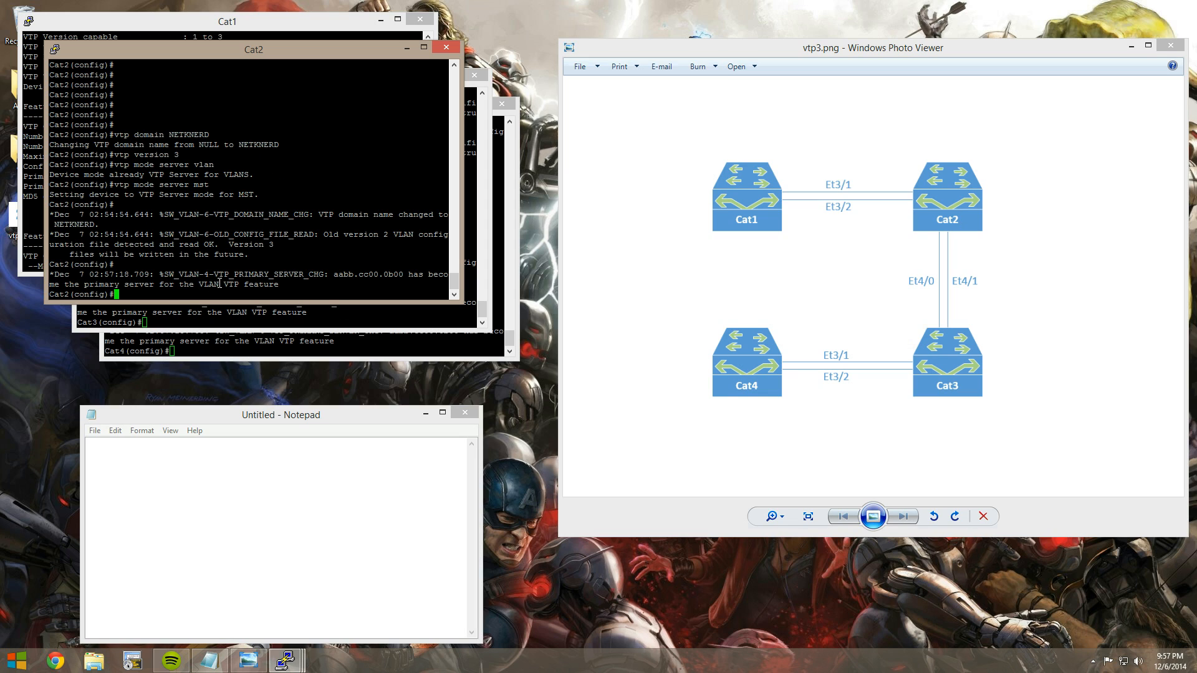
double_click(370, 275)
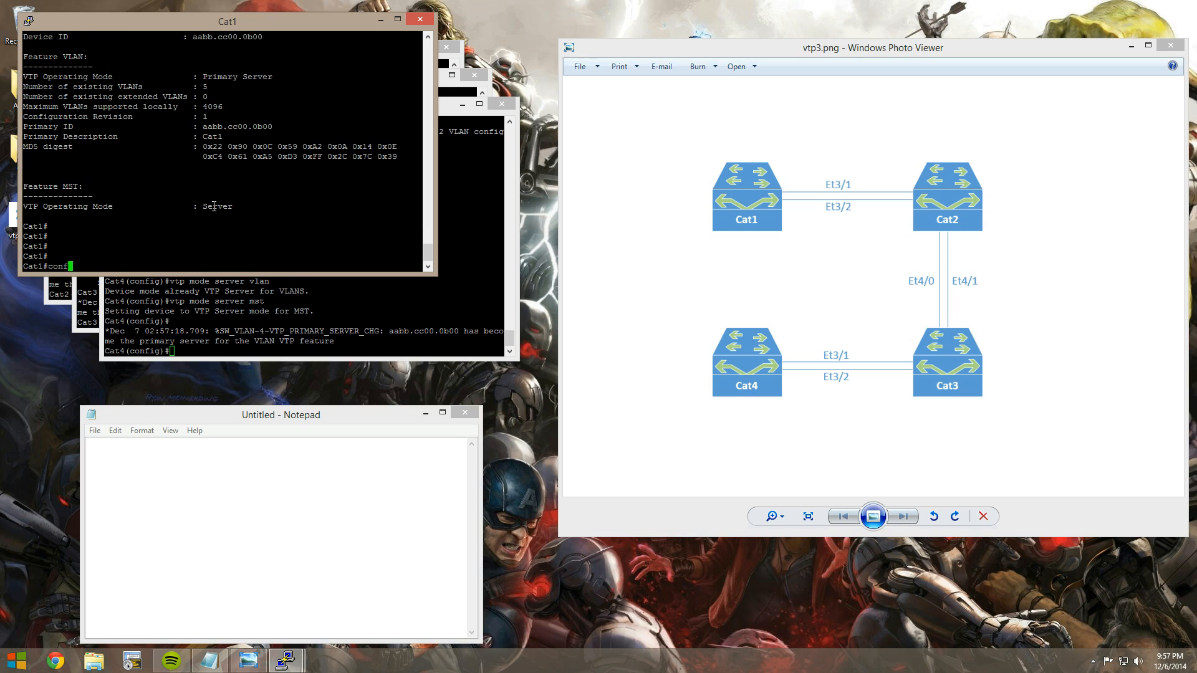
type("vlan")
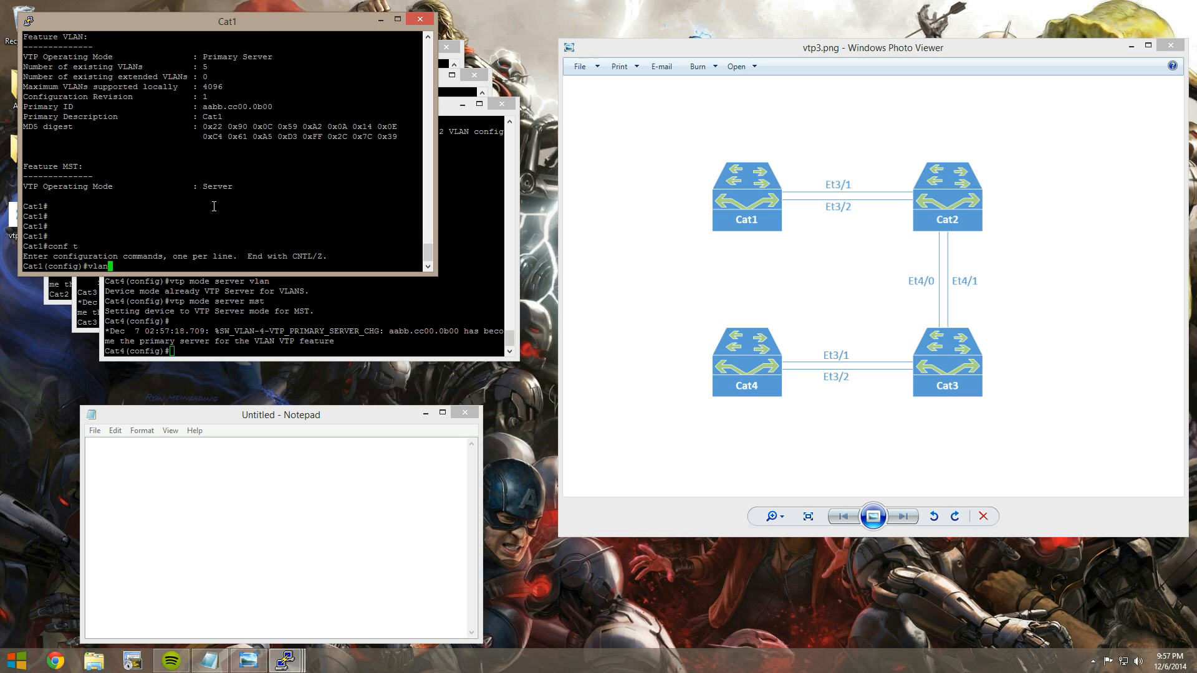
type("1200-1206")
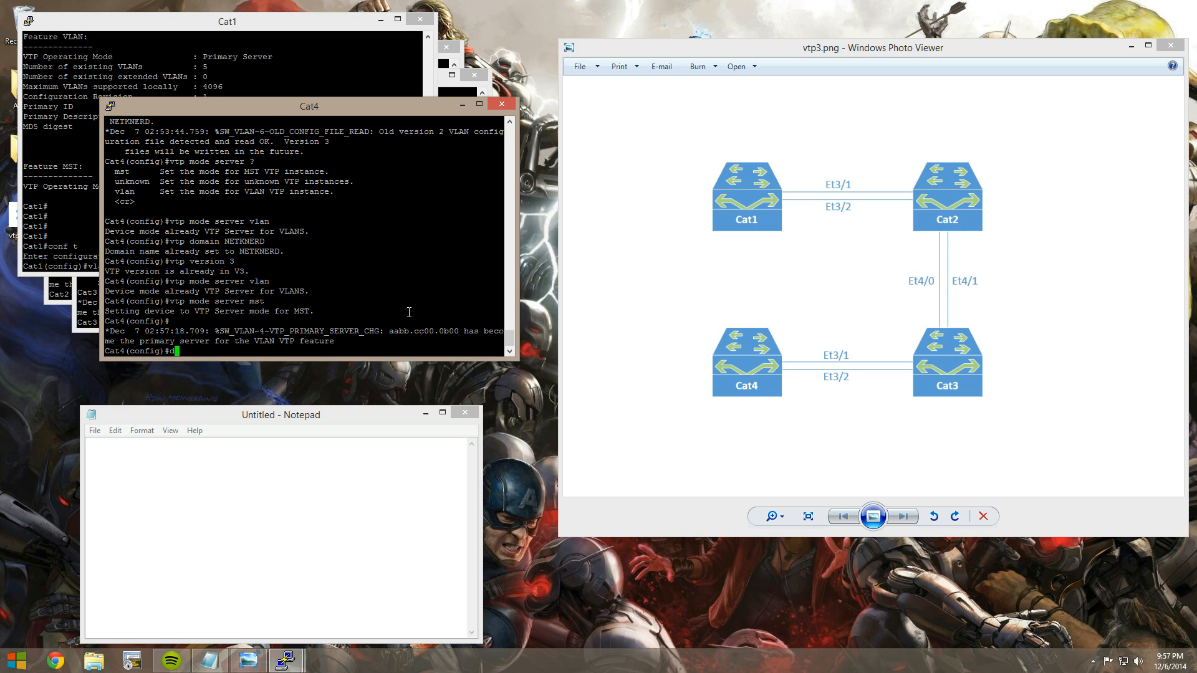
type("o show vlan")
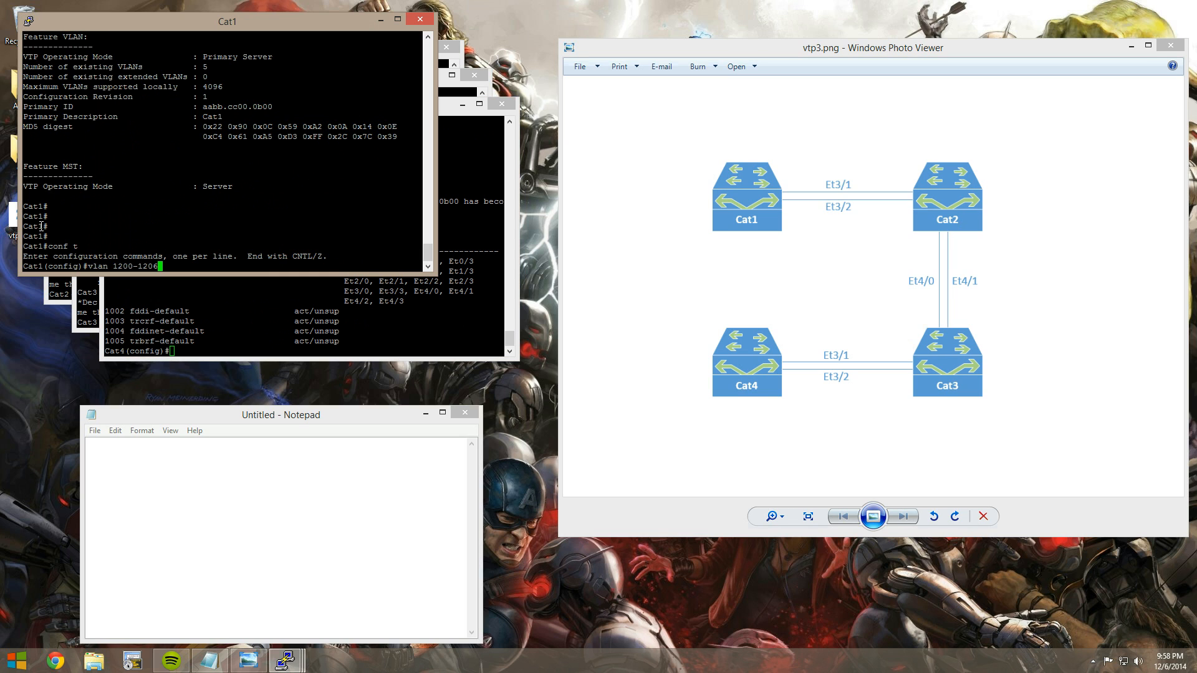
type("exit")
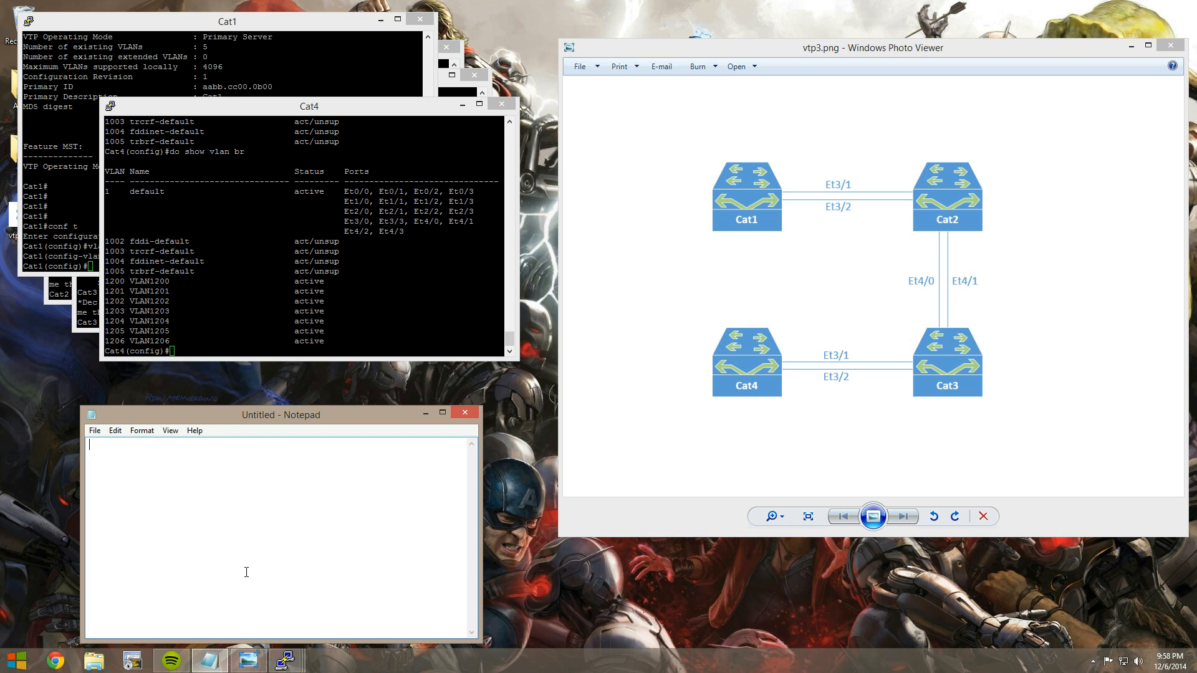
Draft 'conf t' and 'spanning-tree mode mst' in Notepad and apply them to Cat1 and Cat4
left_click(227, 21)
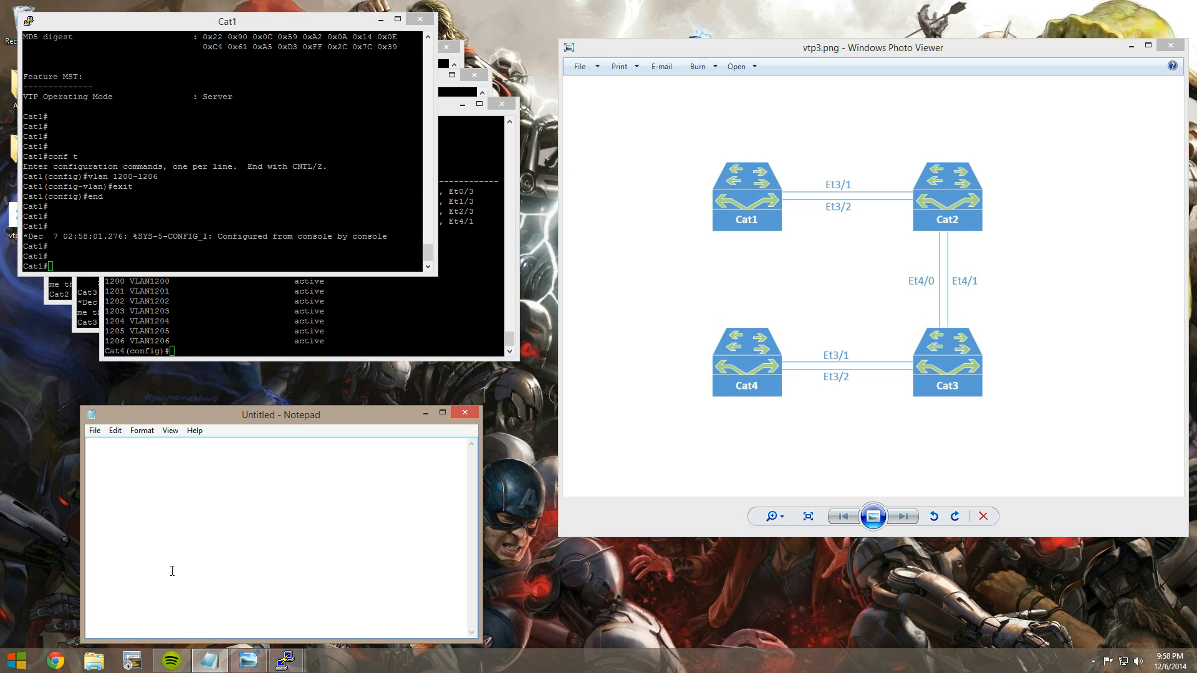
type("conf t")
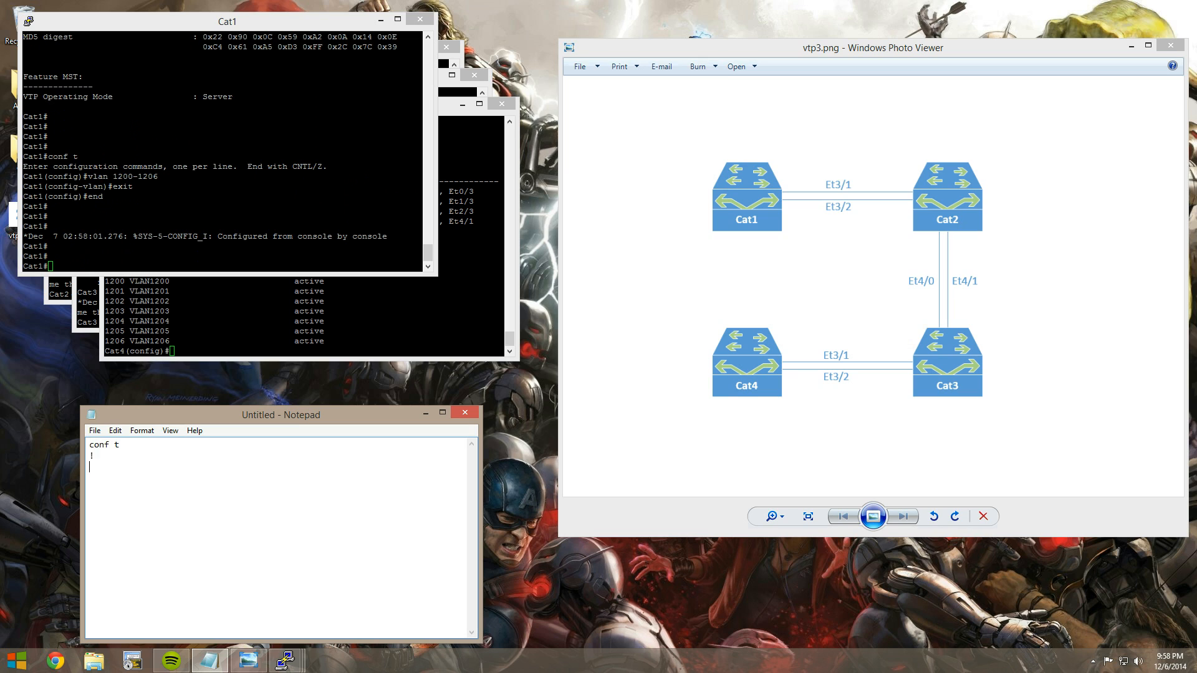
type("spanning-tree mode mst")
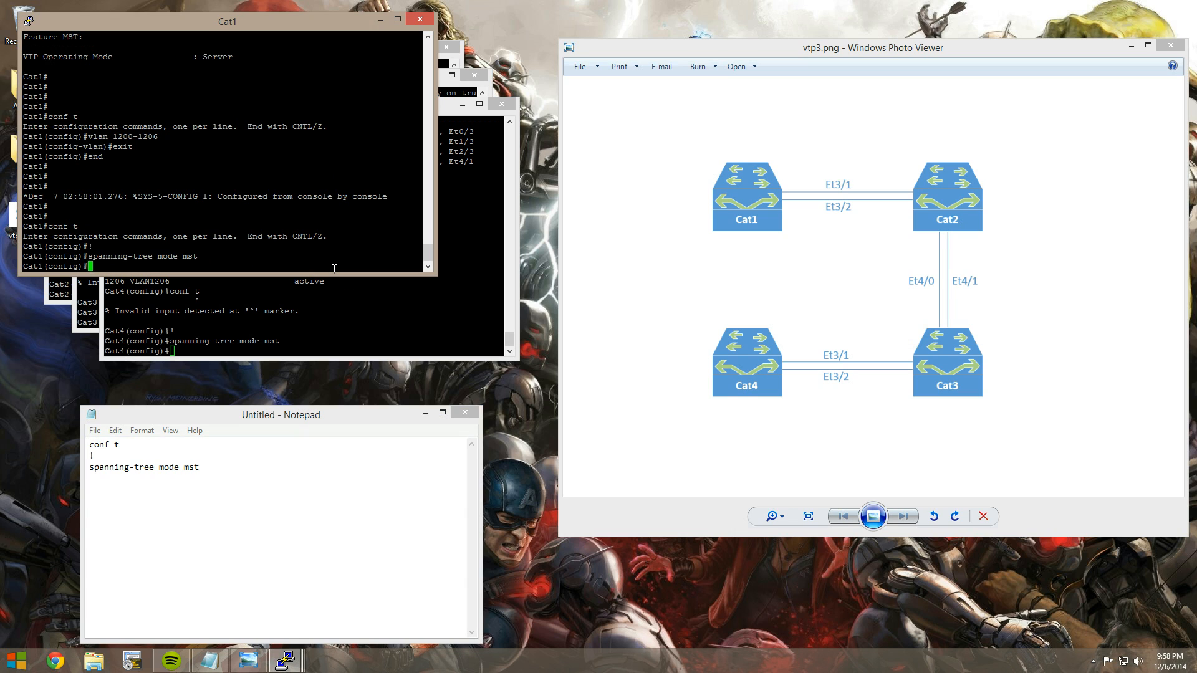
Run 'do vtp primary mst' on Cat1, confirm, and check 'do sh vtp status'
type("do")
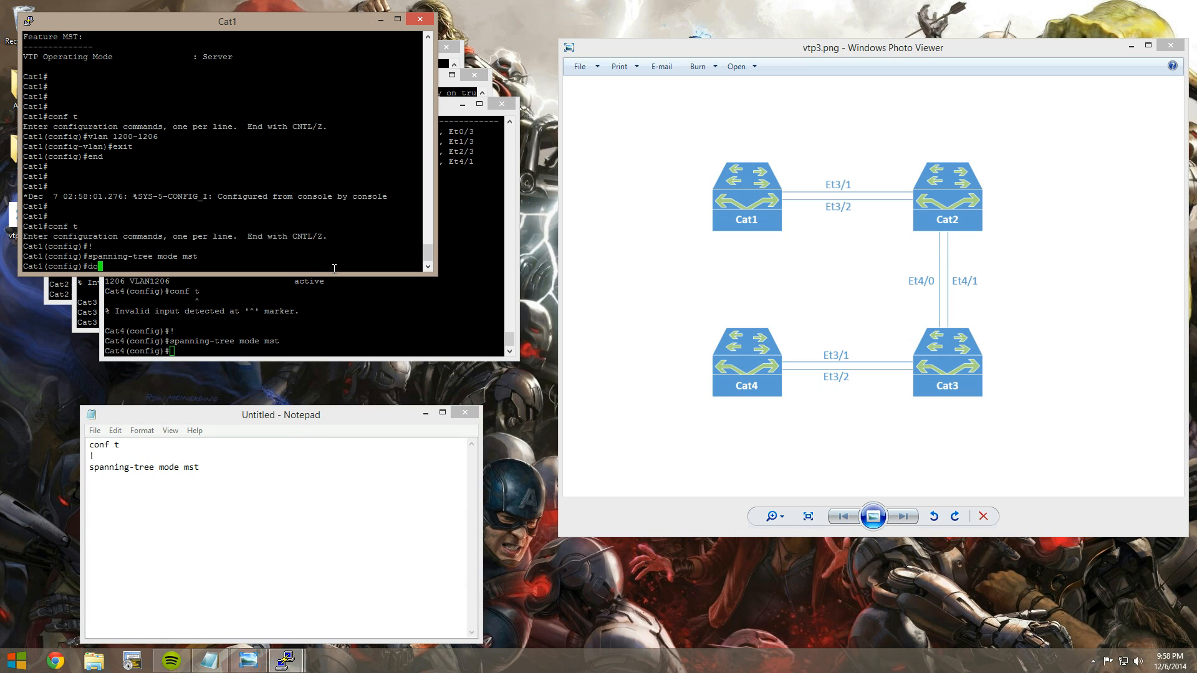
type("vtp")
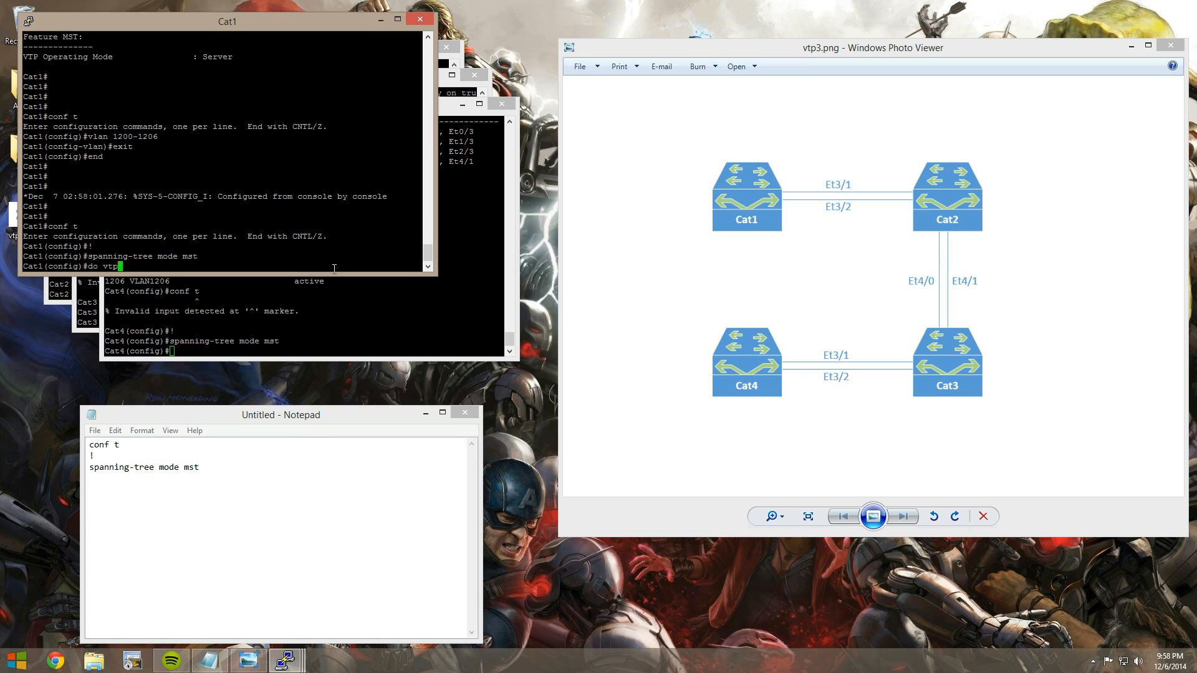
type("primary mst")
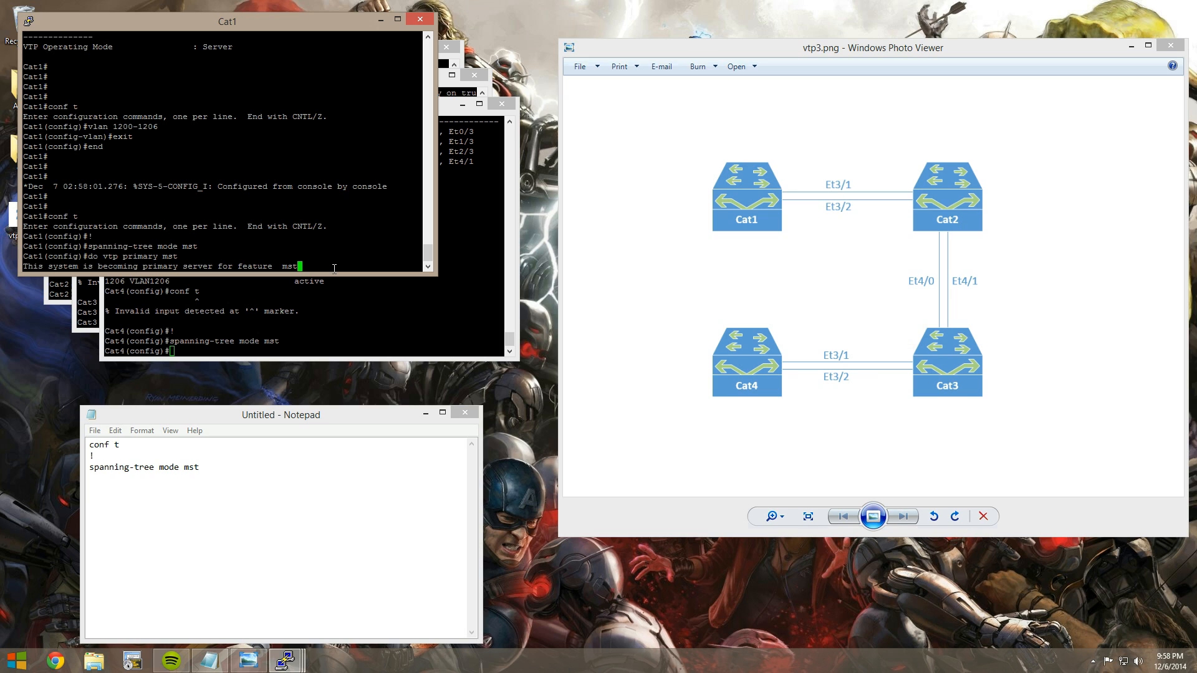
key("enter")
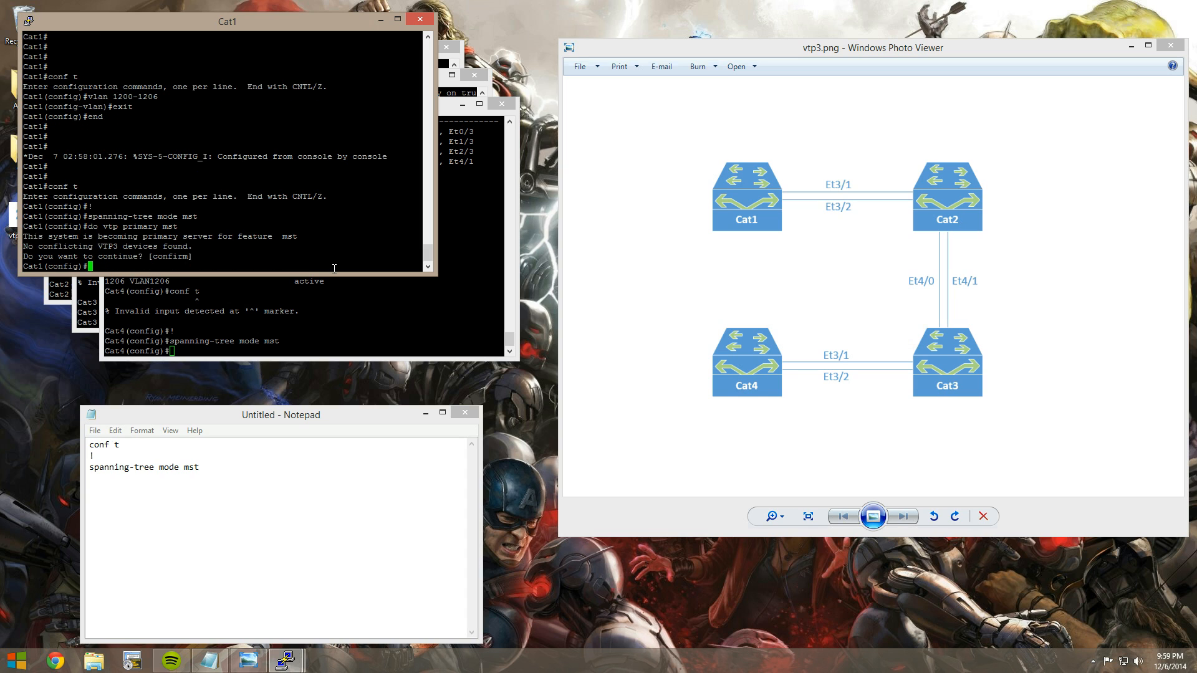
type("do sh vtp")
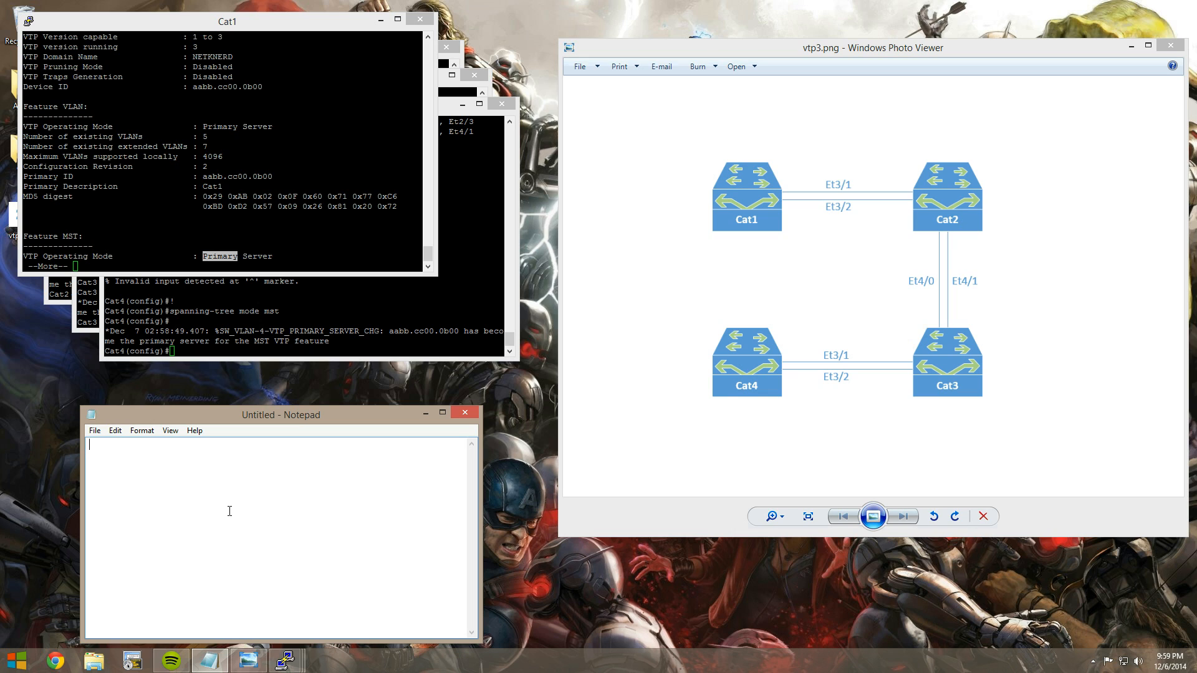
Write the MST config block in Notepad: name NETKNERD, instance 1 VLANs 100-106, instance 2 VLANs 1200-1206
type("s")
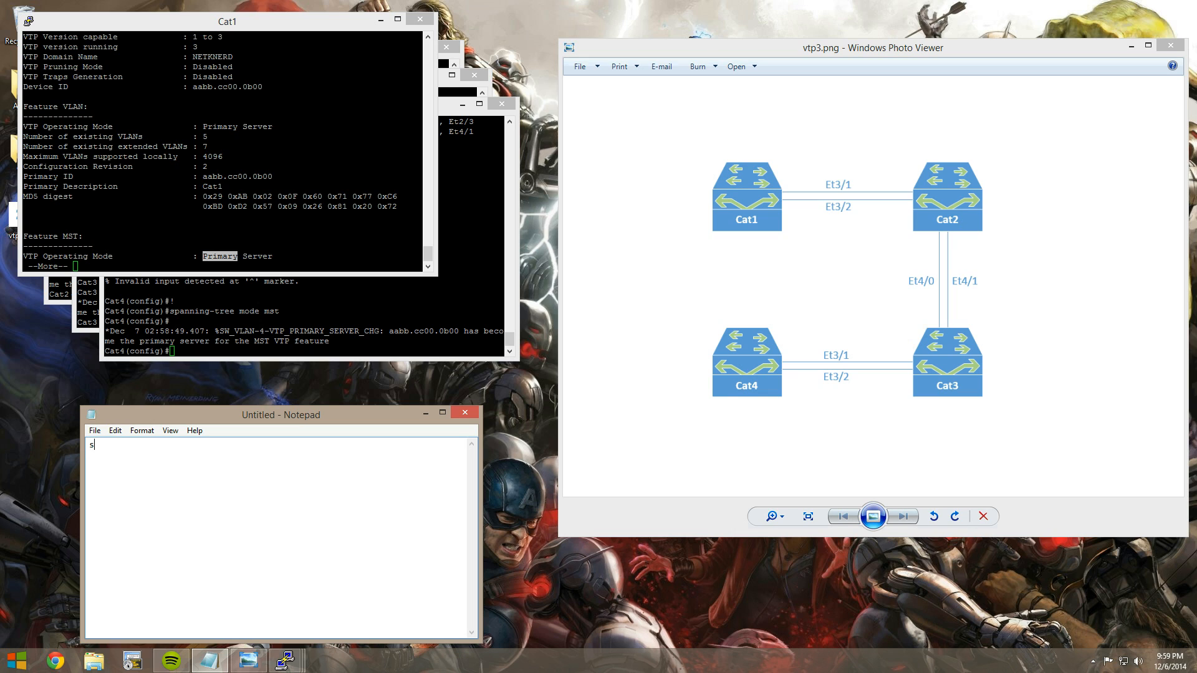
type("panning-tree mst config")
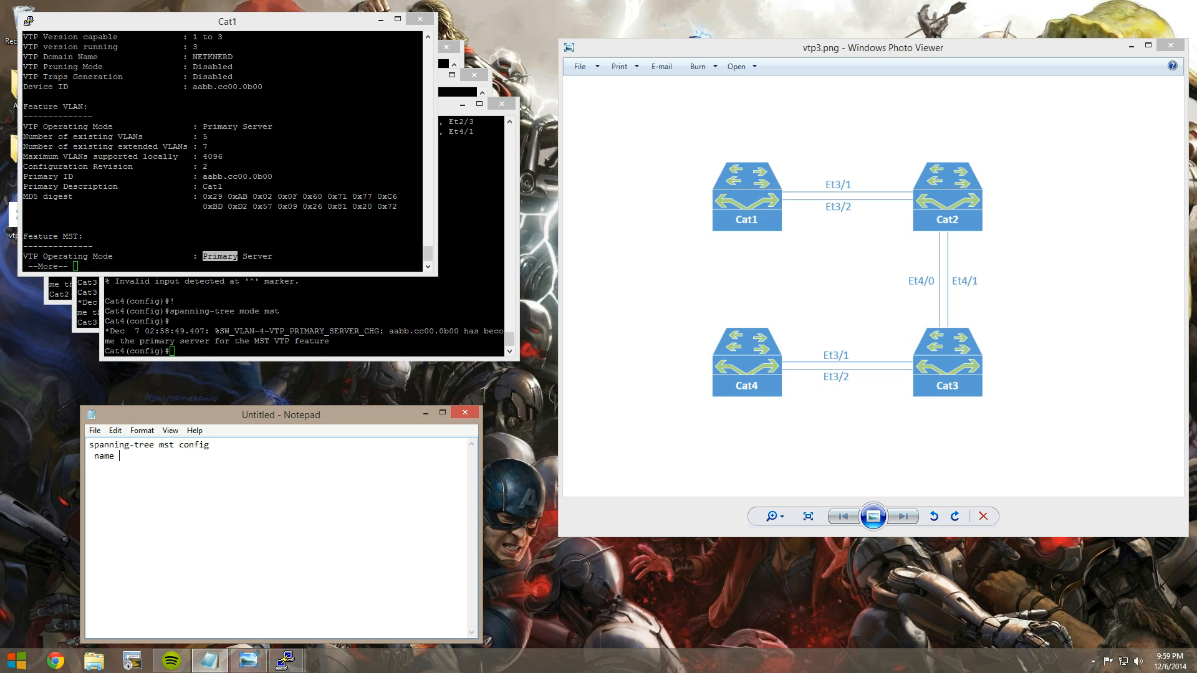
type("NETKNER")
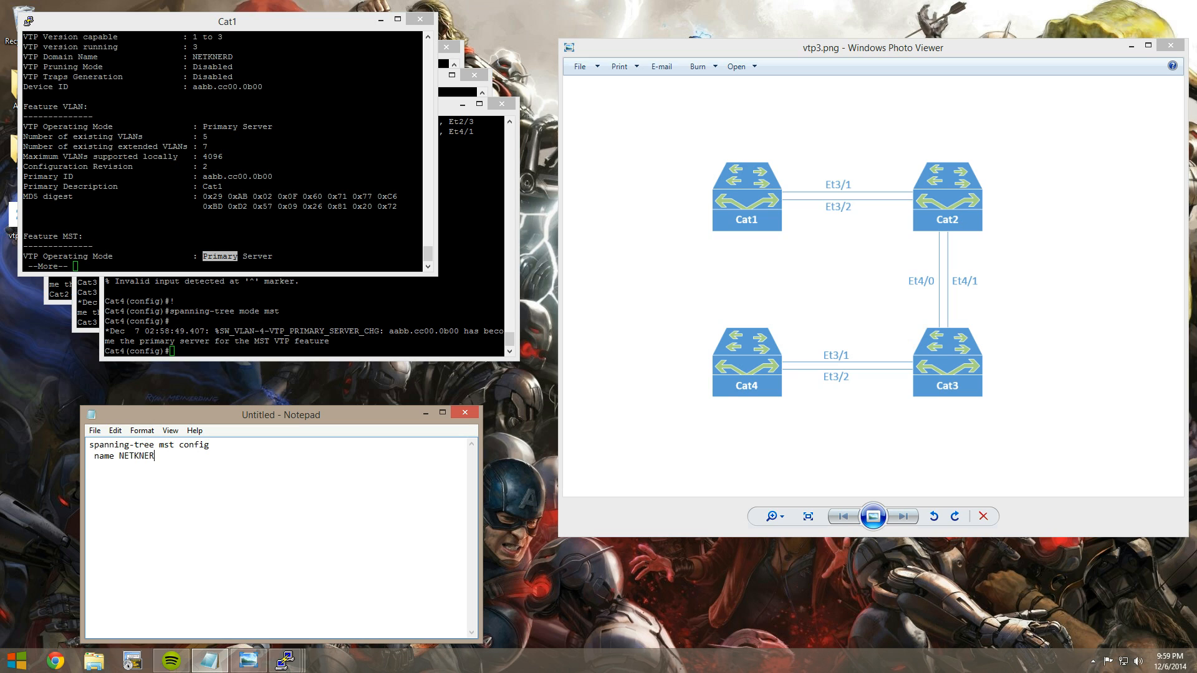
type("instance 1 vlan")
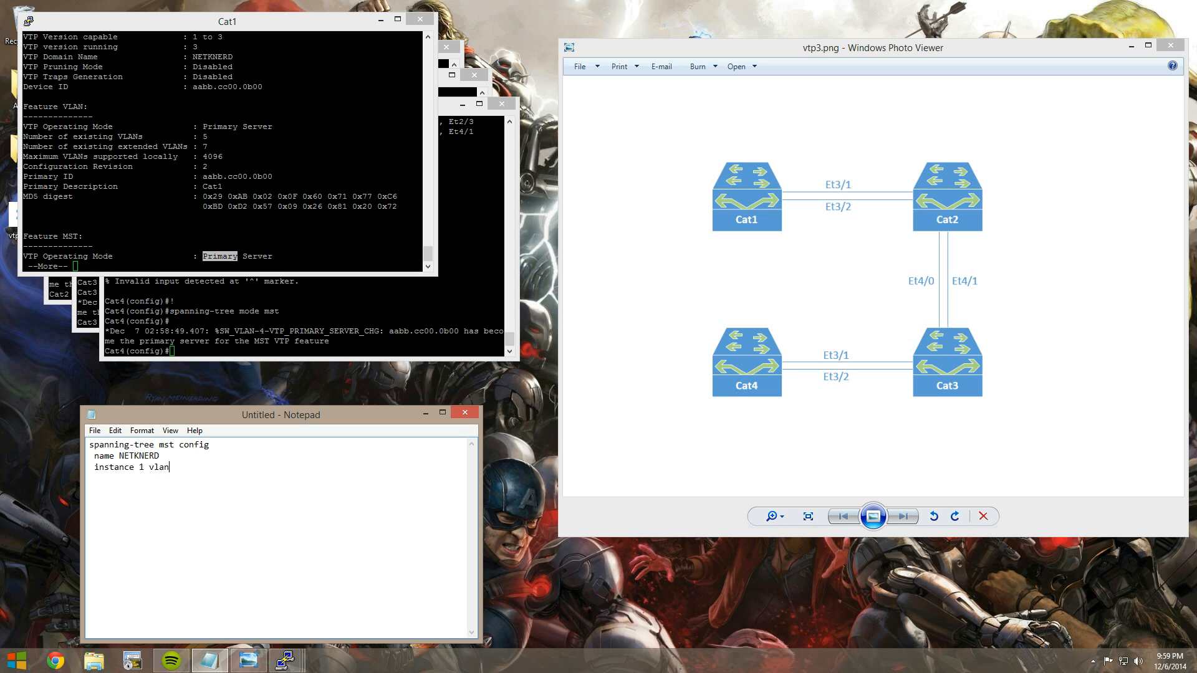
type("100-")
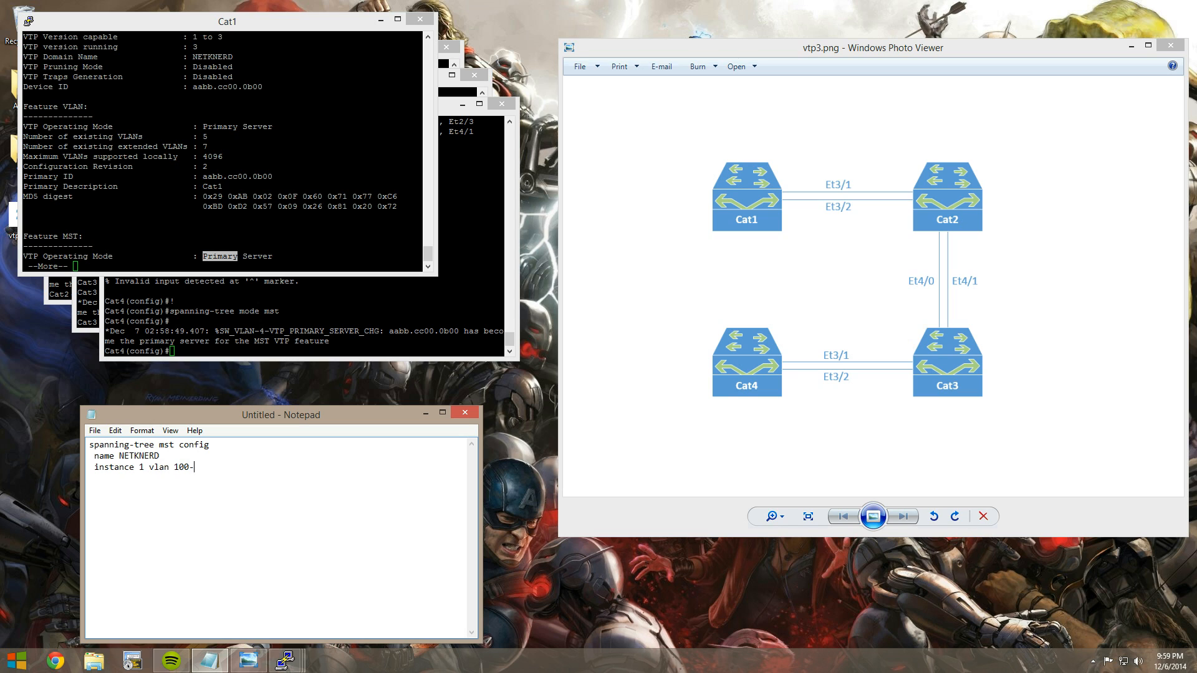
type("106")
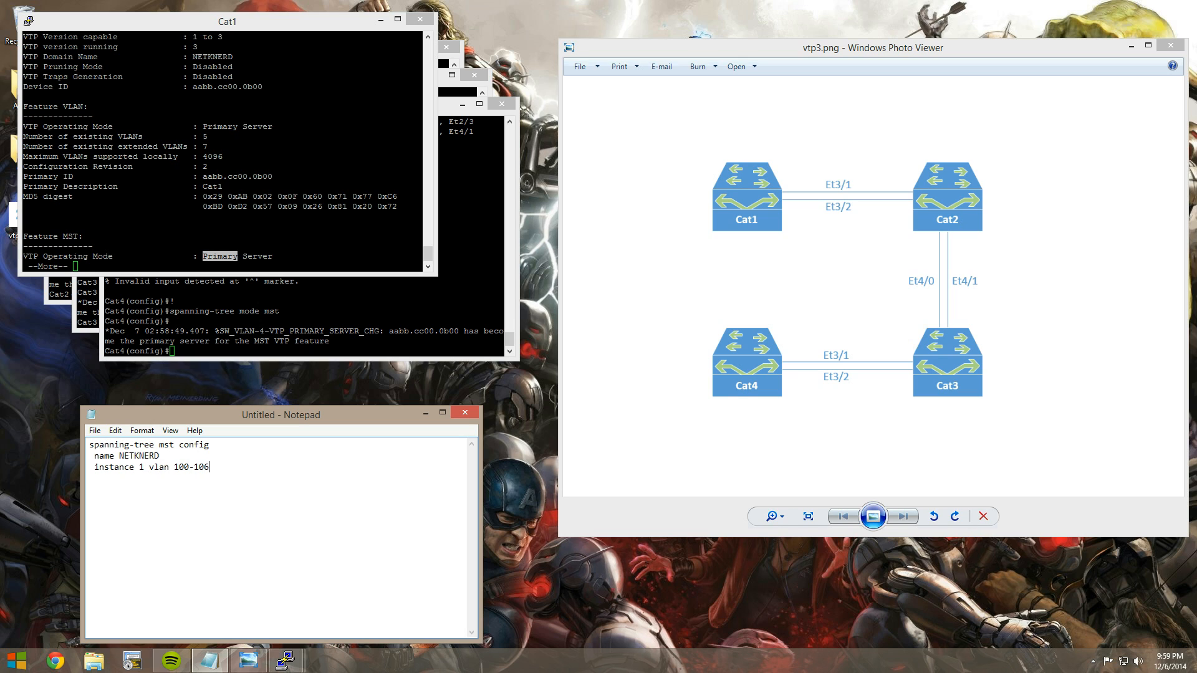
type("instal")
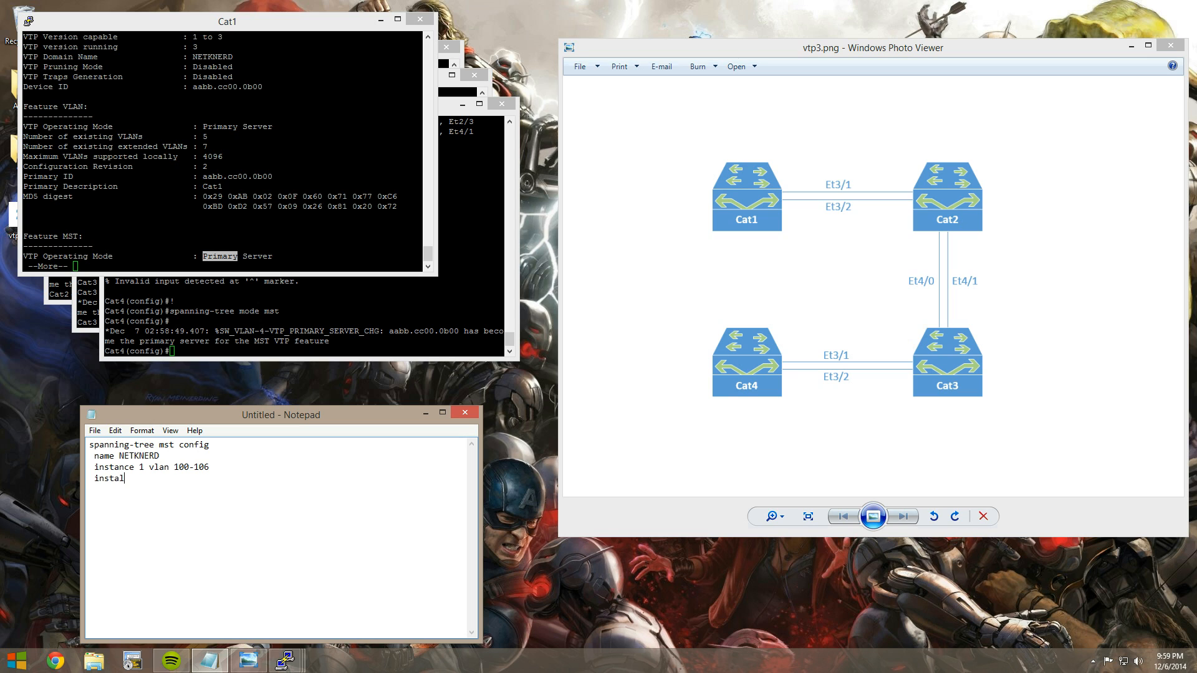
type("instance 2 v")
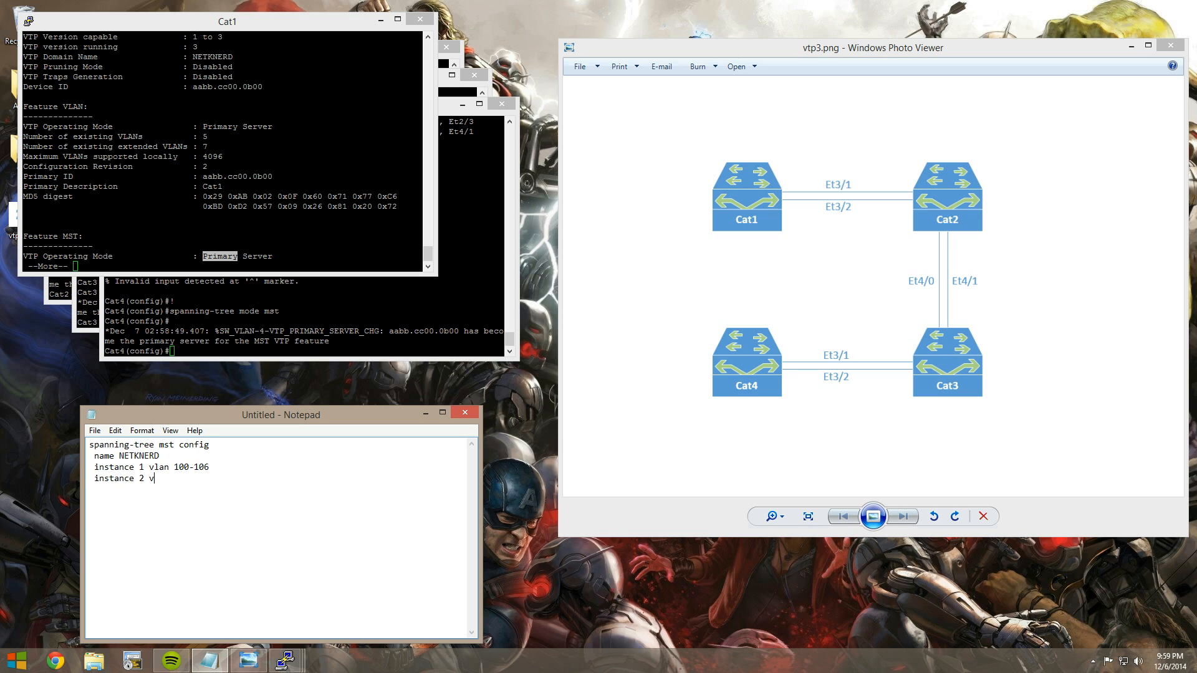
type("lan 1200")
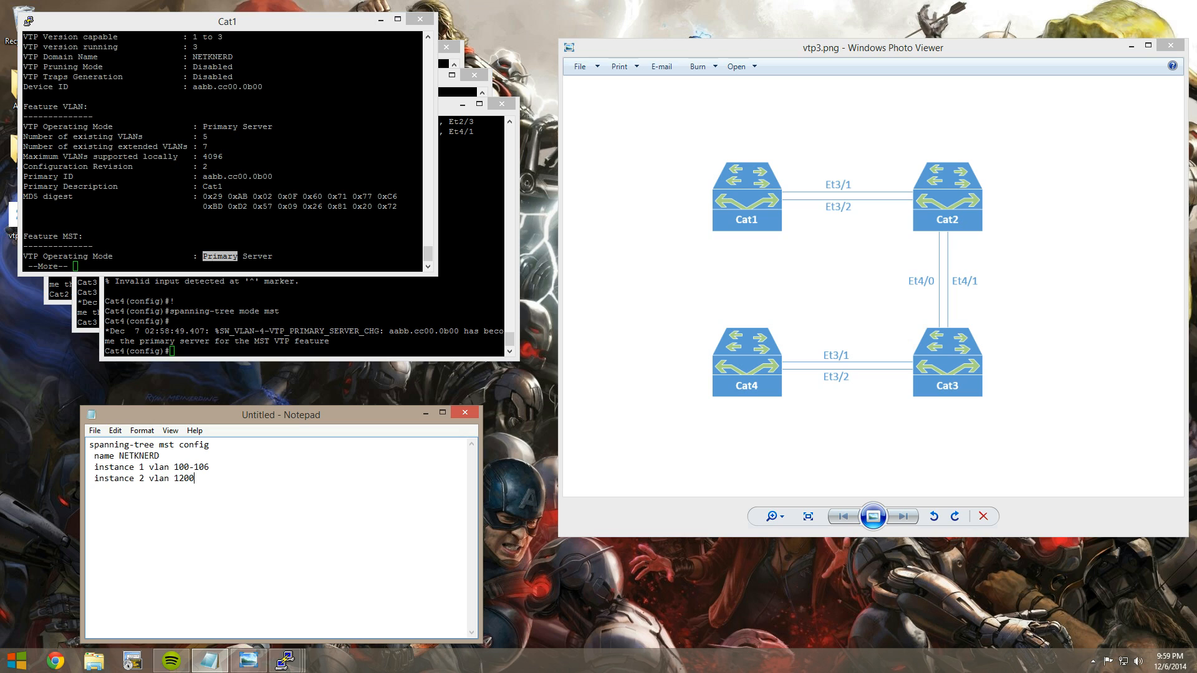
type("-1206")
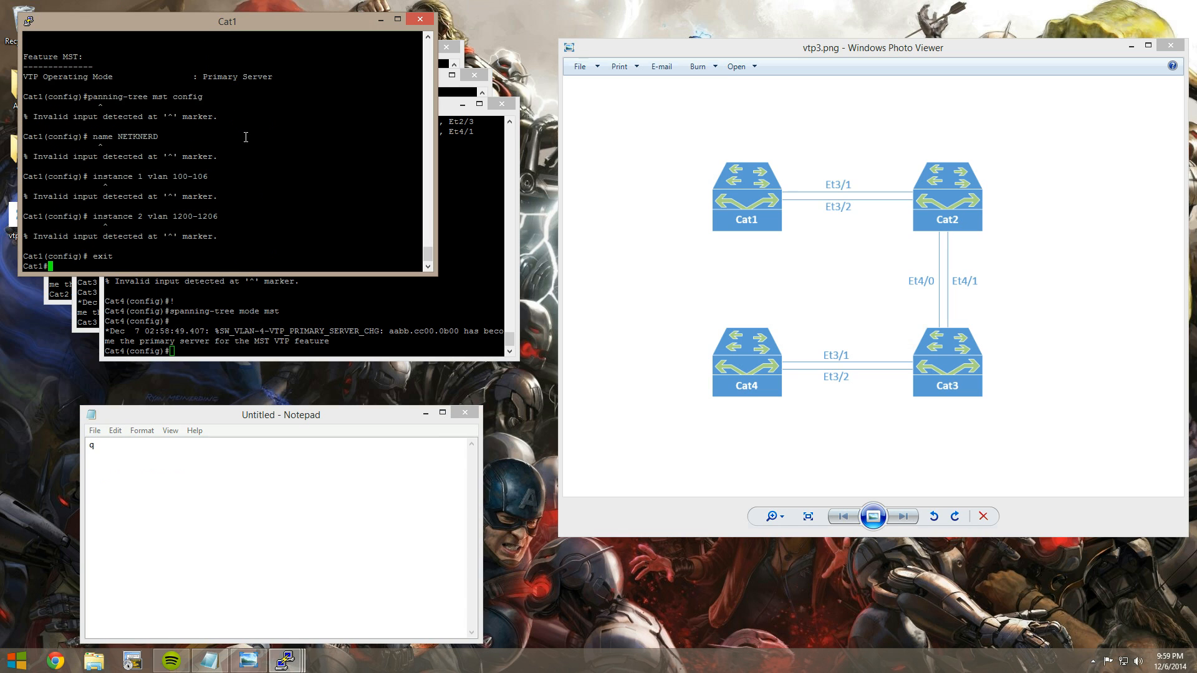
Apply the MST region block on Cat1, add VLANs 100-106, and show its MST configuration
type("conf t")
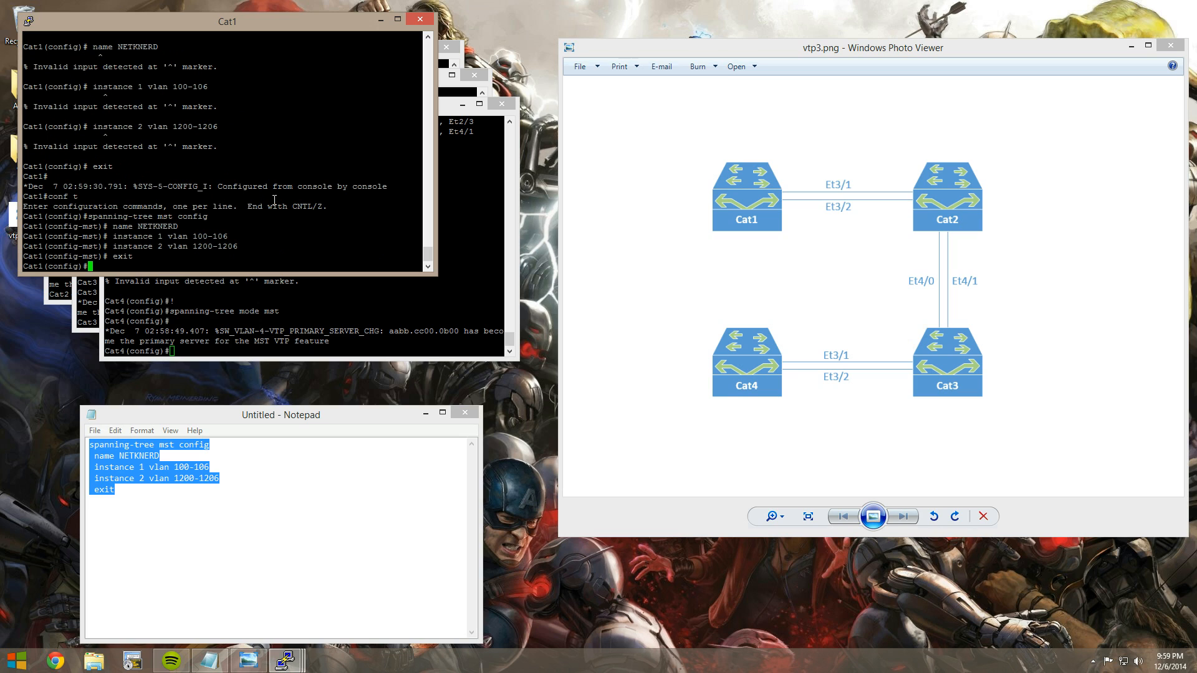
type("vlan 100-106")
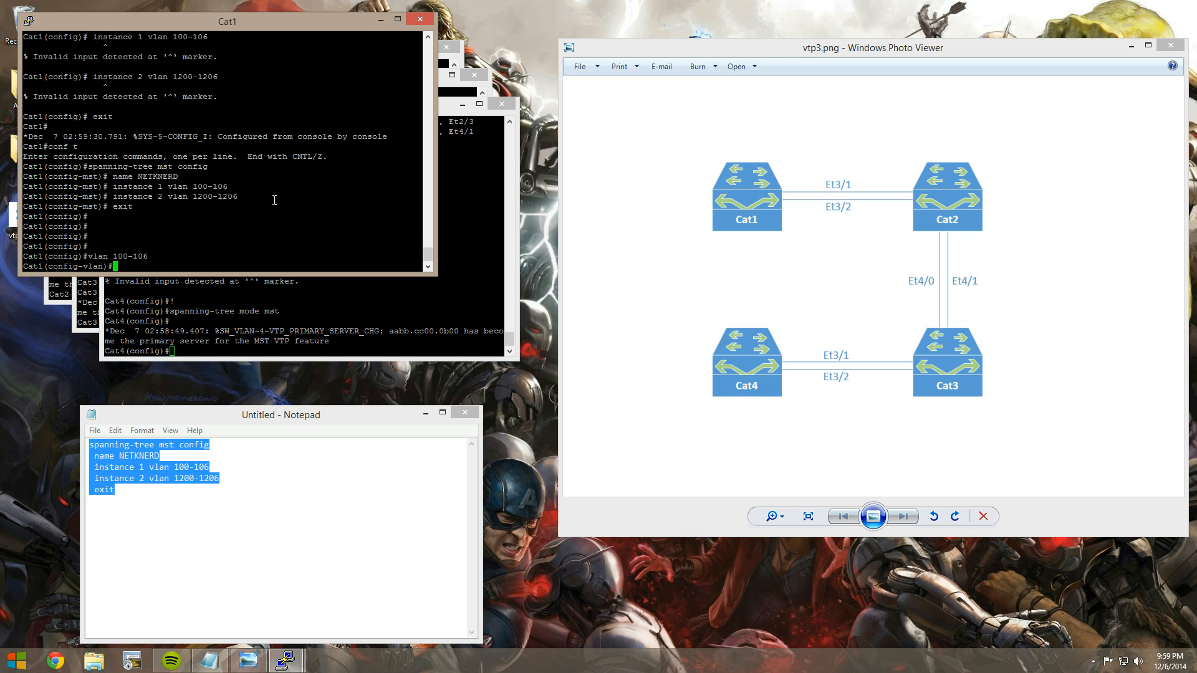
type("end")
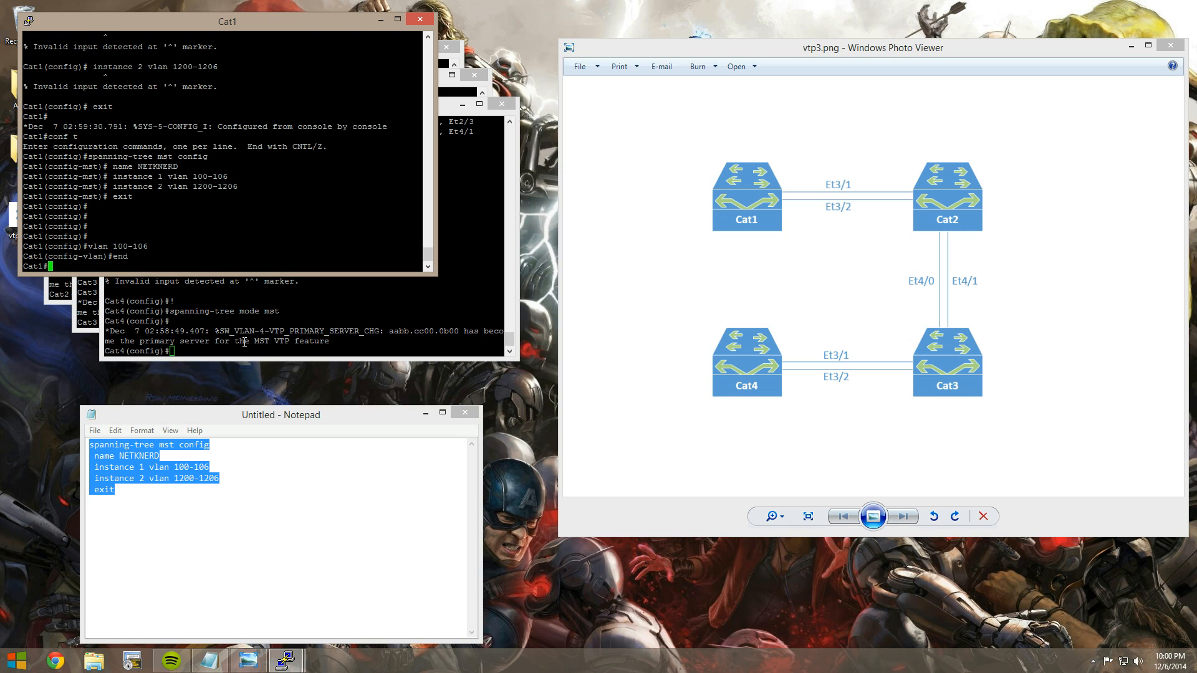
type("show s")
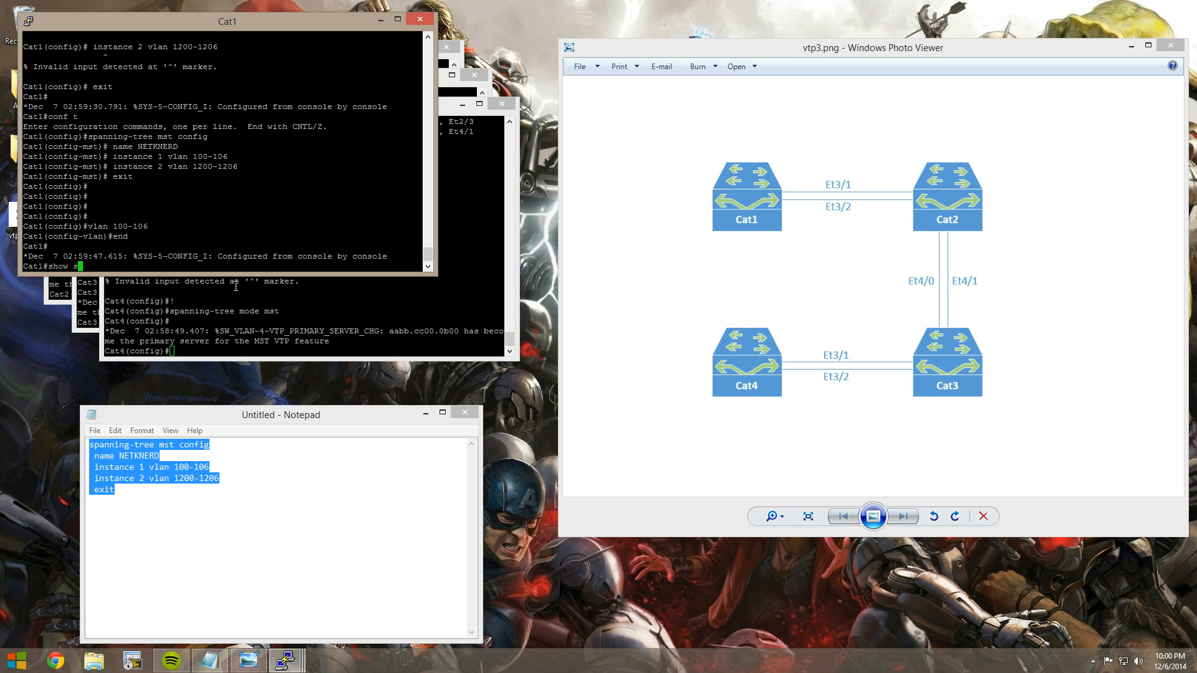
type("pan mst co")
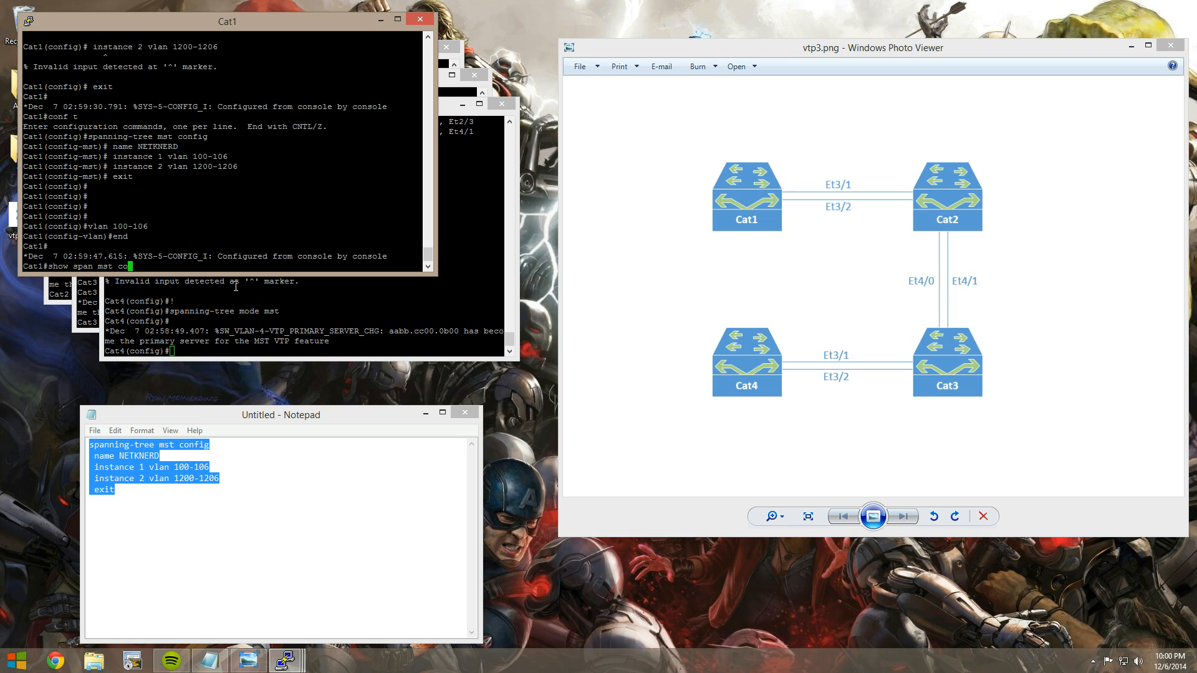
key("enter")
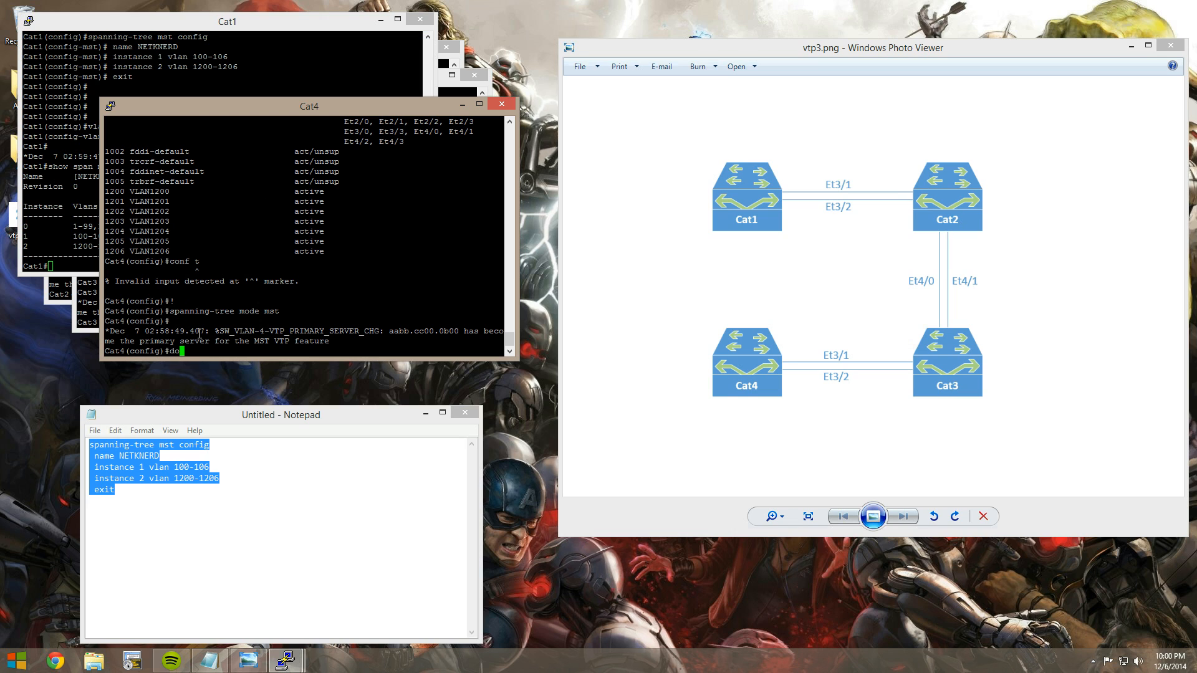
Run 'do sh span mst config' on Cat4 to confirm region NETKNERD with instances 1 and 2
type("sh span mst")
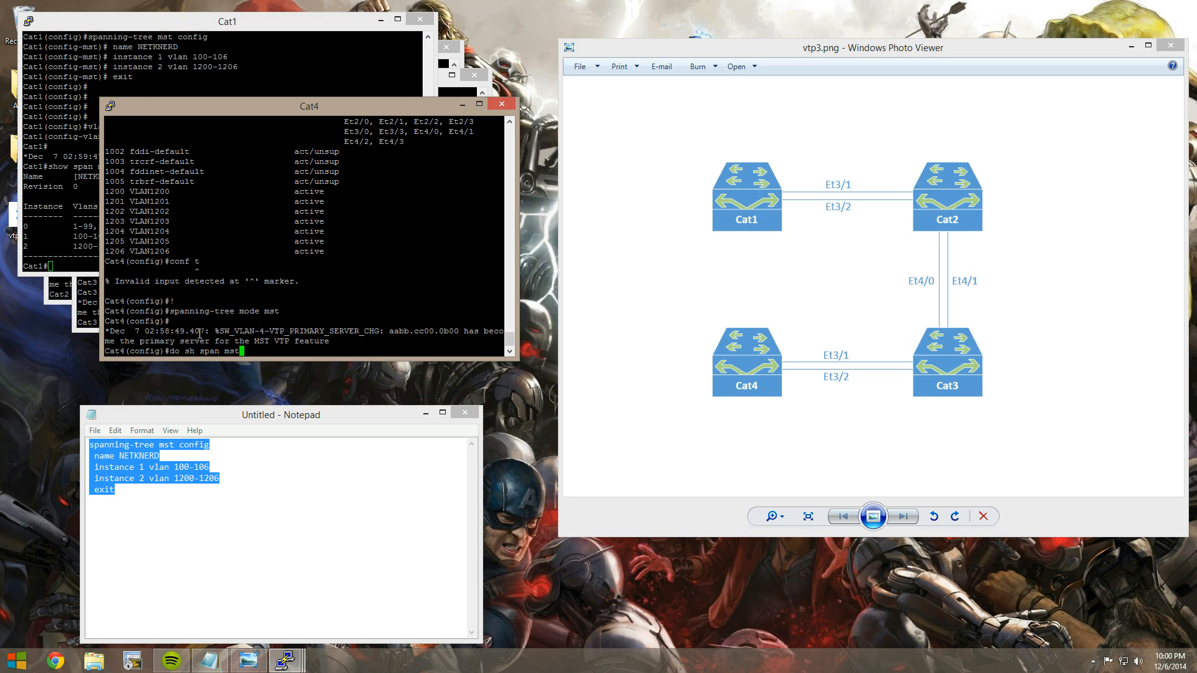
type("config")
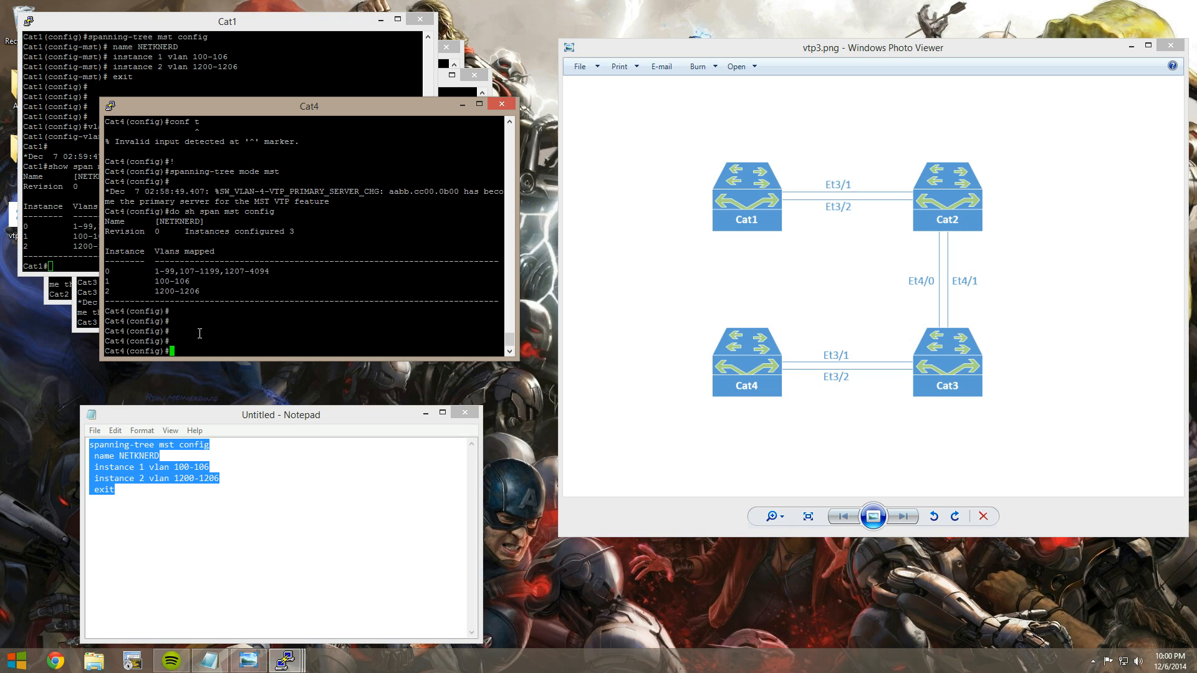
type("end")
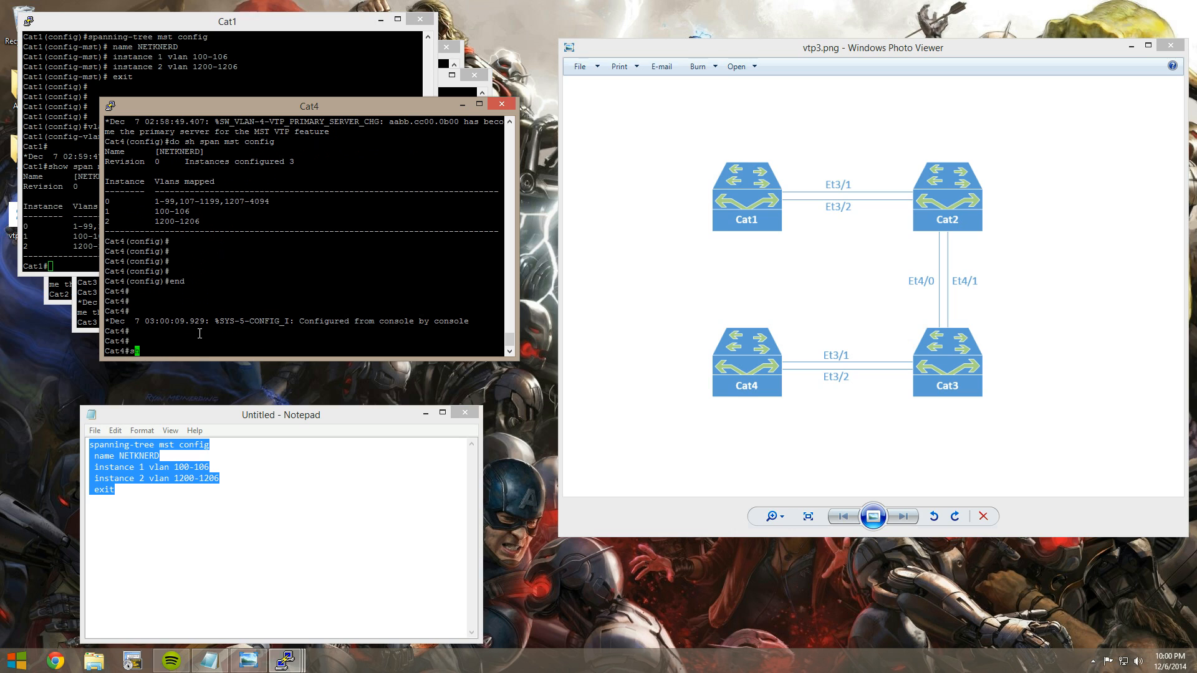
Bring the Cat1 console forward and enter 'conf t'
left_click(227, 20)
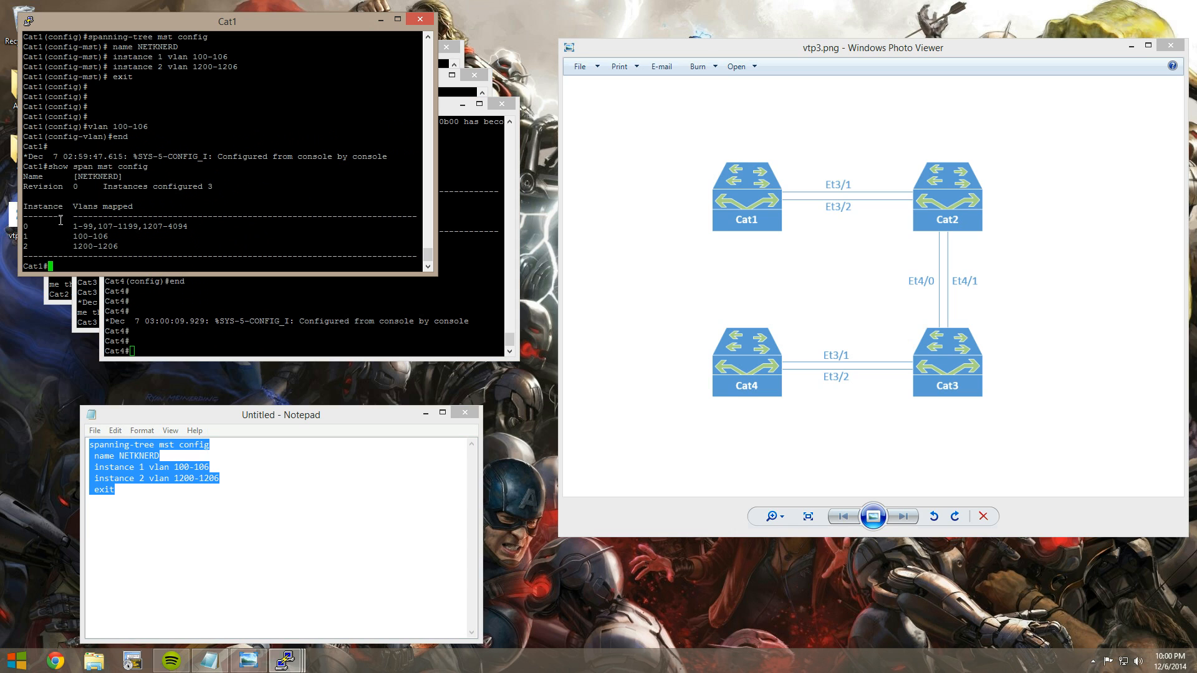
mouse_move(131, 237)
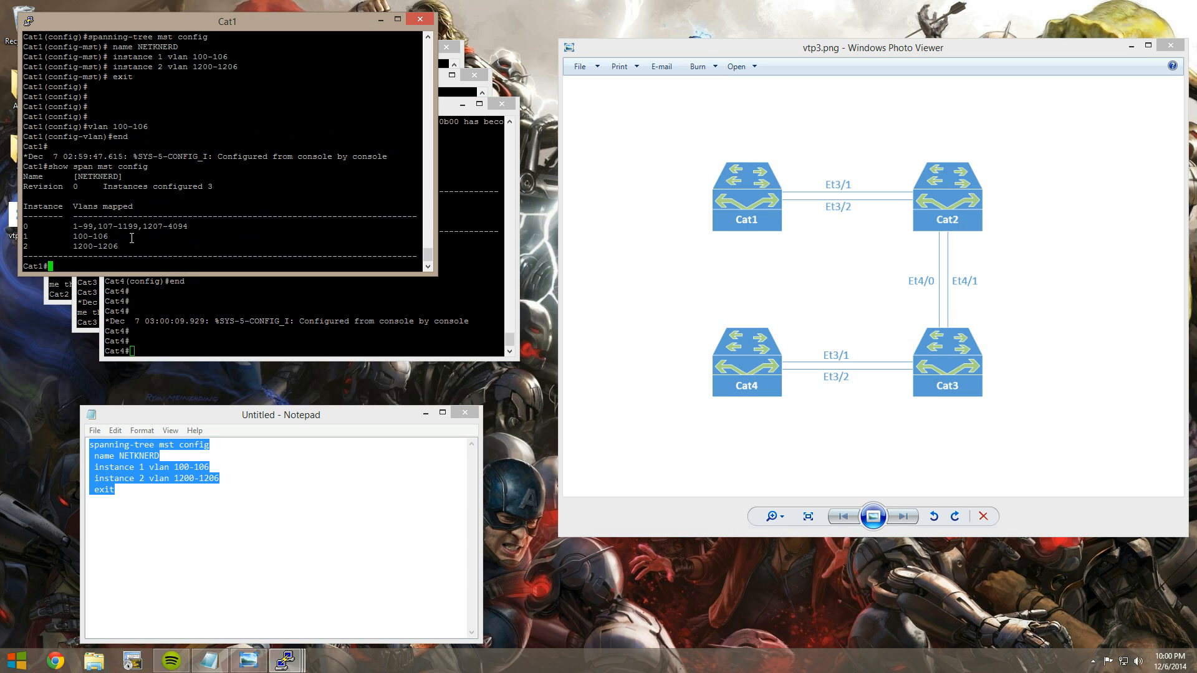
type("conf t")
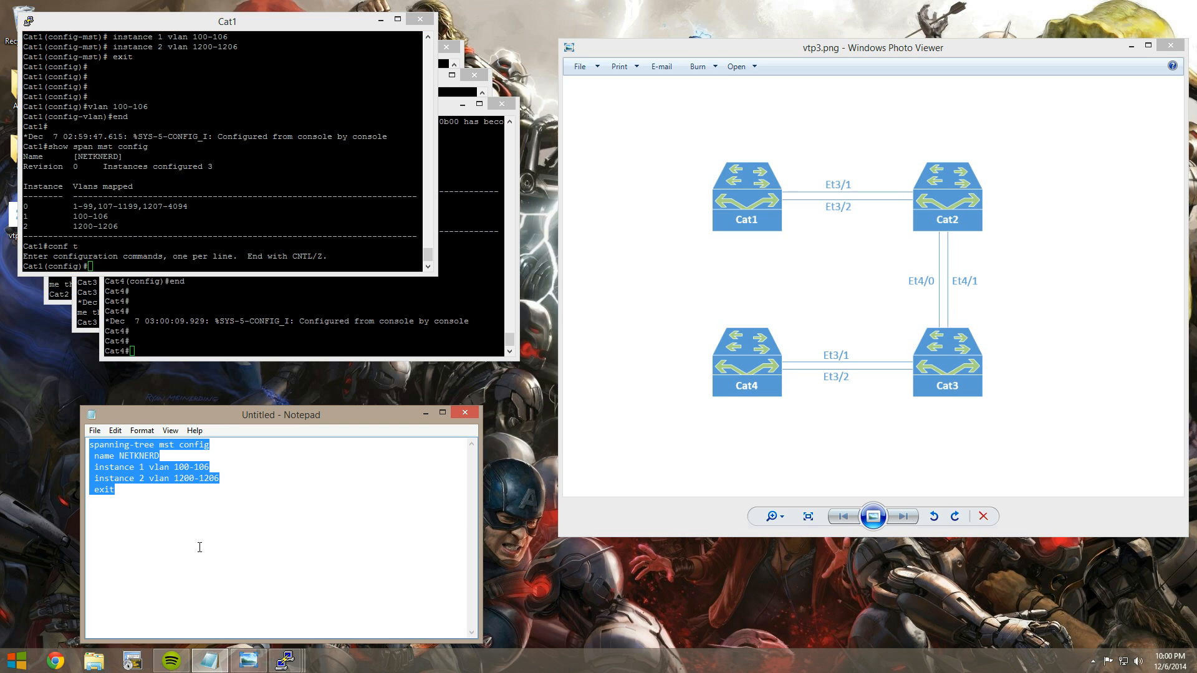
Replace the notes with 'vtp mode client' and 'vtp mode server' lines for VLAN and MST
key("Delete")
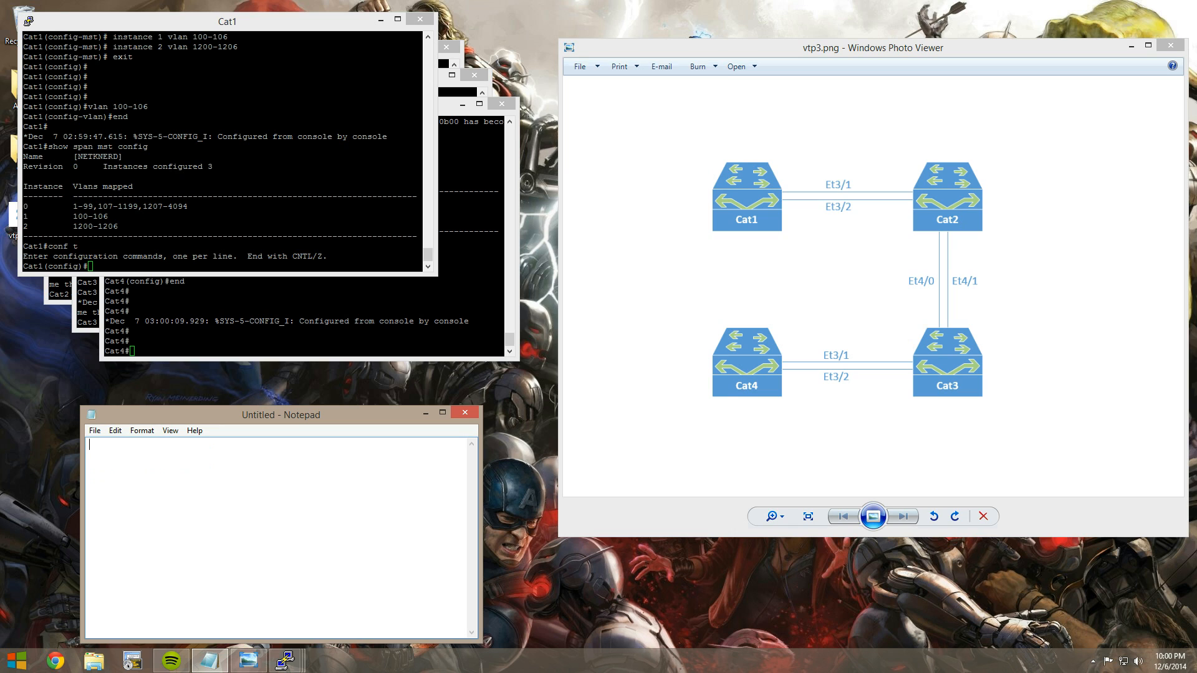
type("vtp m")
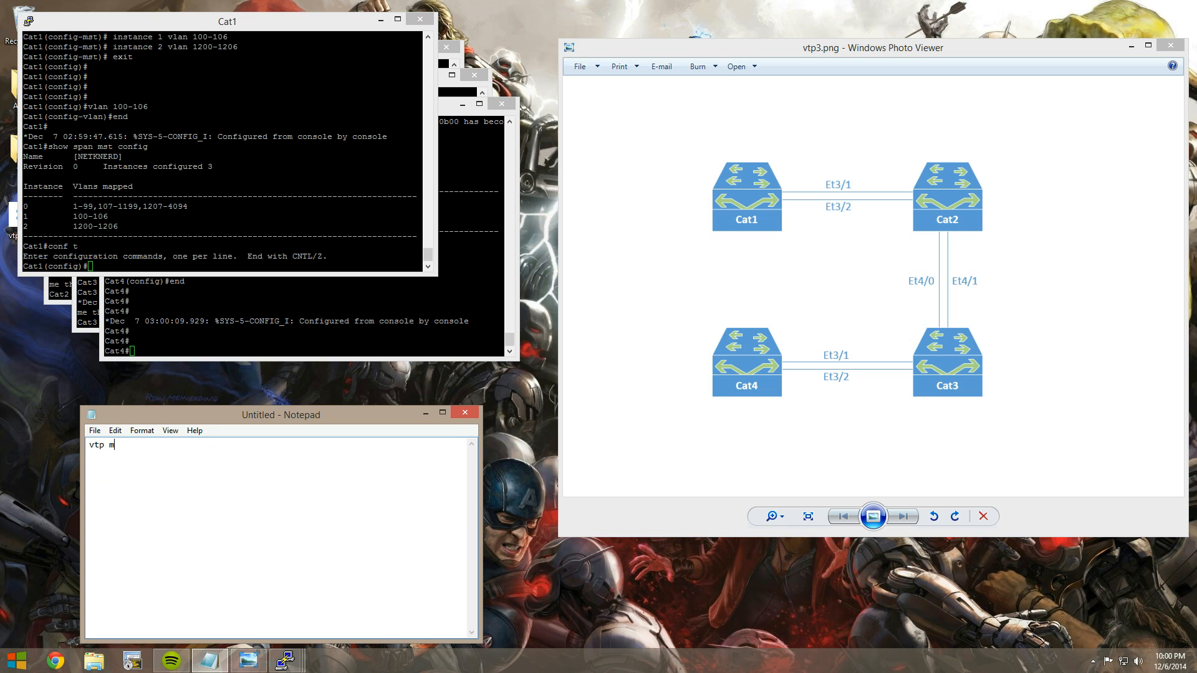
type("ode client vc")
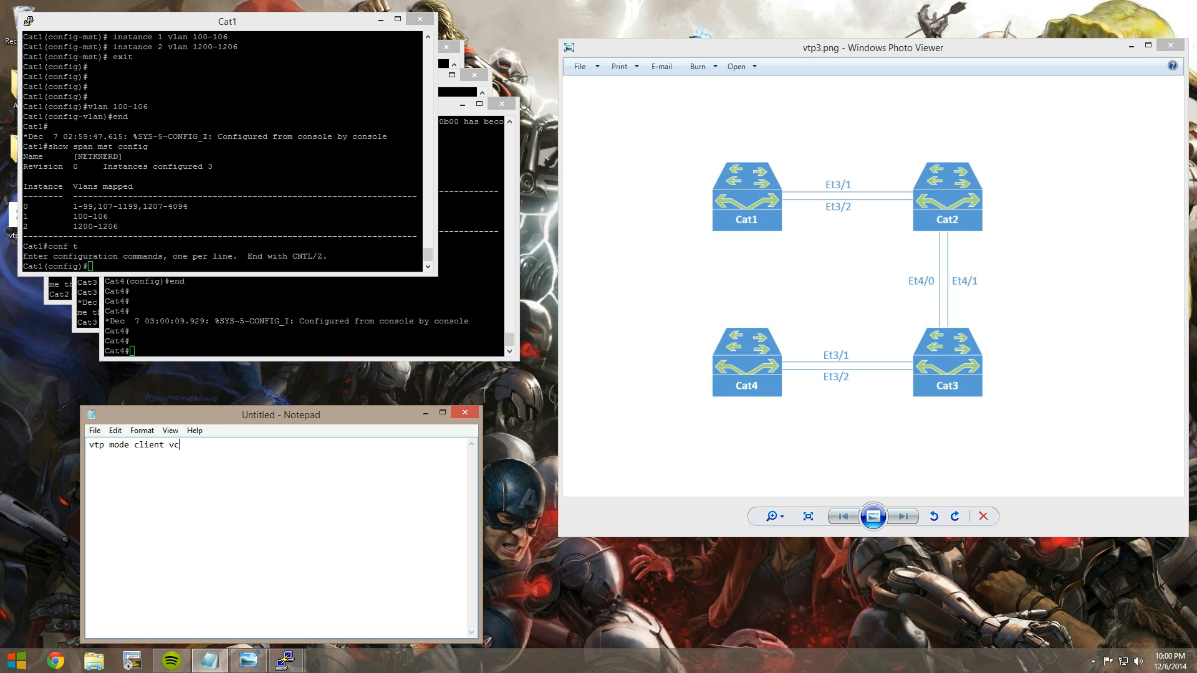
type("lan")
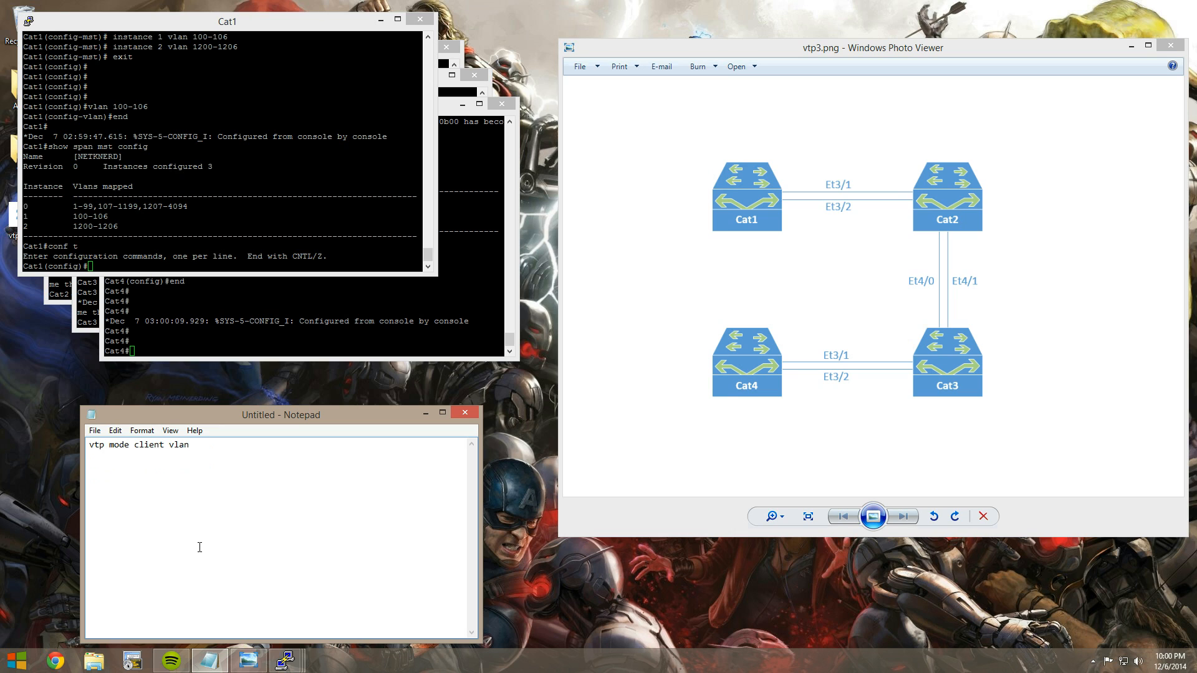
type("vtp mode client mst")
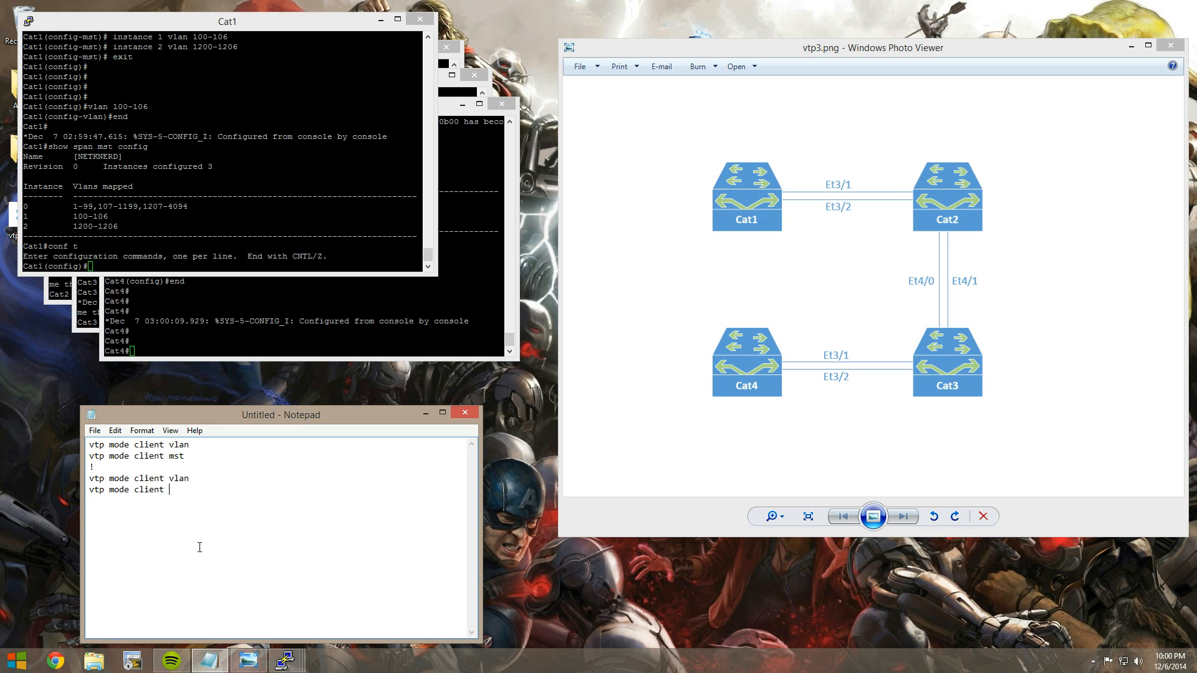
type("mst")
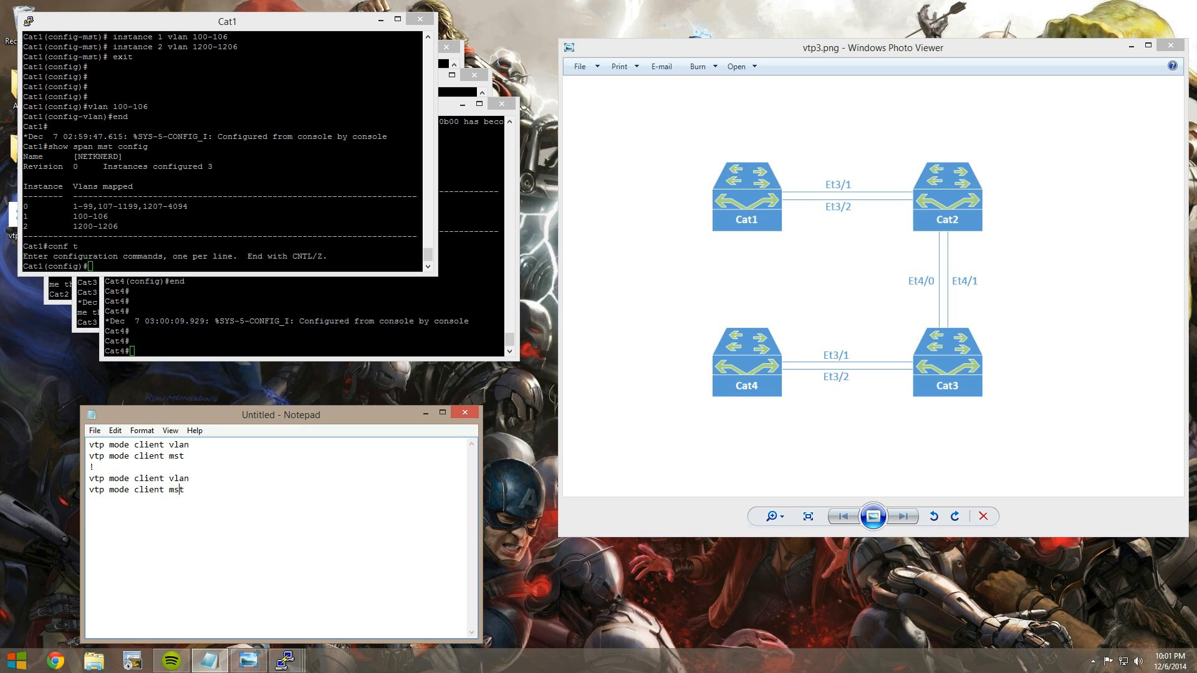
type("sert")
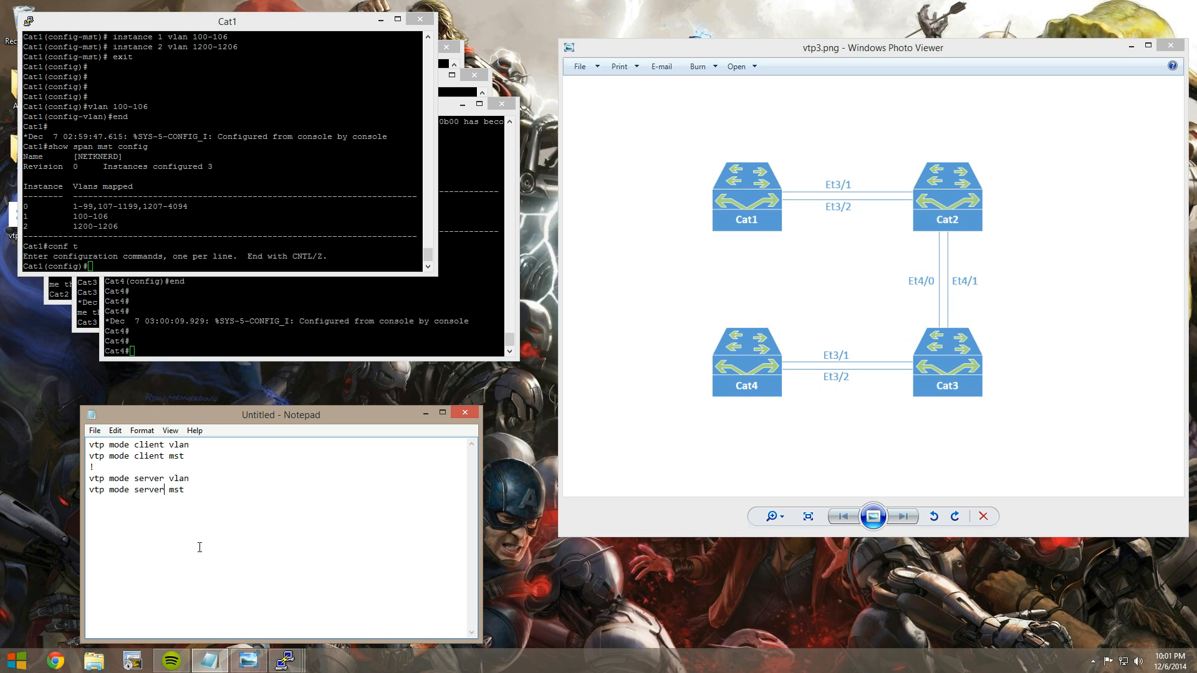
type("!")
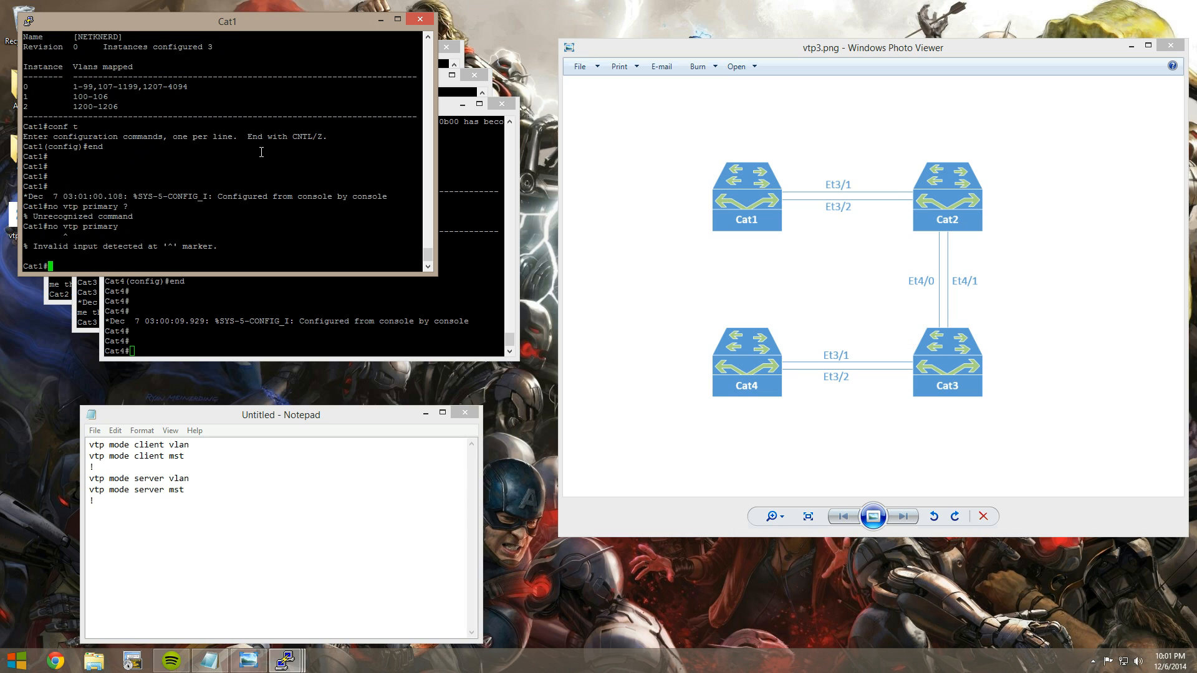
Run 'show vtp status' on Cat1 to read its VLAN and MST feature sections
type("show v")
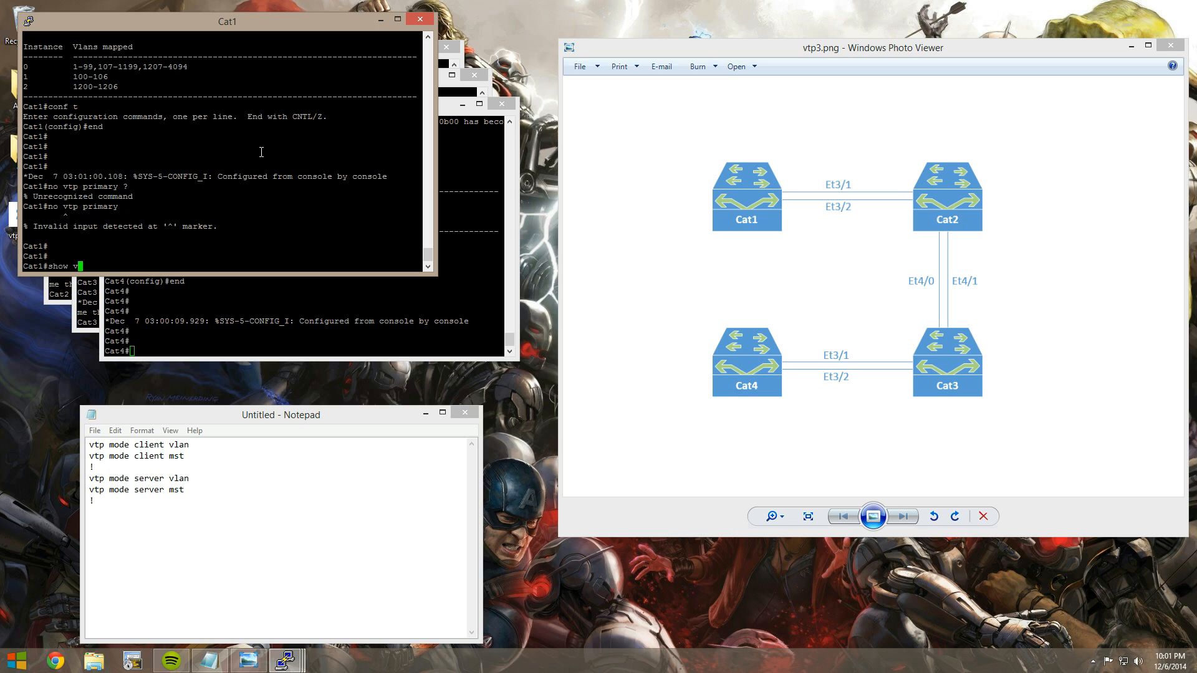
type("vtp stu")
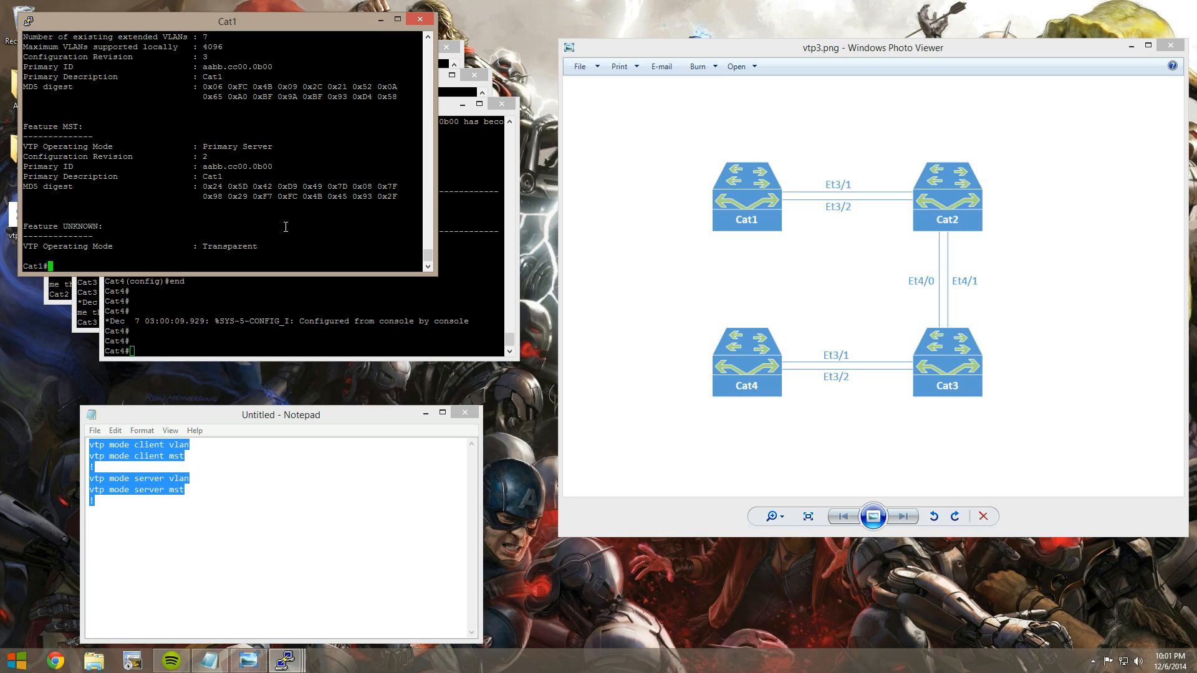
type("cc")
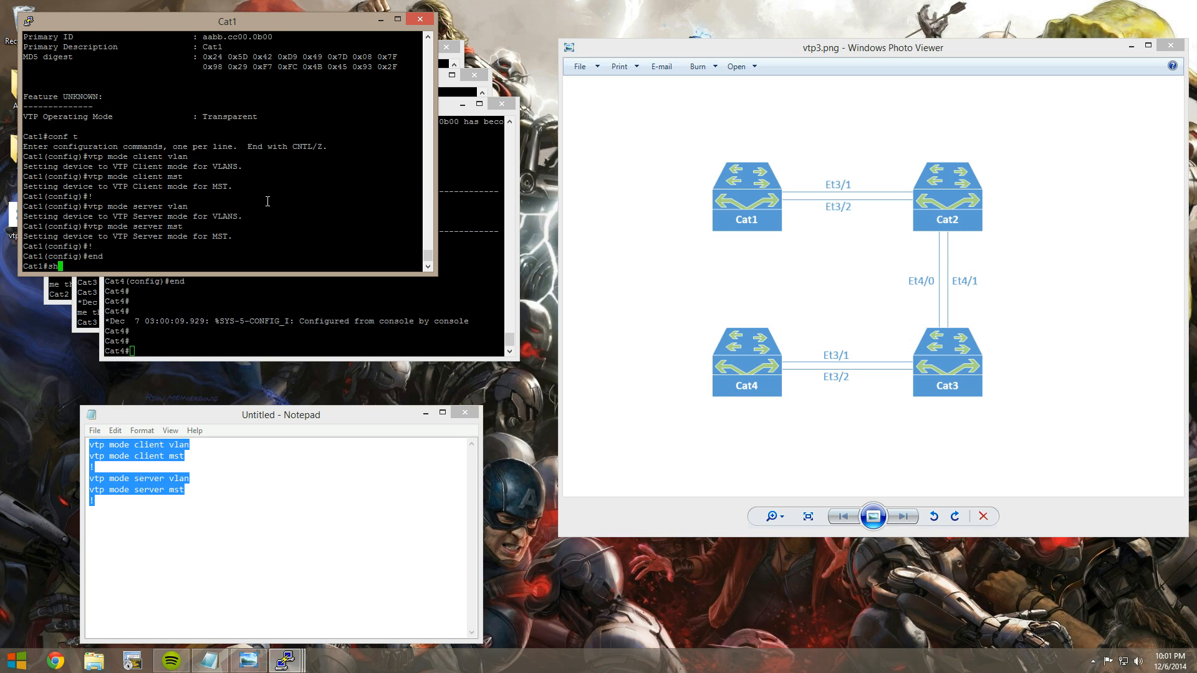
Display Cat1's VTP status after cycling VLAN and MST modes to client and back to server
key("Return")
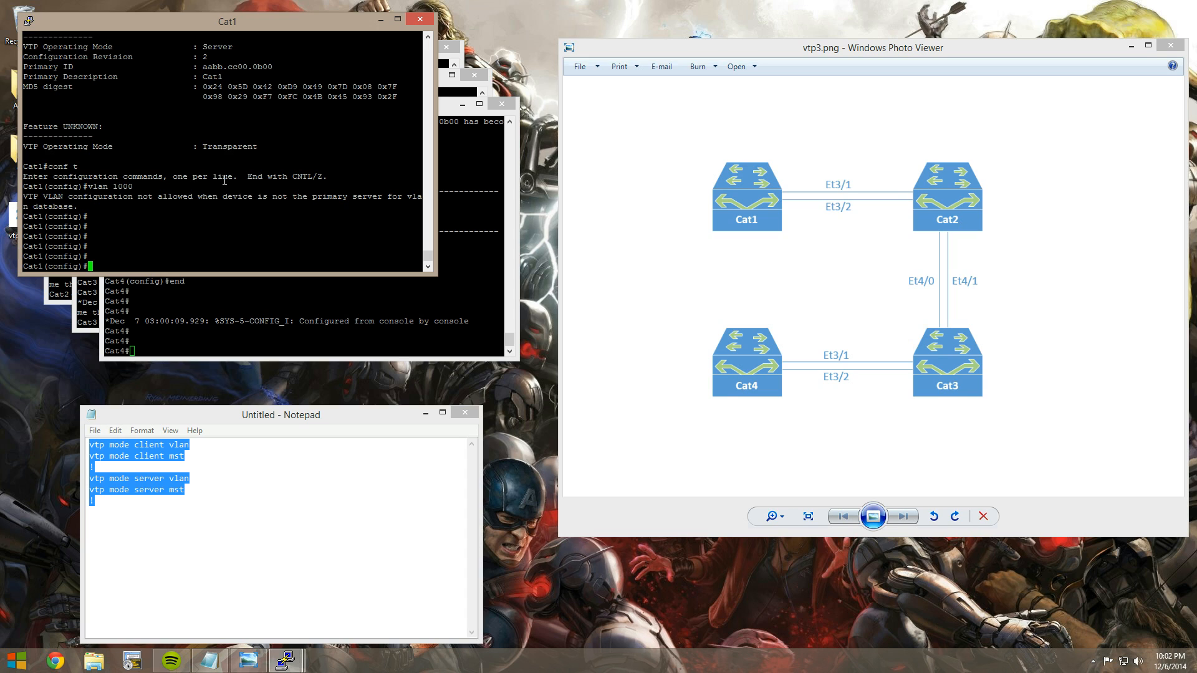
type("vl")
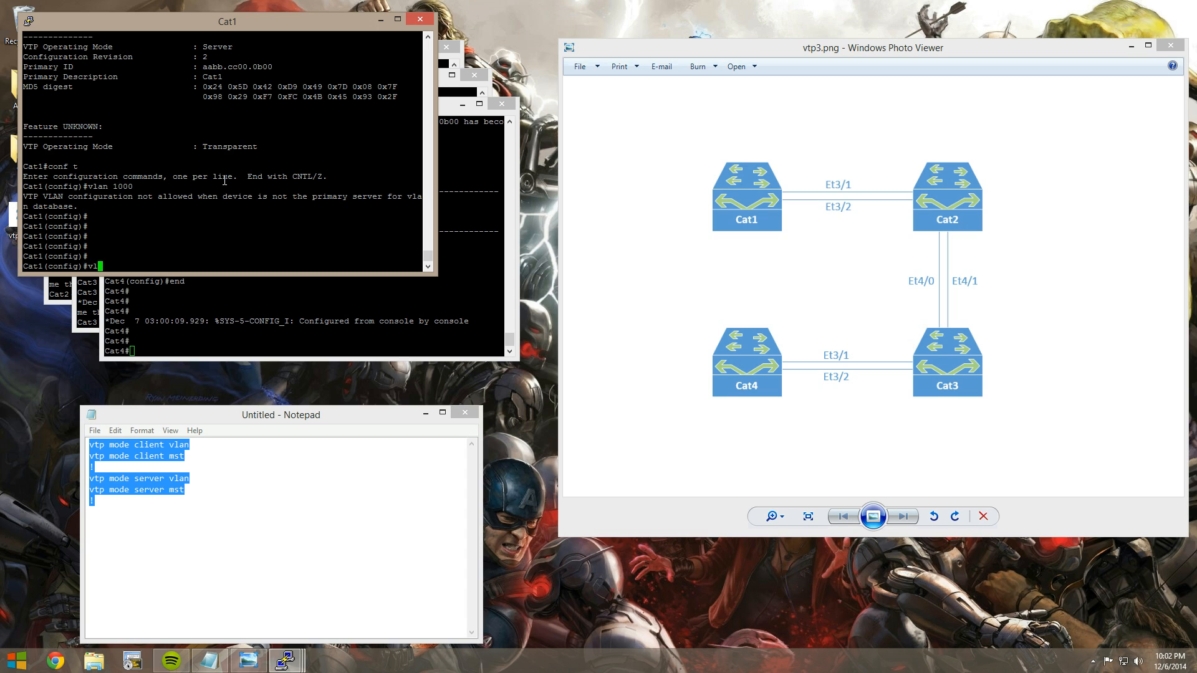
type("lan pass")
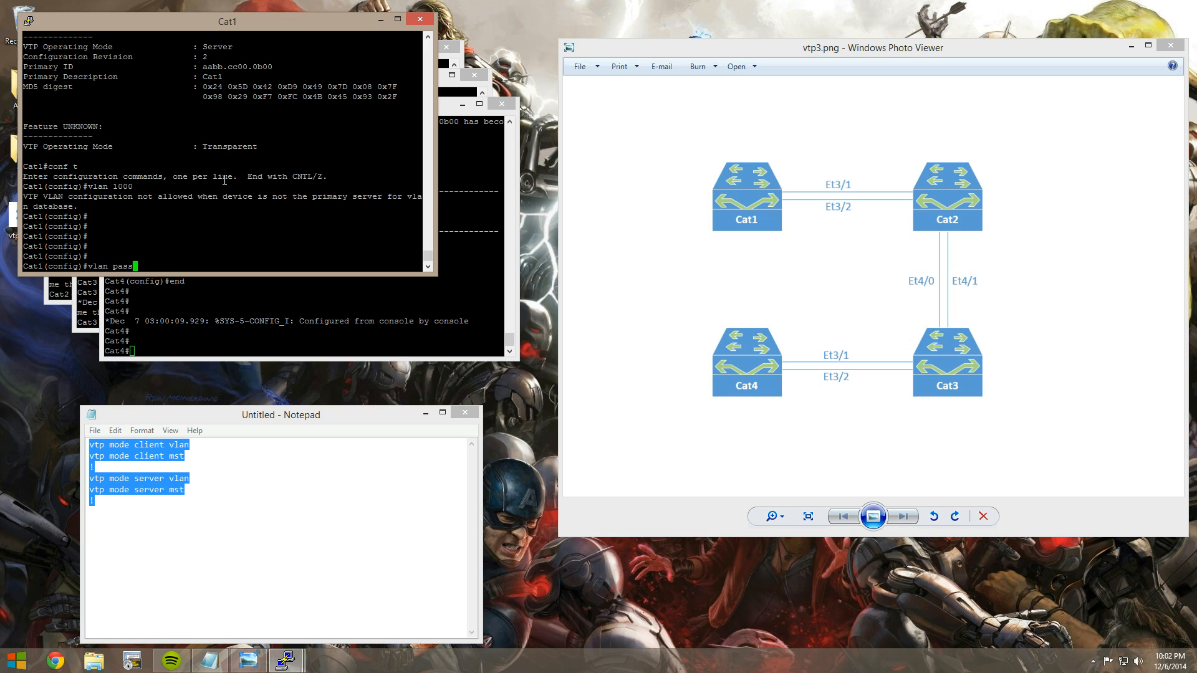
type("word")
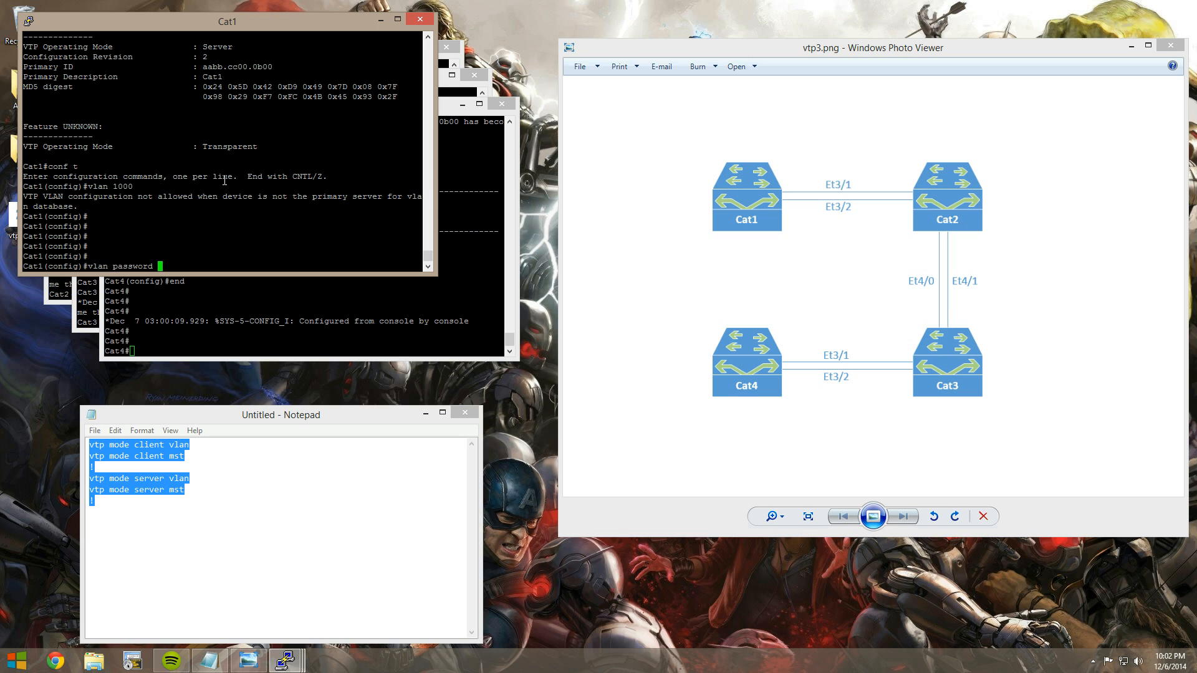
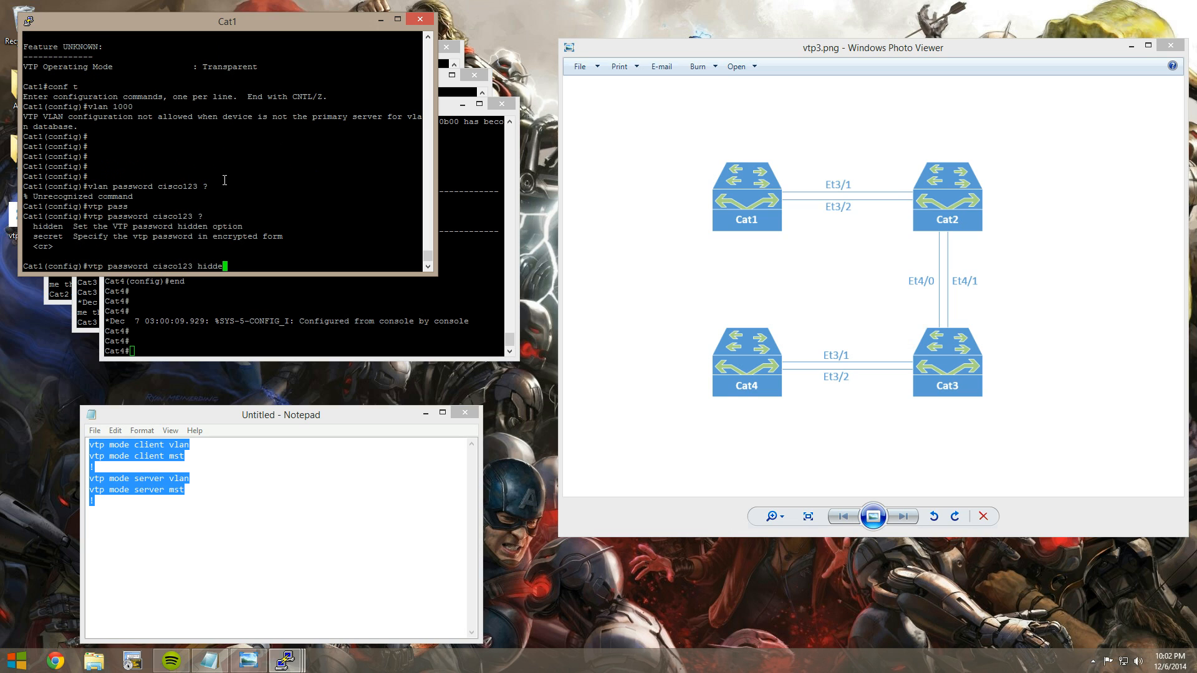
key("enter")
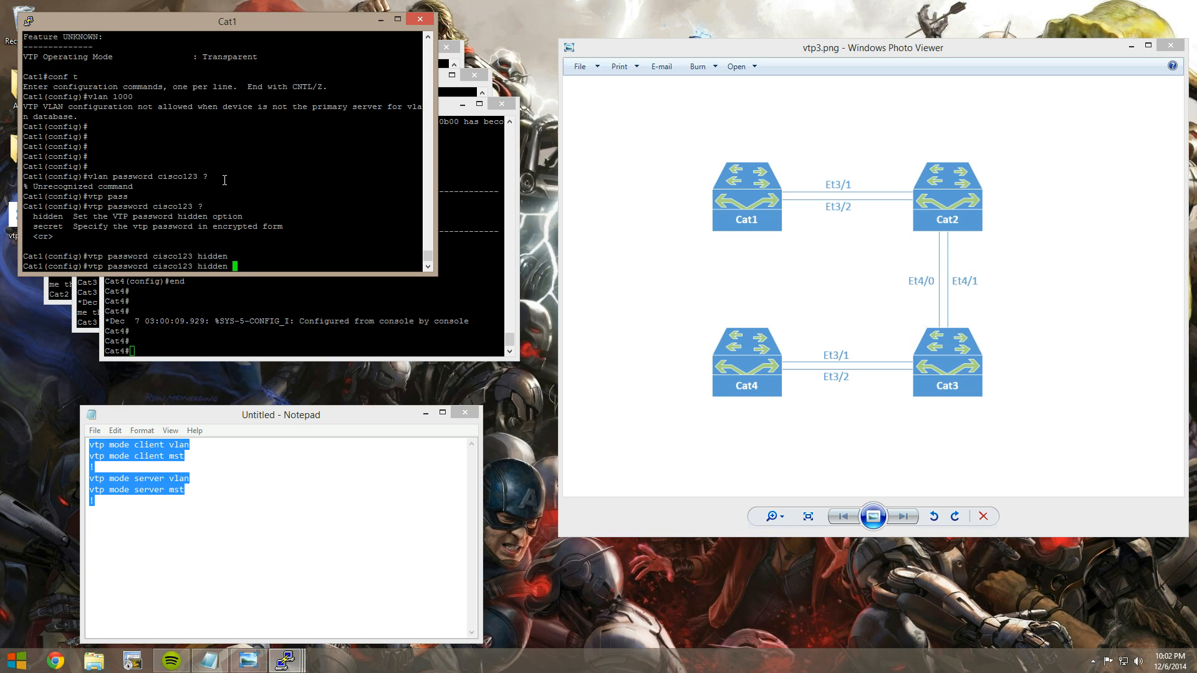
key("enter")
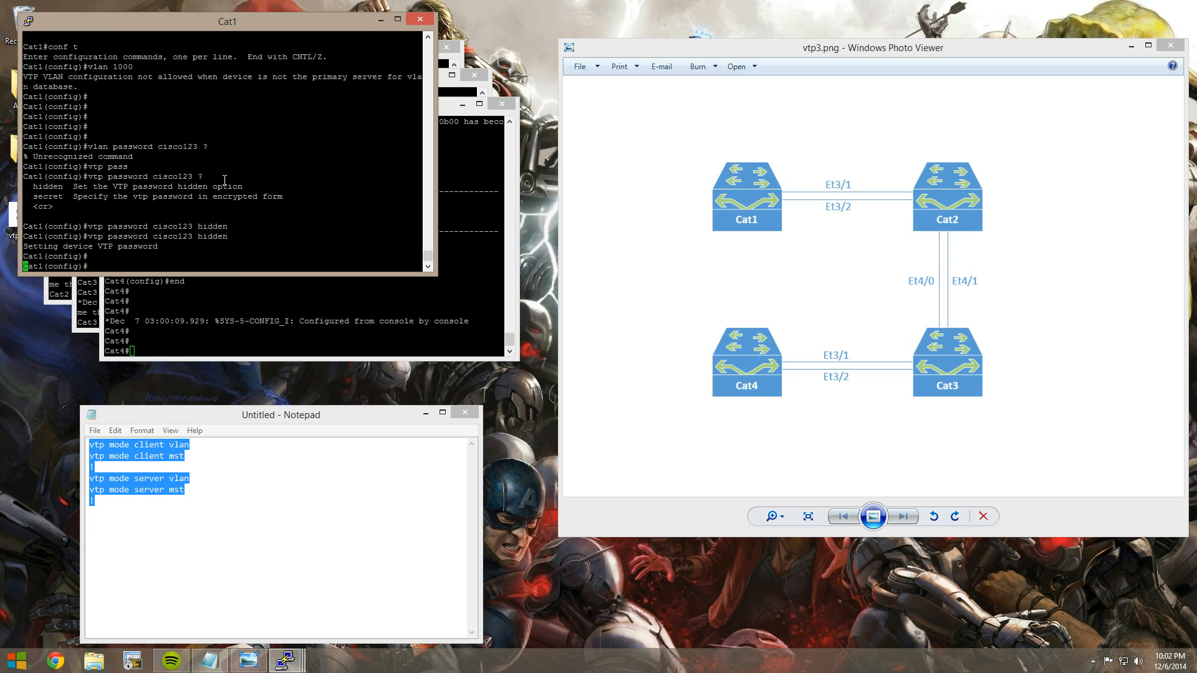
Run 'show vtp password' on Cat1 to view the stored password
type("show vtp pass")
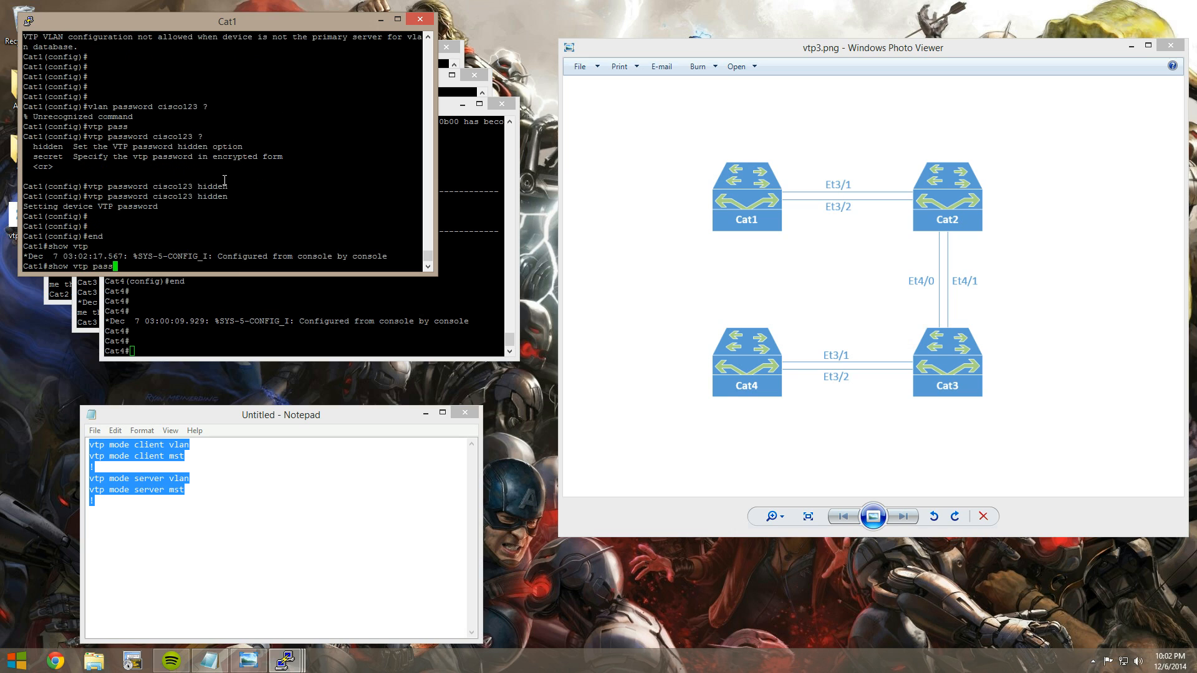
key("enter")
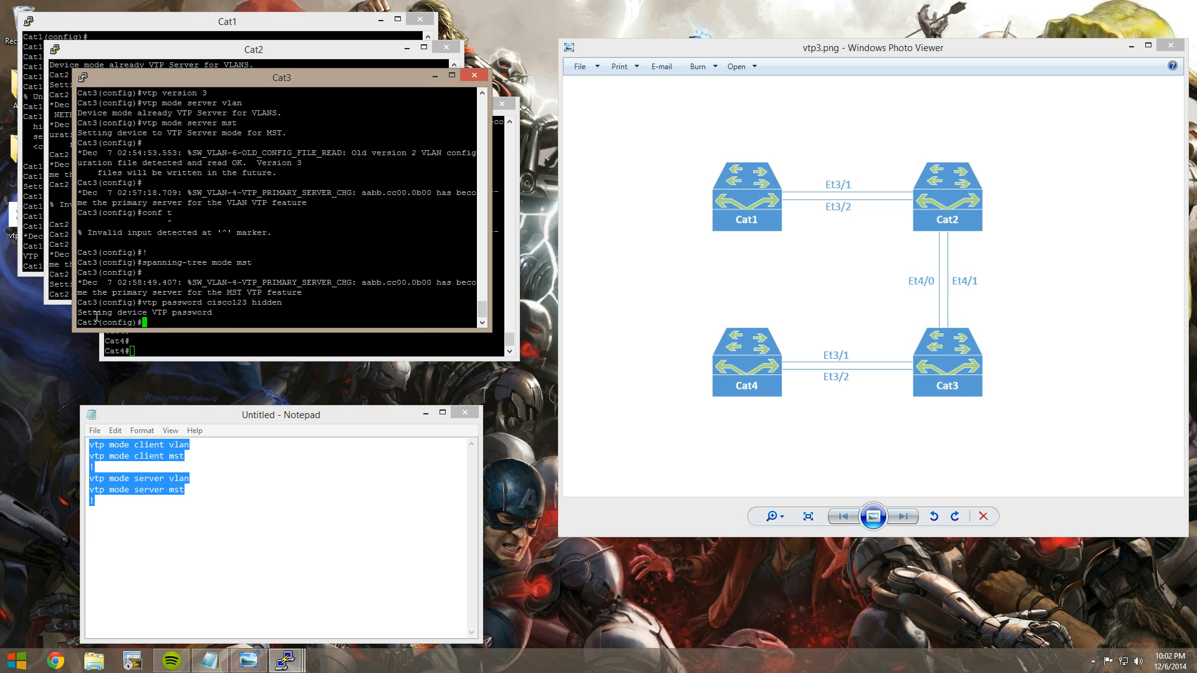
left_click(305, 106)
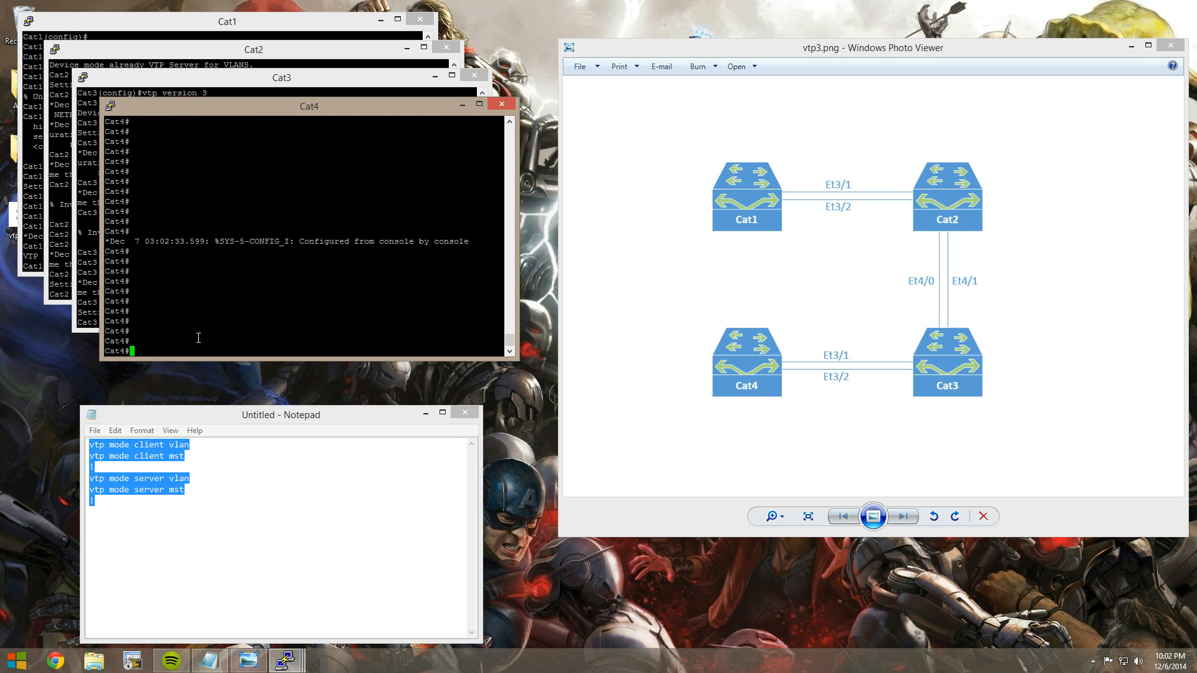
left_click(227, 21)
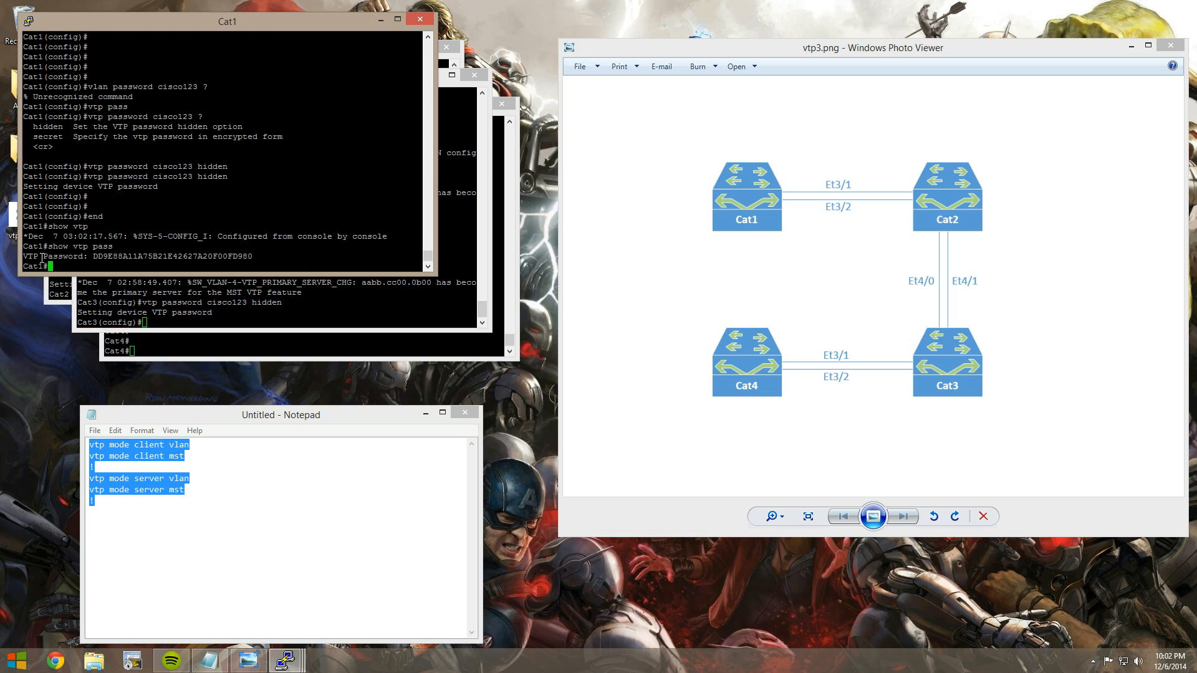
Run 'show vtp status' on Cat1, showing VLAN and MST in Server mode
type("sho")
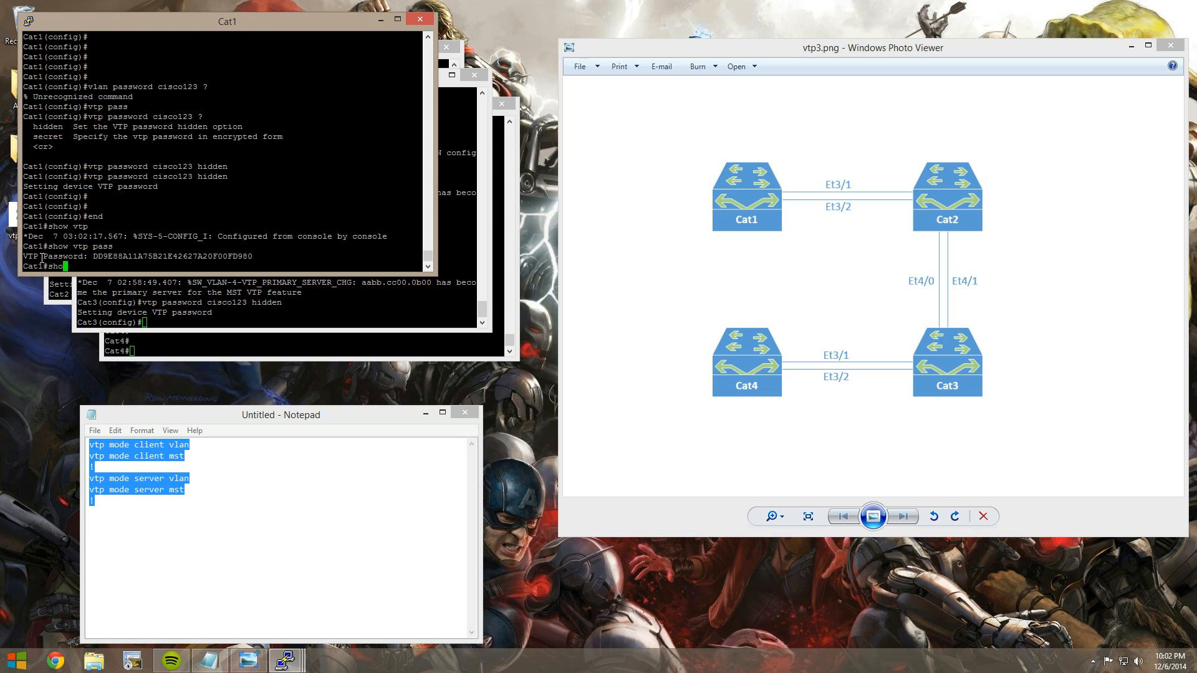
key("Enter")
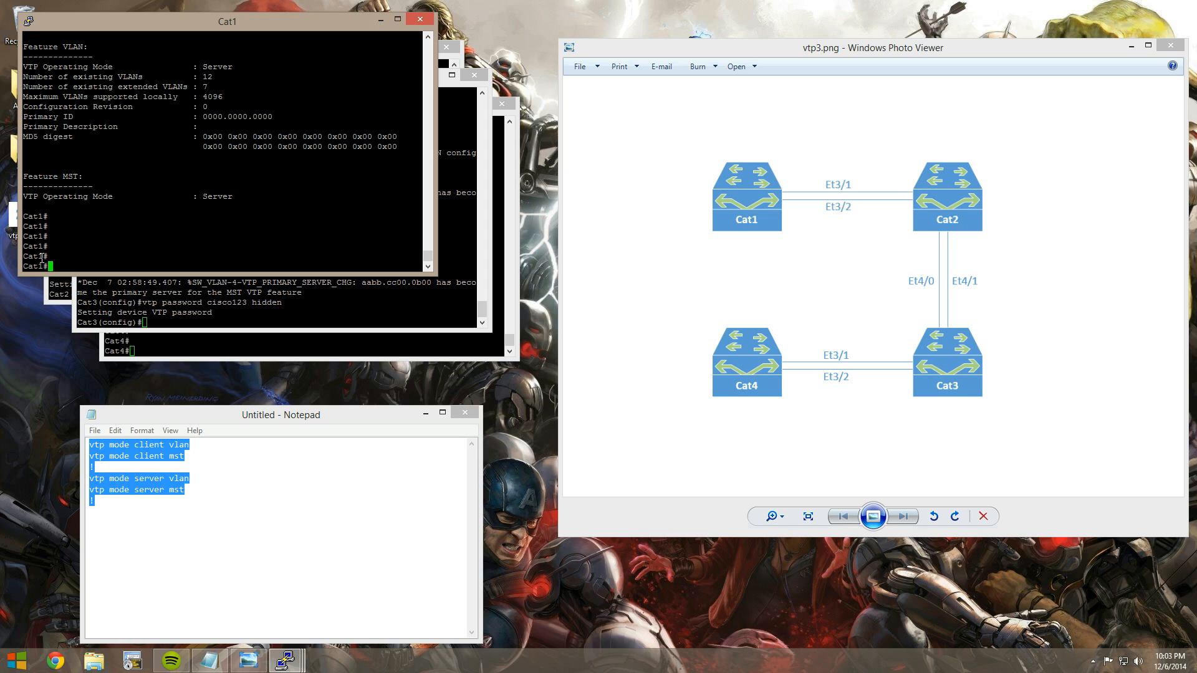
Run 'vtp primary vlan' on Cat1 and confirm the takeover prompt
type("vl")
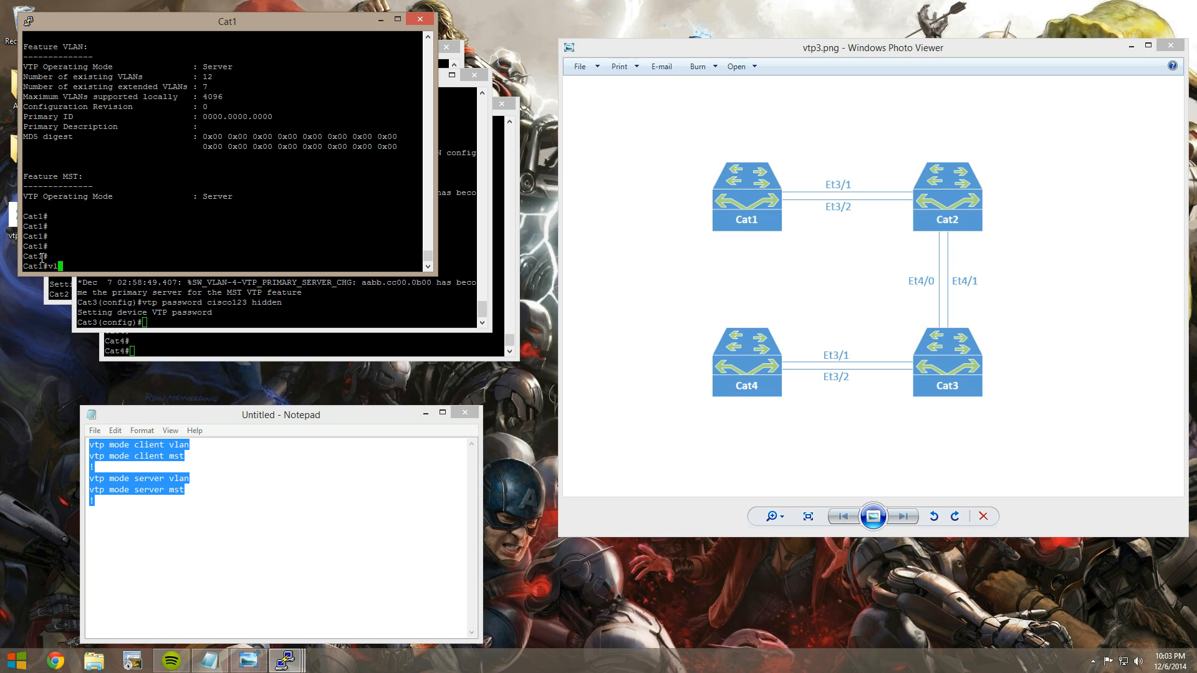
type("vtp prumary")
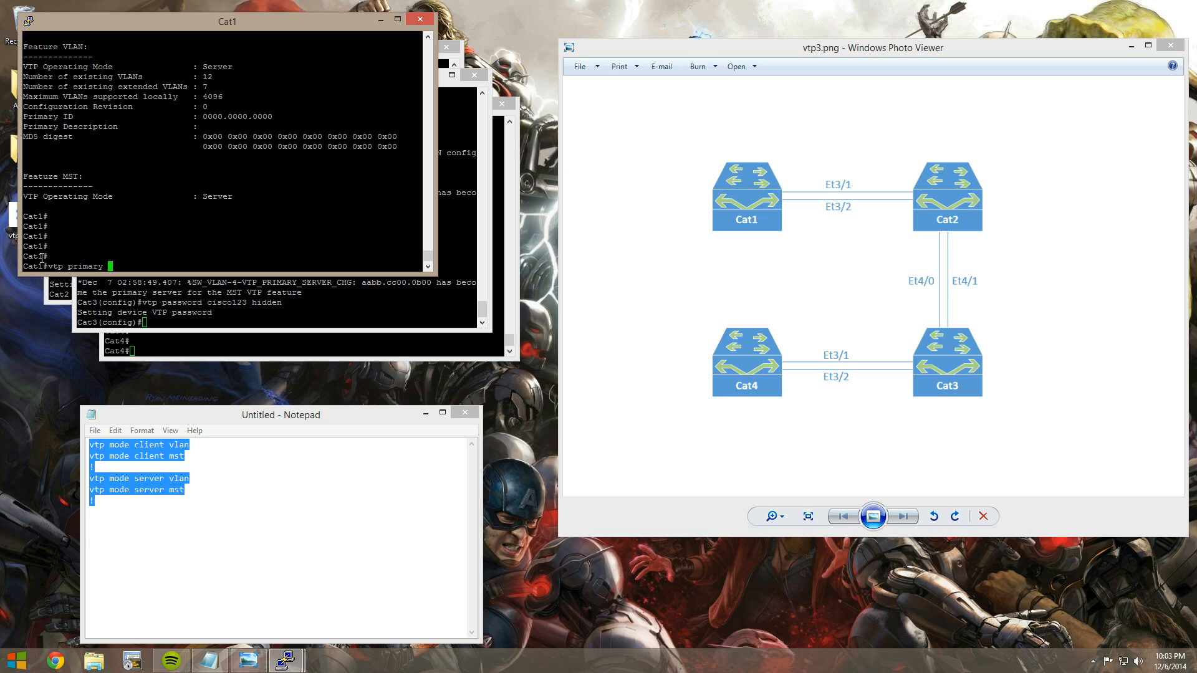
type("vlan")
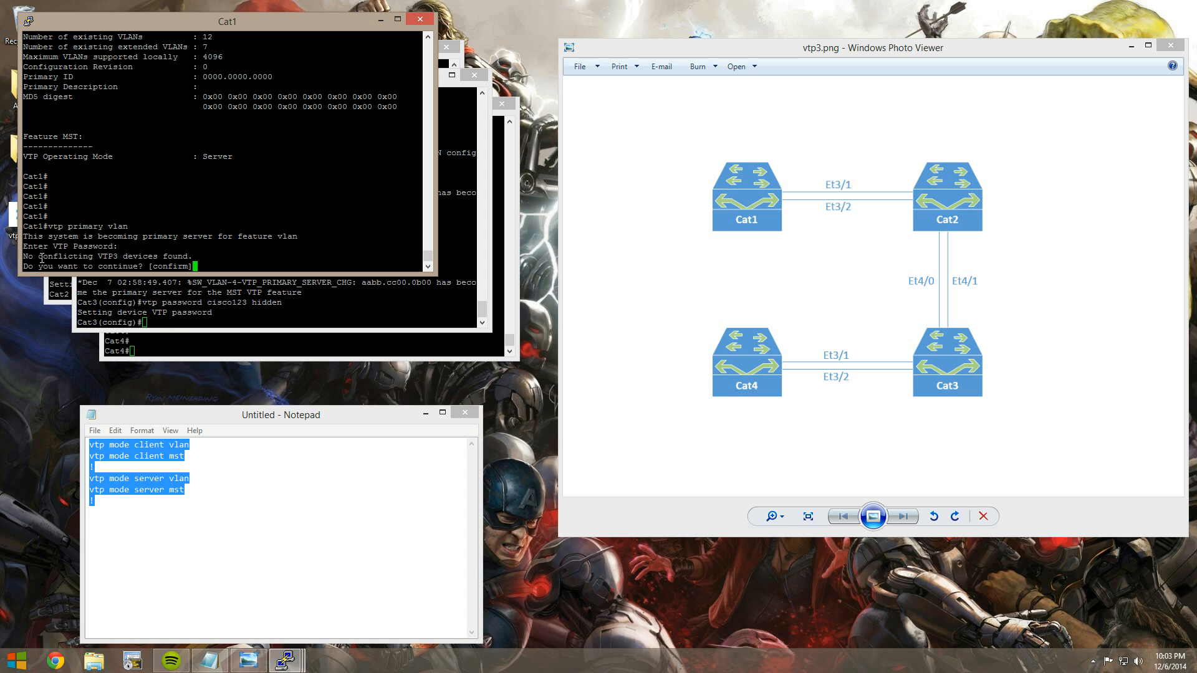
key("enter")
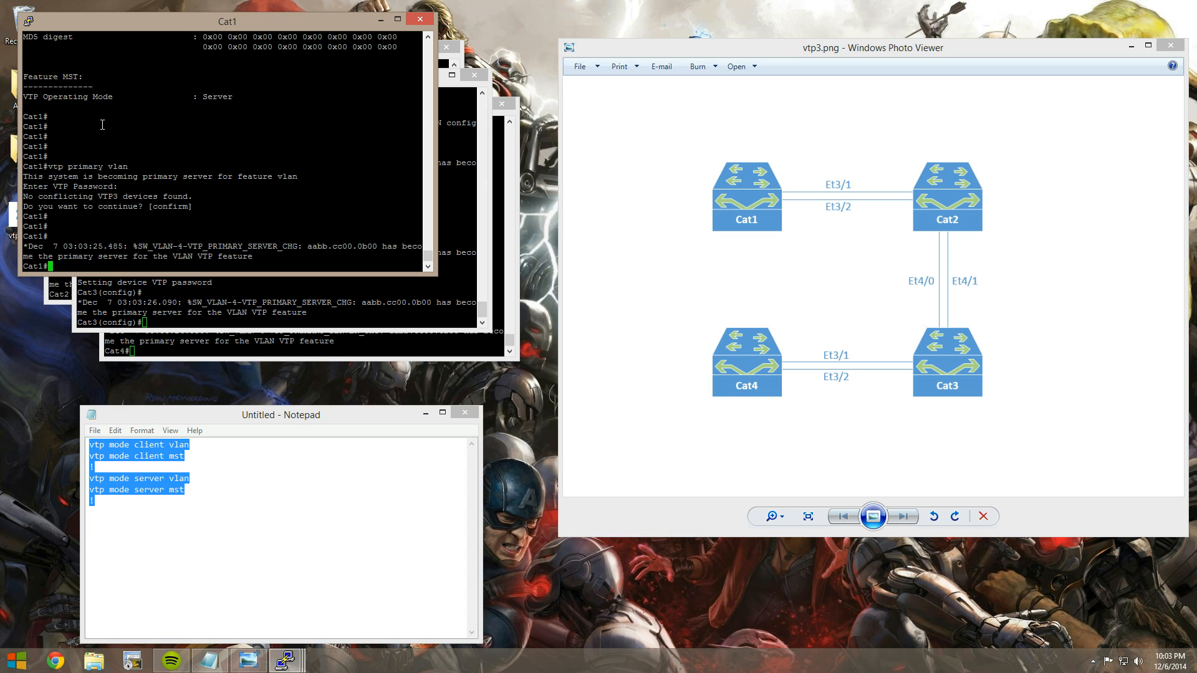
mouse_move(12, 153)
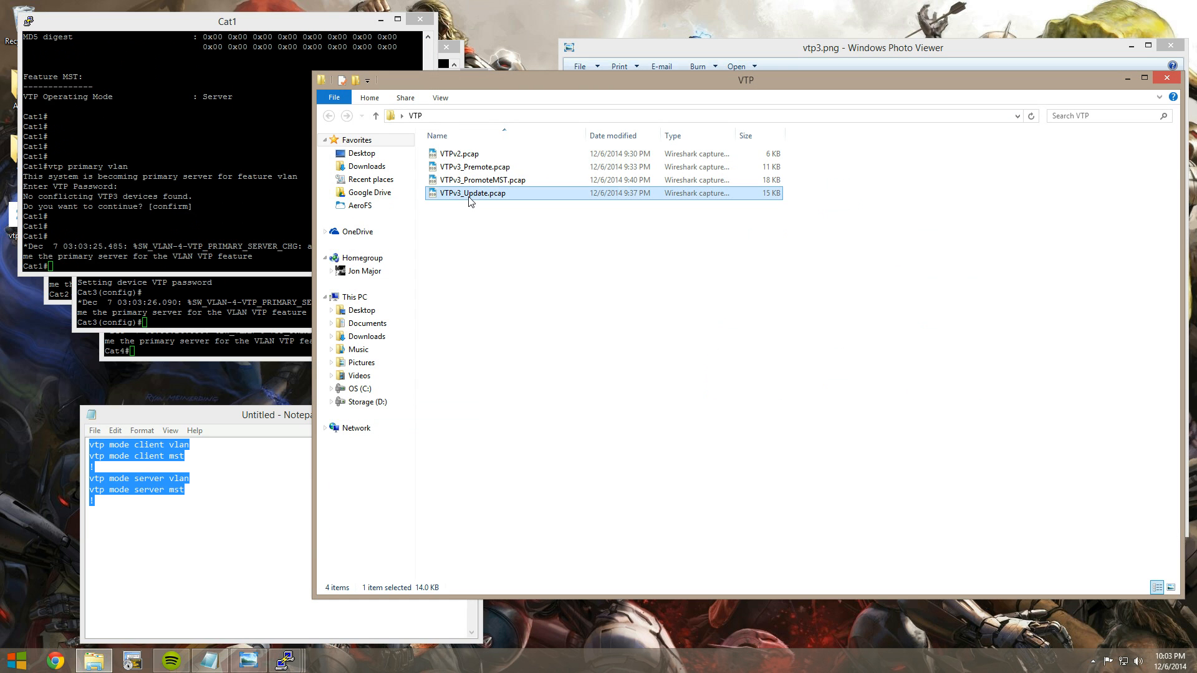
double_click(472, 192)
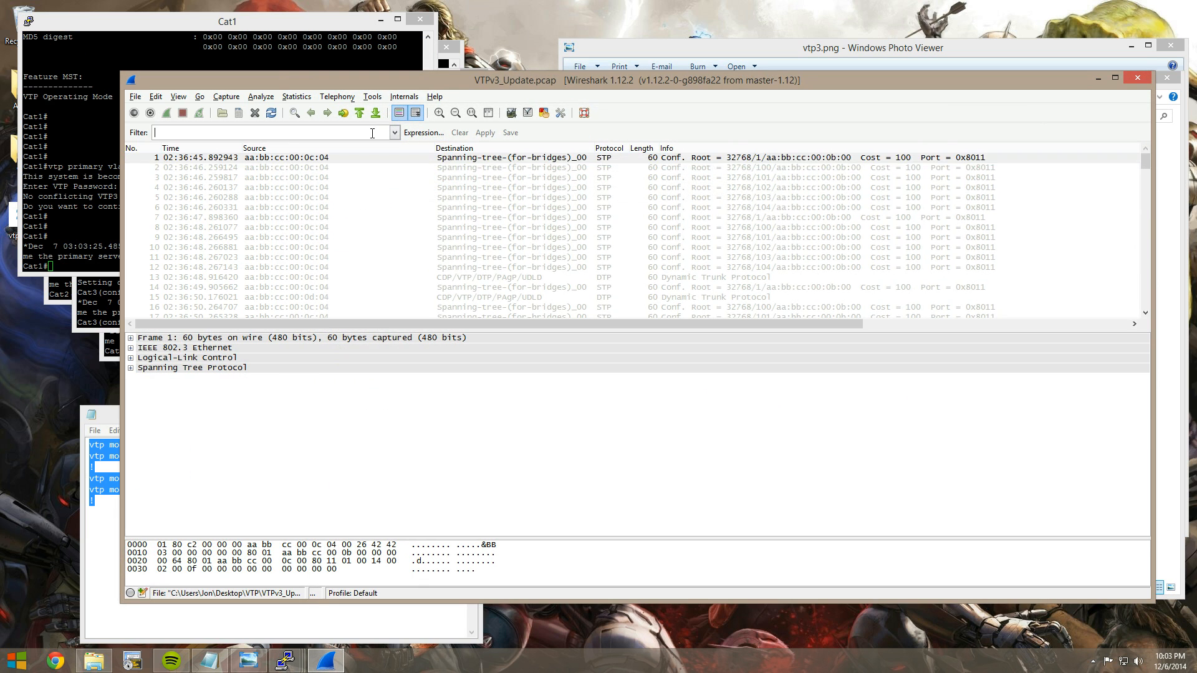
type("vtp")
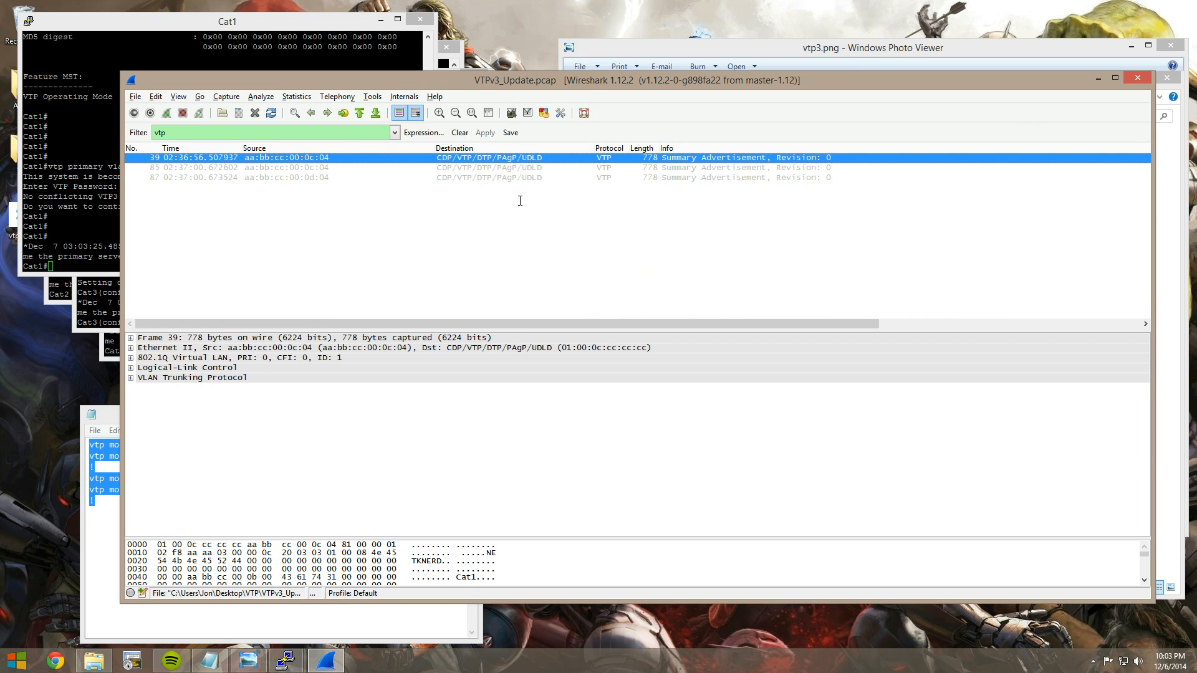
left_click(130, 378)
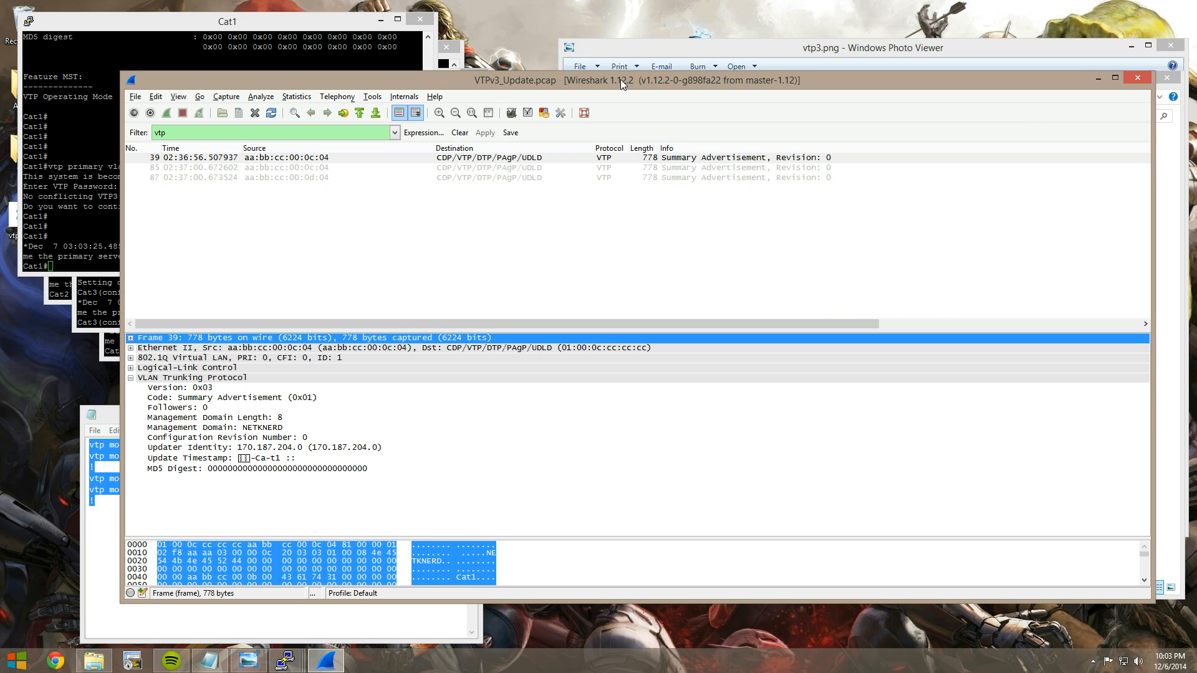
mouse_move(280, 424)
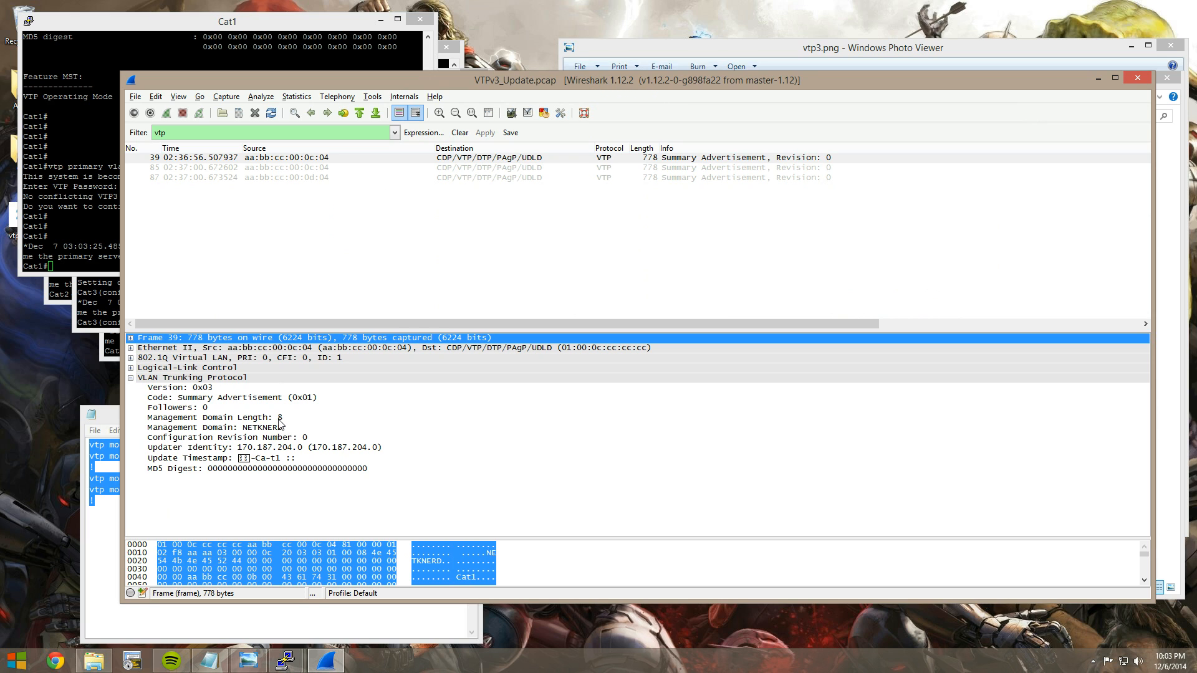
mouse_move(268, 307)
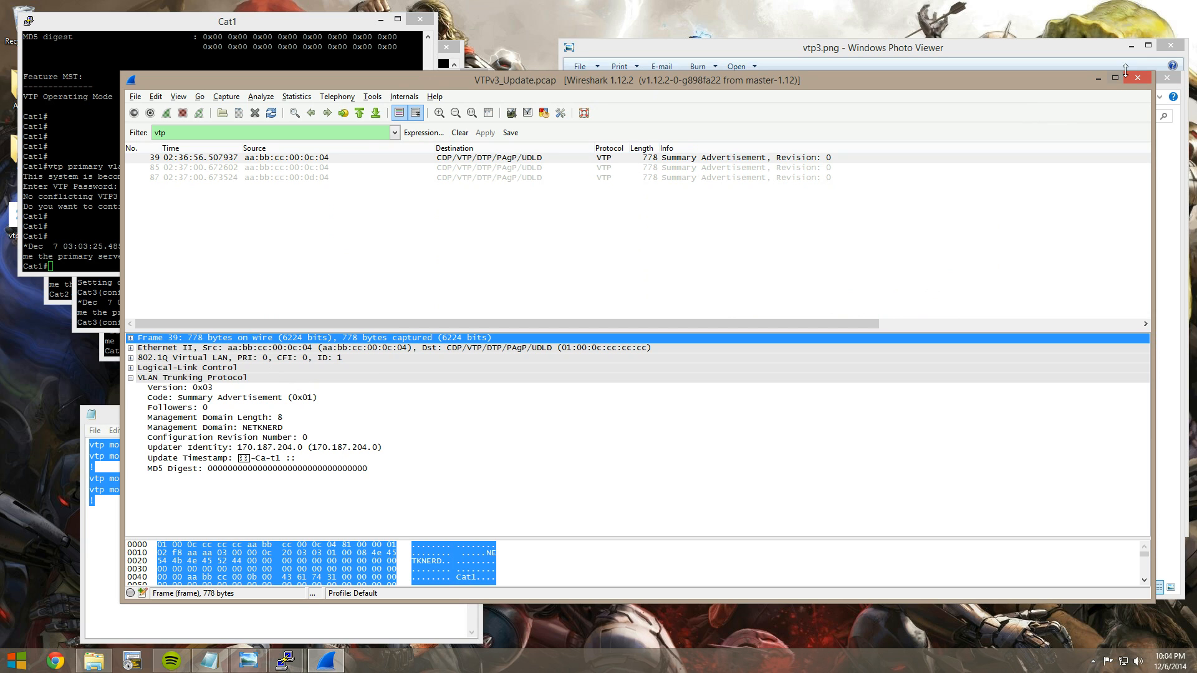
mouse_move(1137, 78)
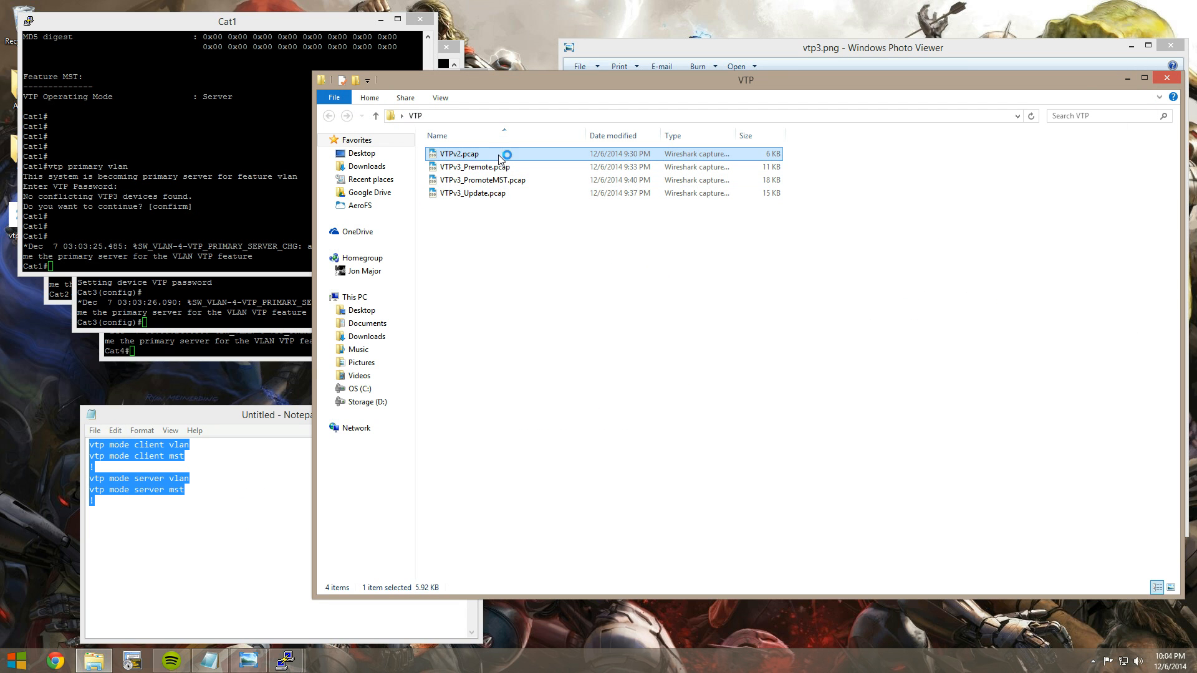
double_click(459, 153)
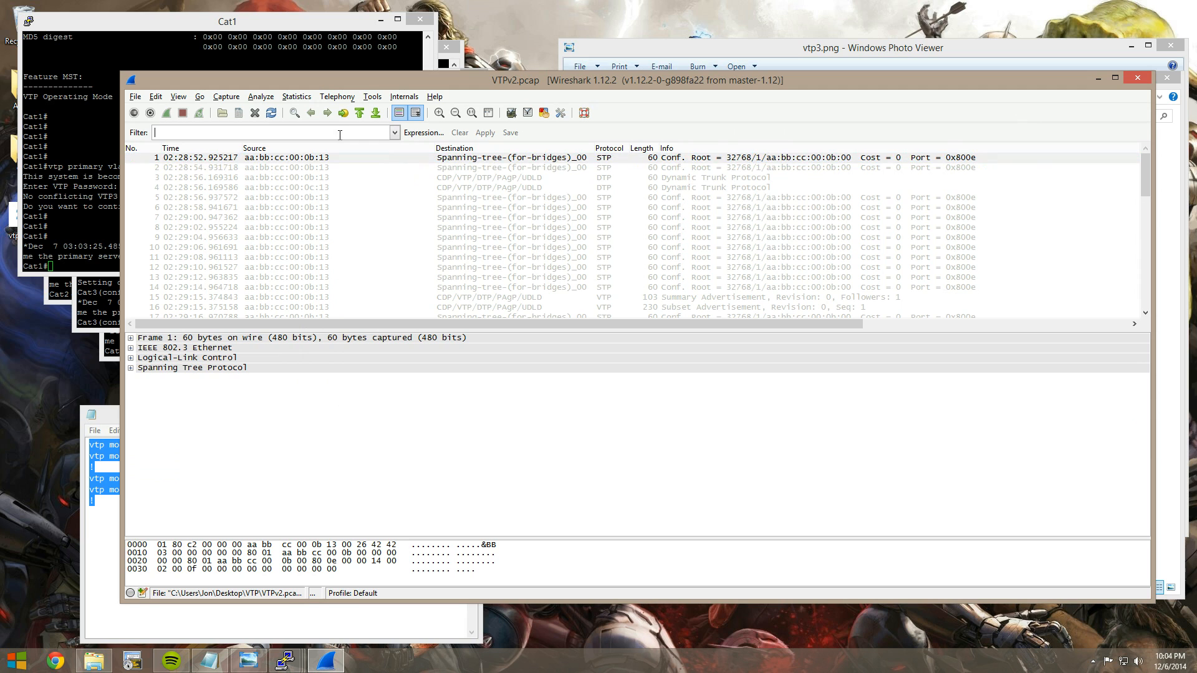
type("vtp")
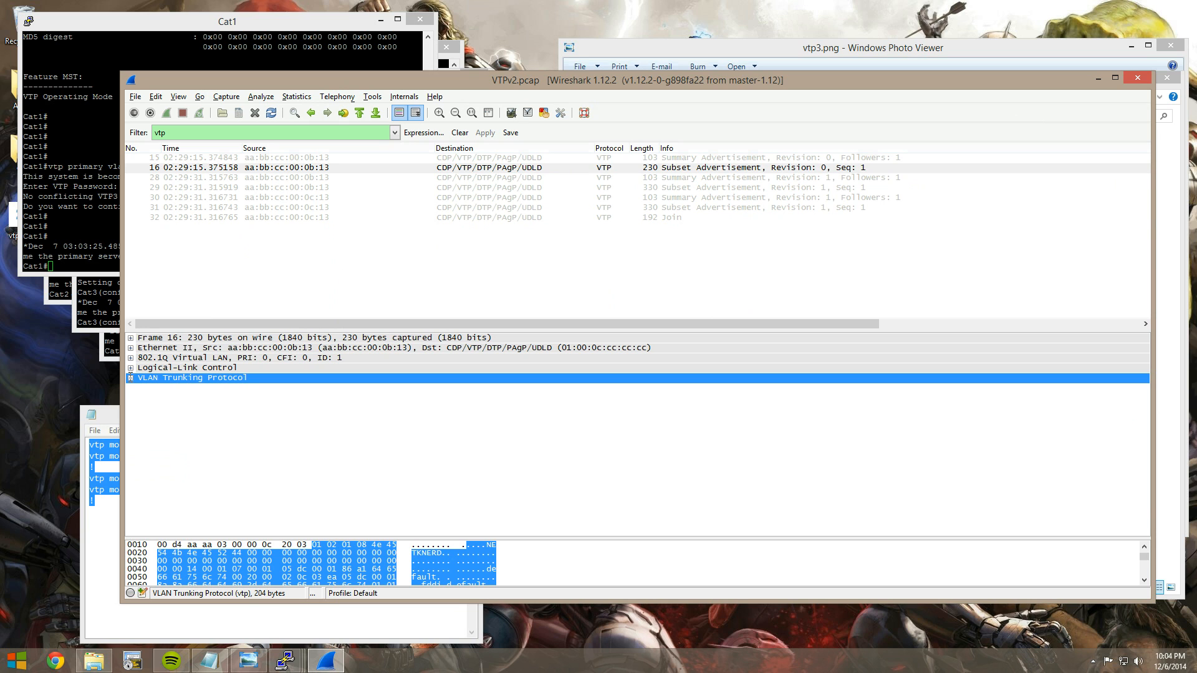
left_click(187, 367)
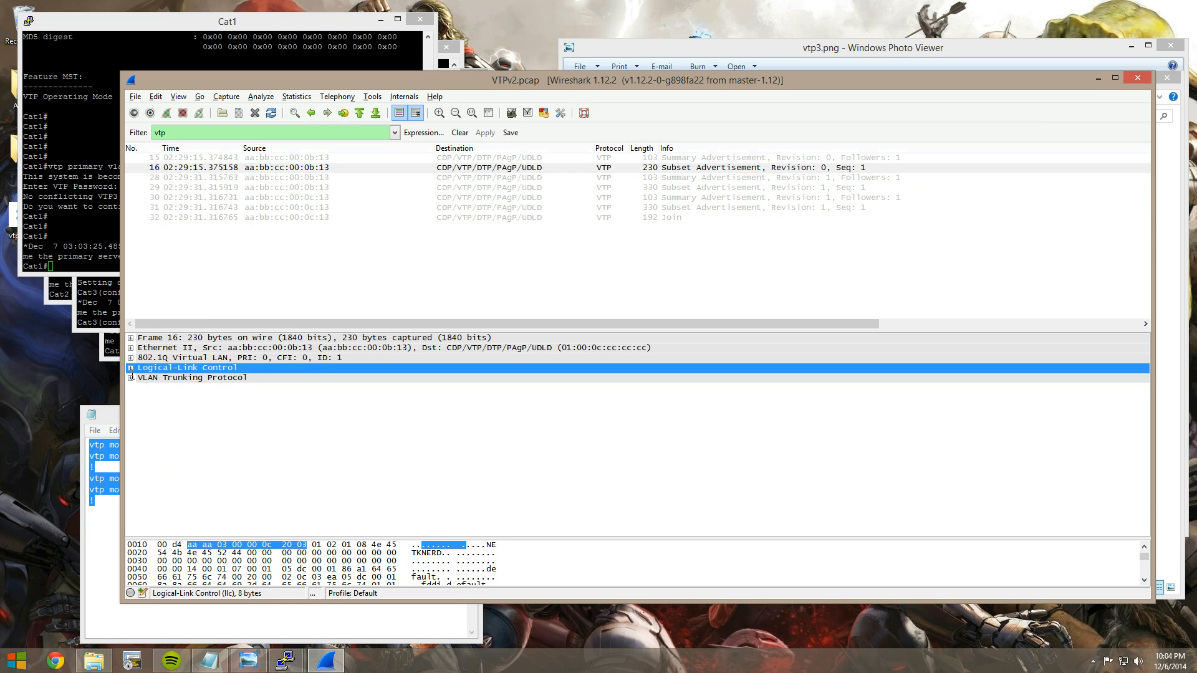
left_click(136, 377)
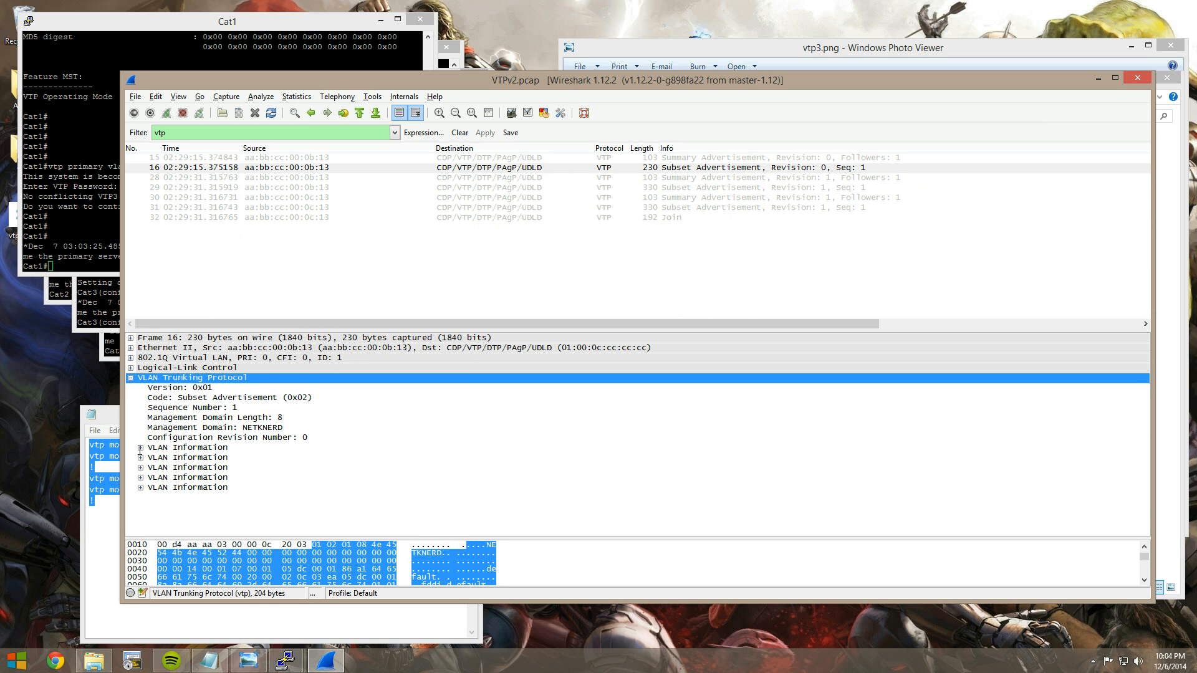
left_click(187, 457)
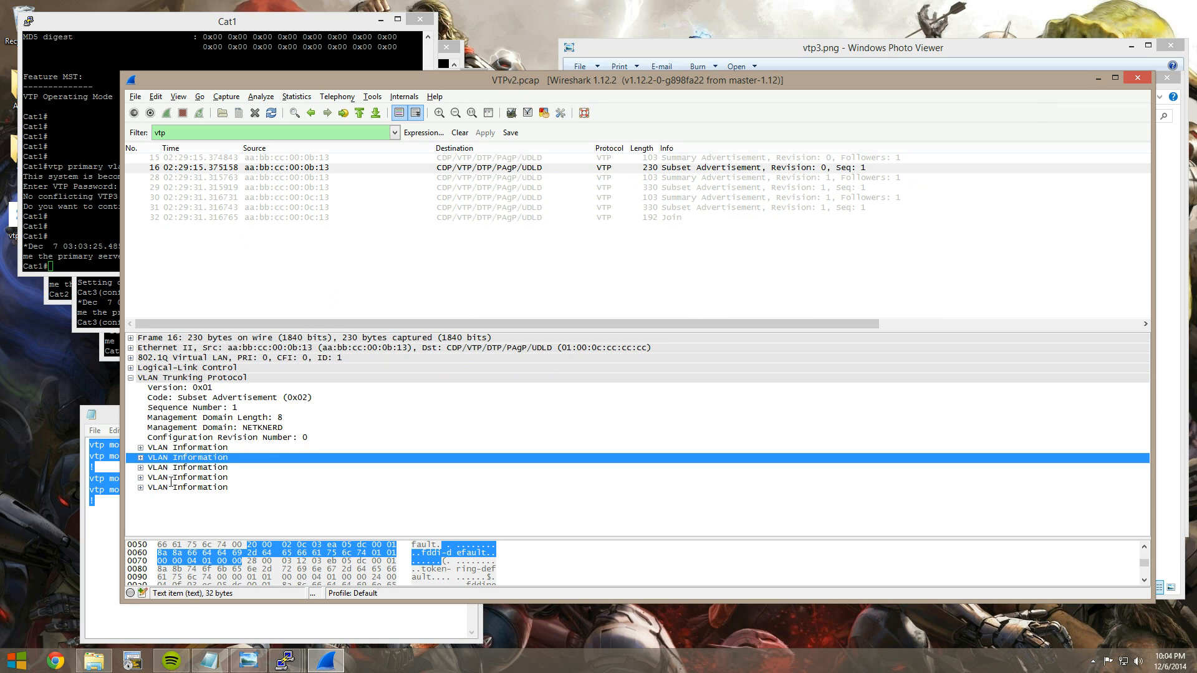
left_click(140, 447)
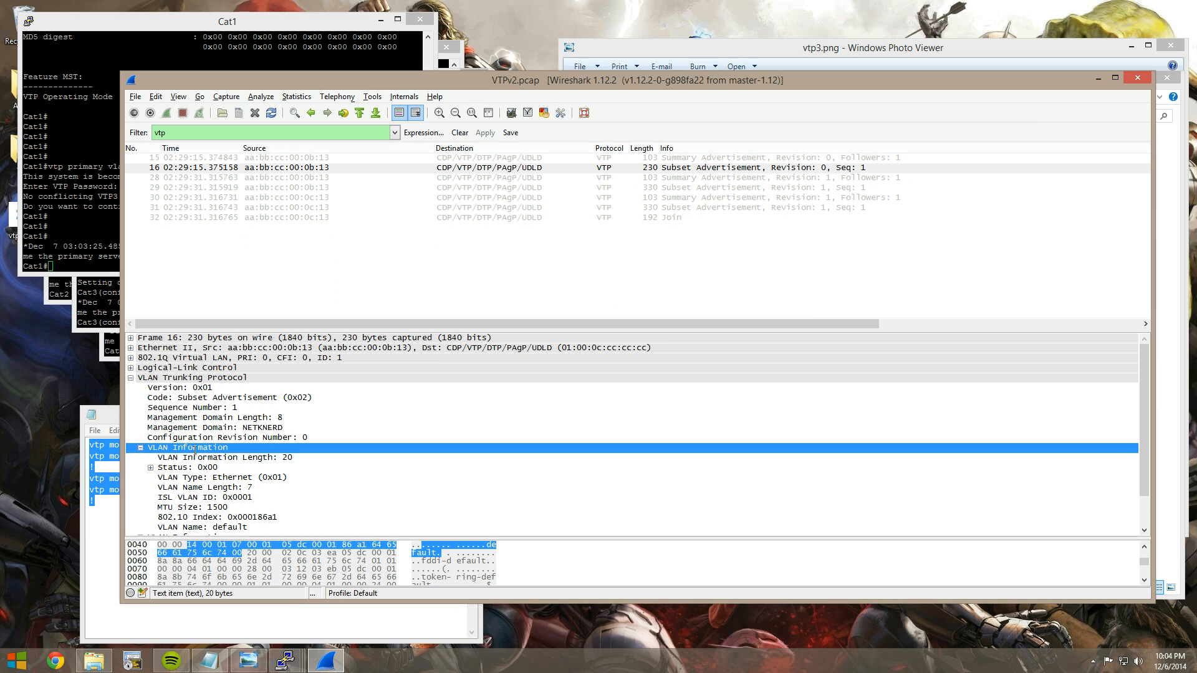
left_click(201, 487)
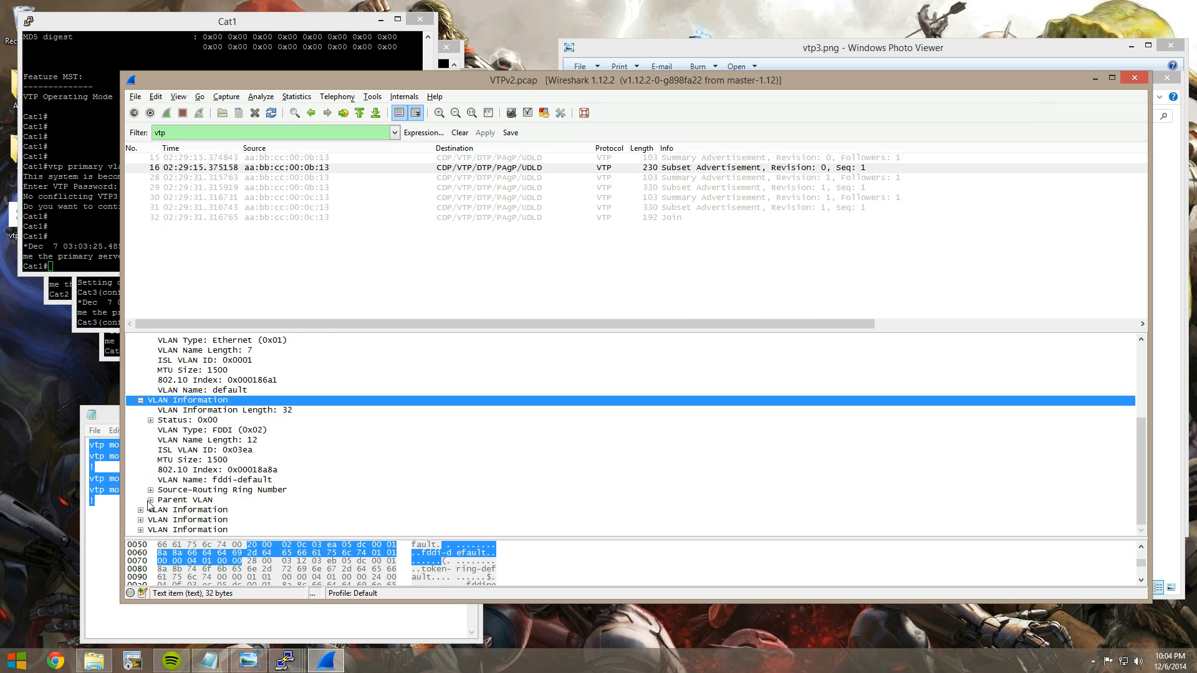
left_click(188, 530)
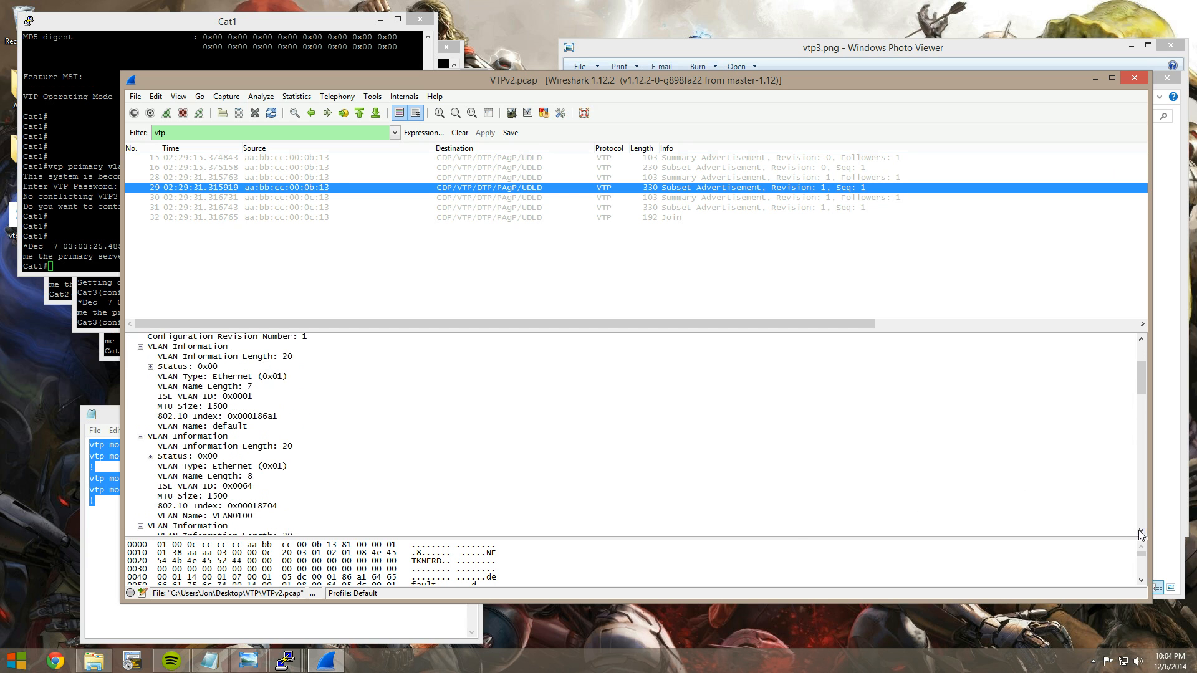
left_click(202, 476)
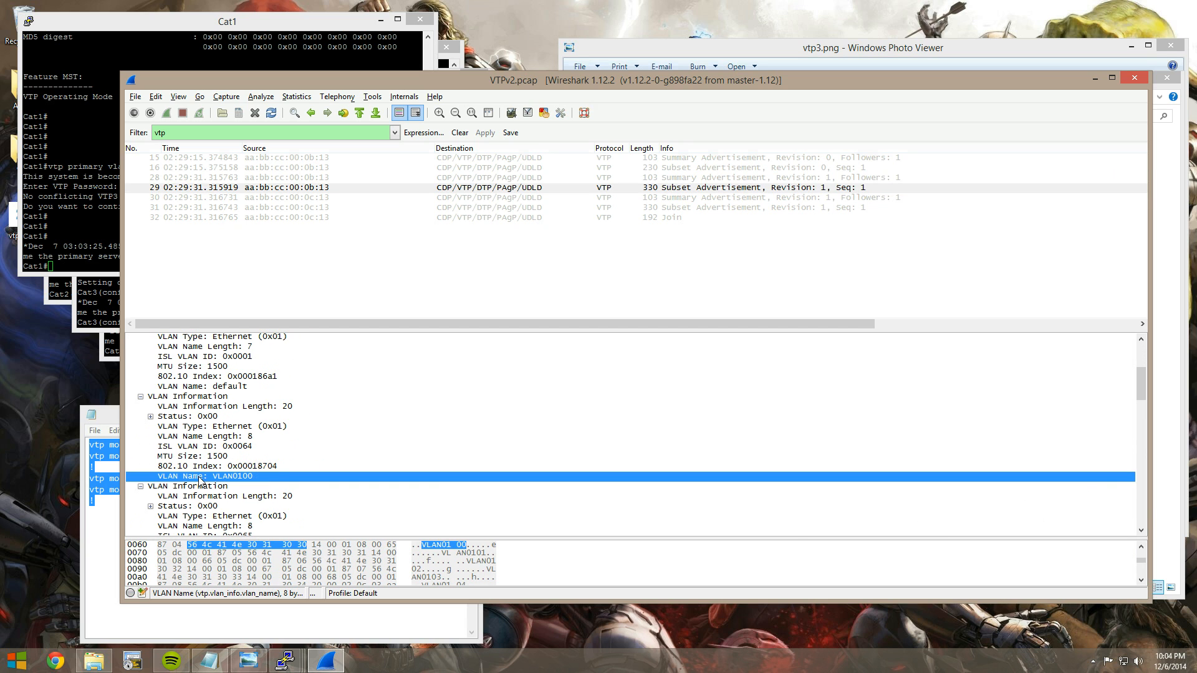
mouse_move(204, 520)
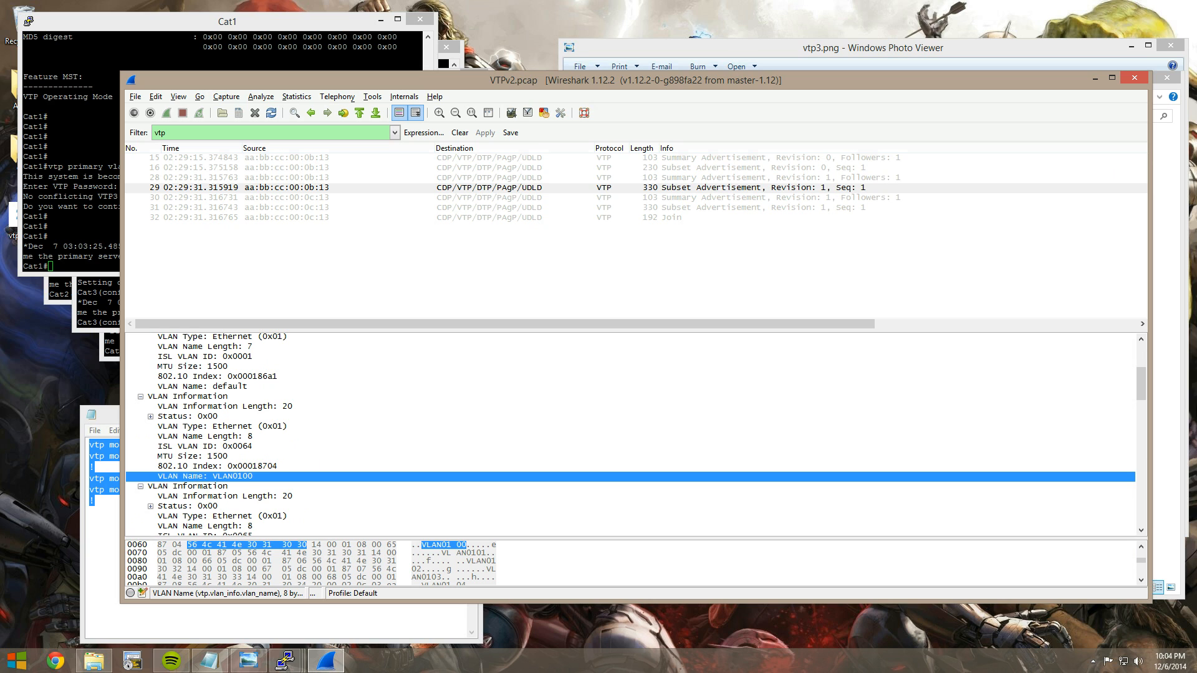
scroll("down", 3)
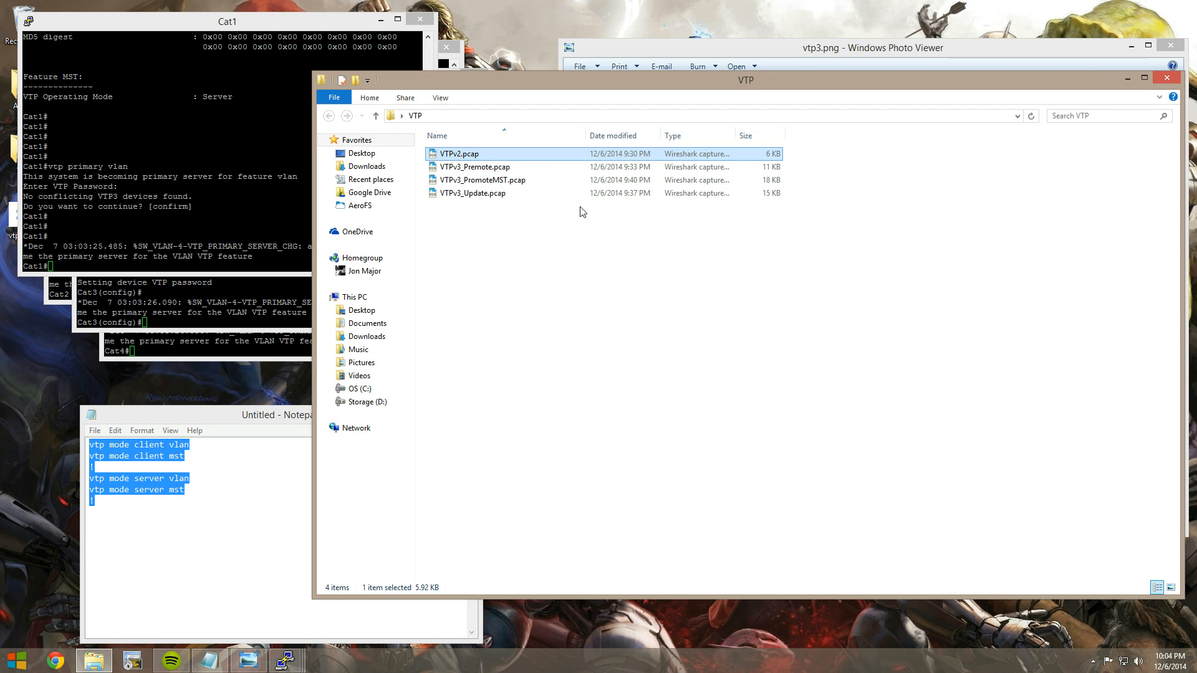
double_click(472, 193)
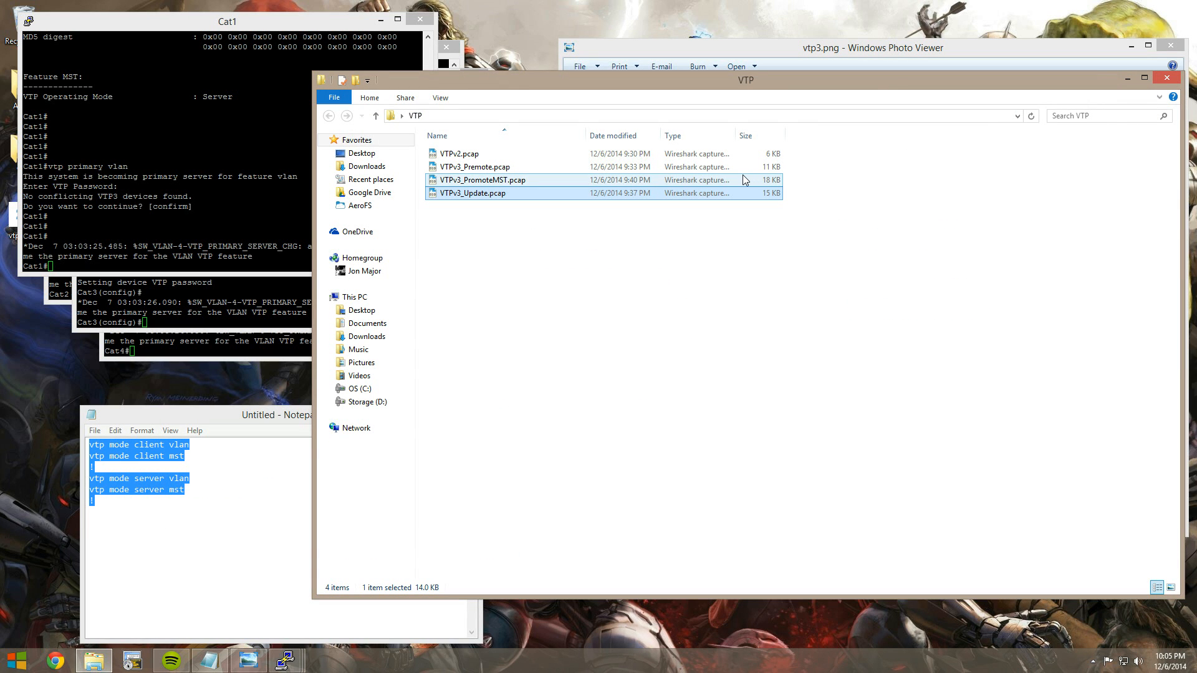
mouse_move(730, 187)
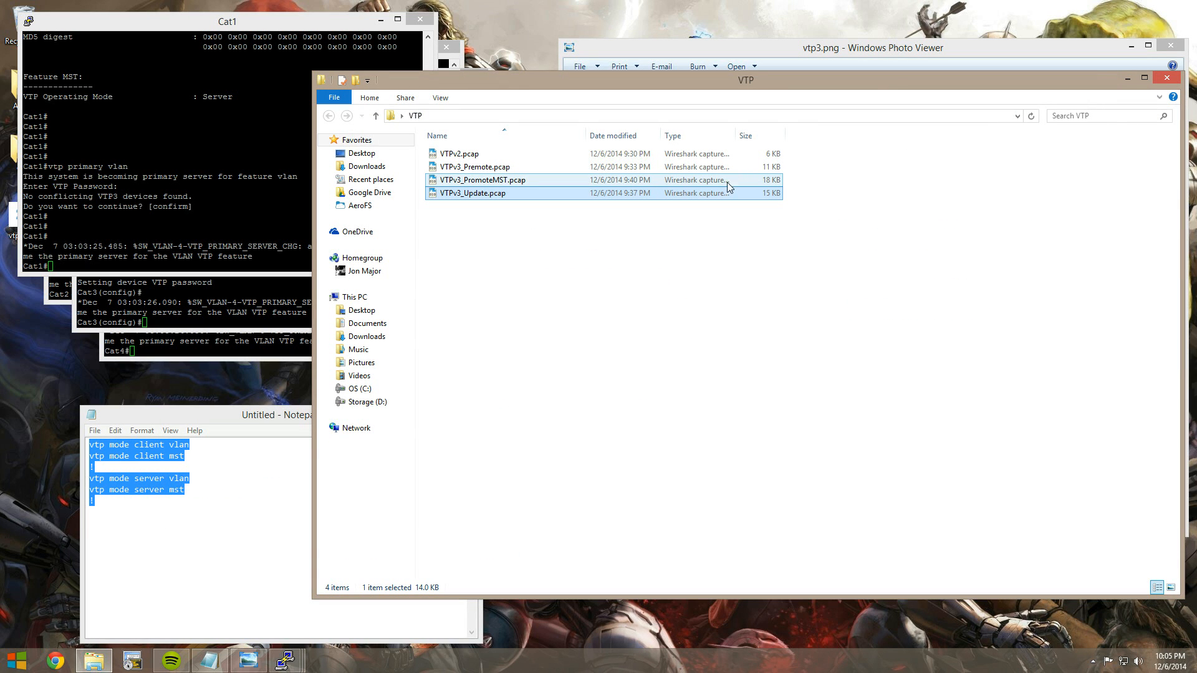
double_click(474, 166)
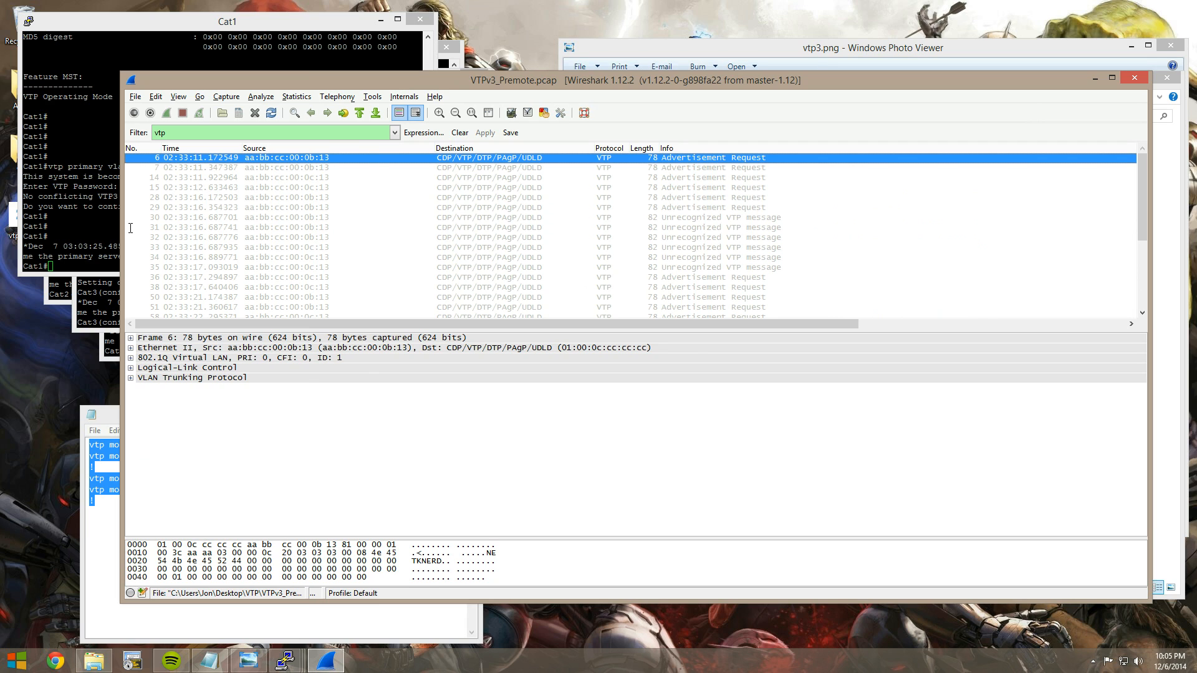
mouse_move(316, 209)
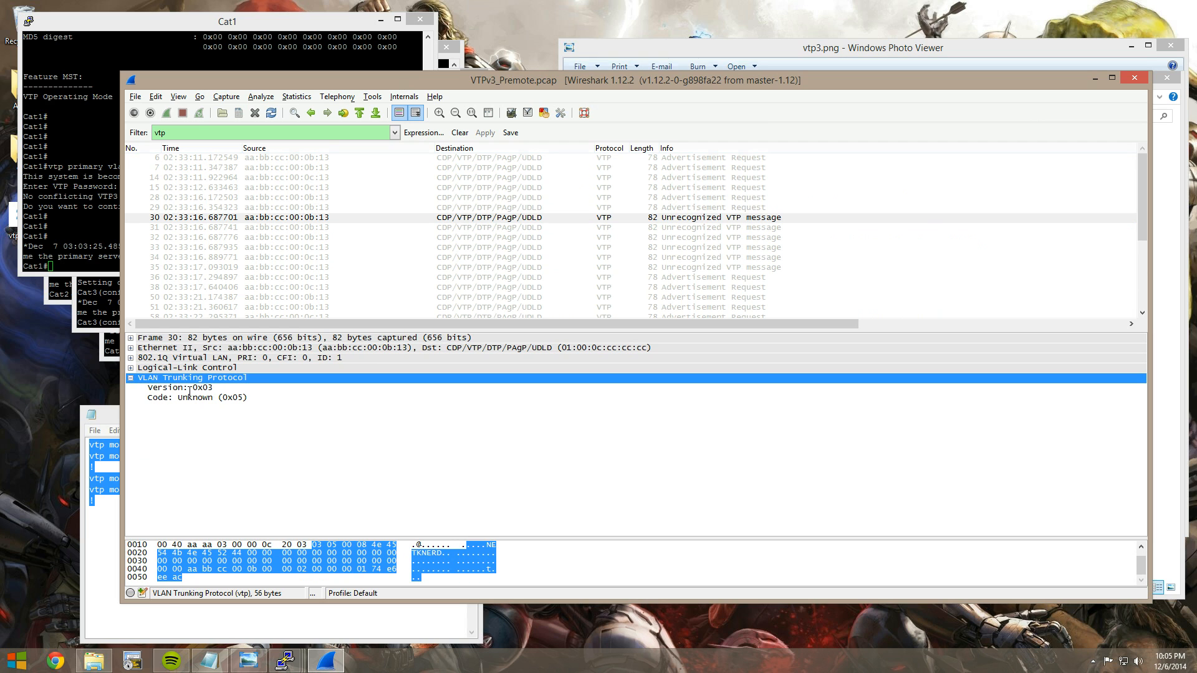
left_click(191, 397)
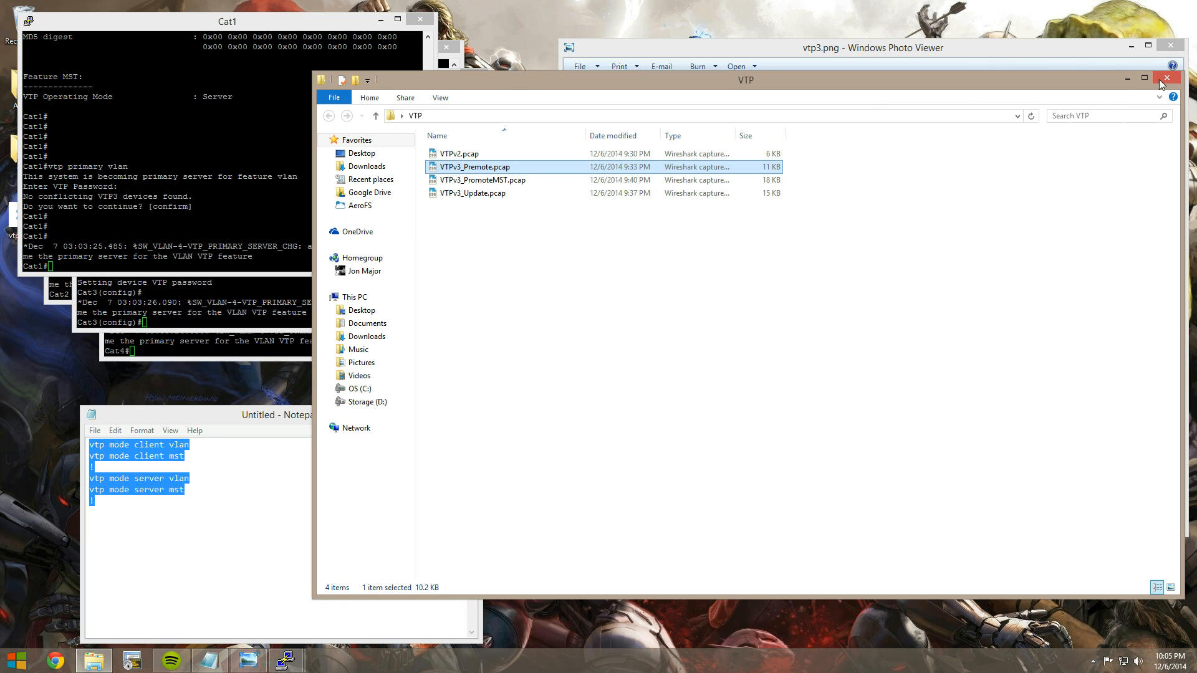
mouse_move(1166, 78)
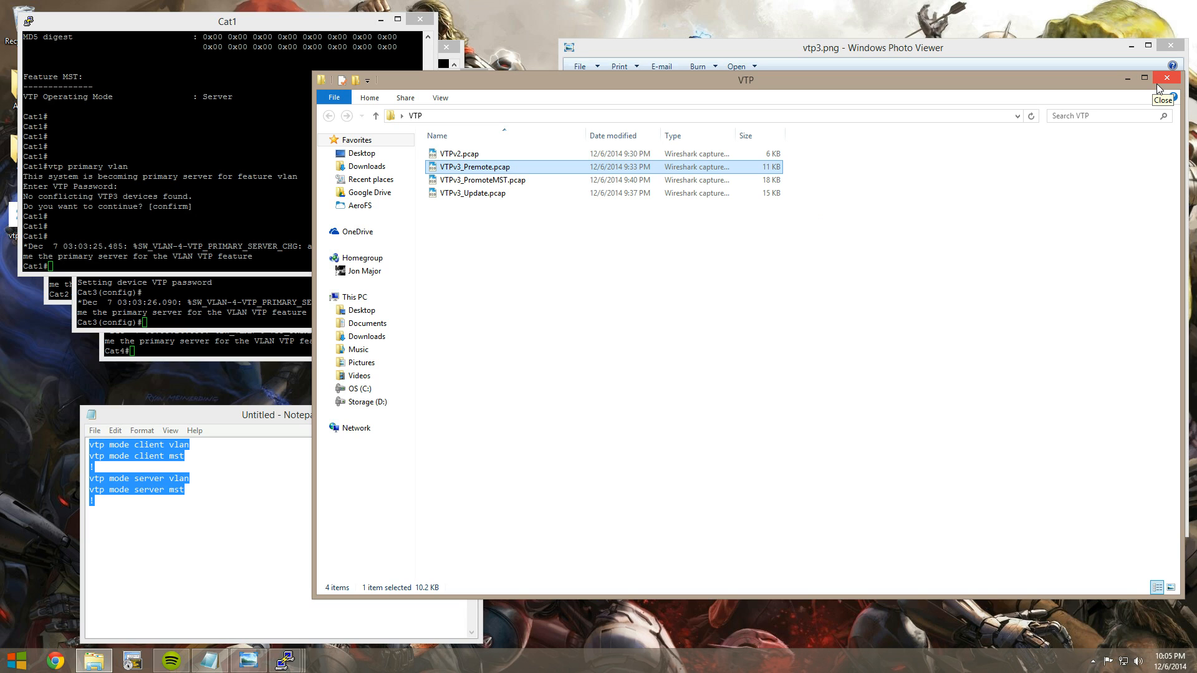
mouse_move(1158, 88)
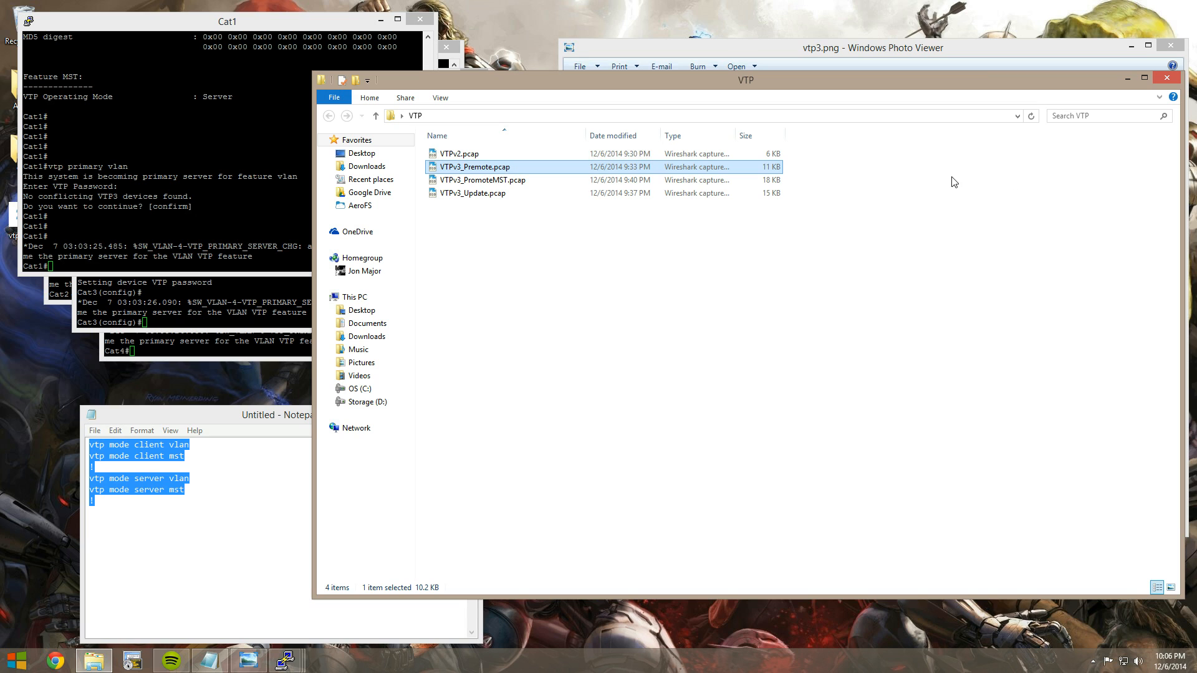
mouse_move(375, 193)
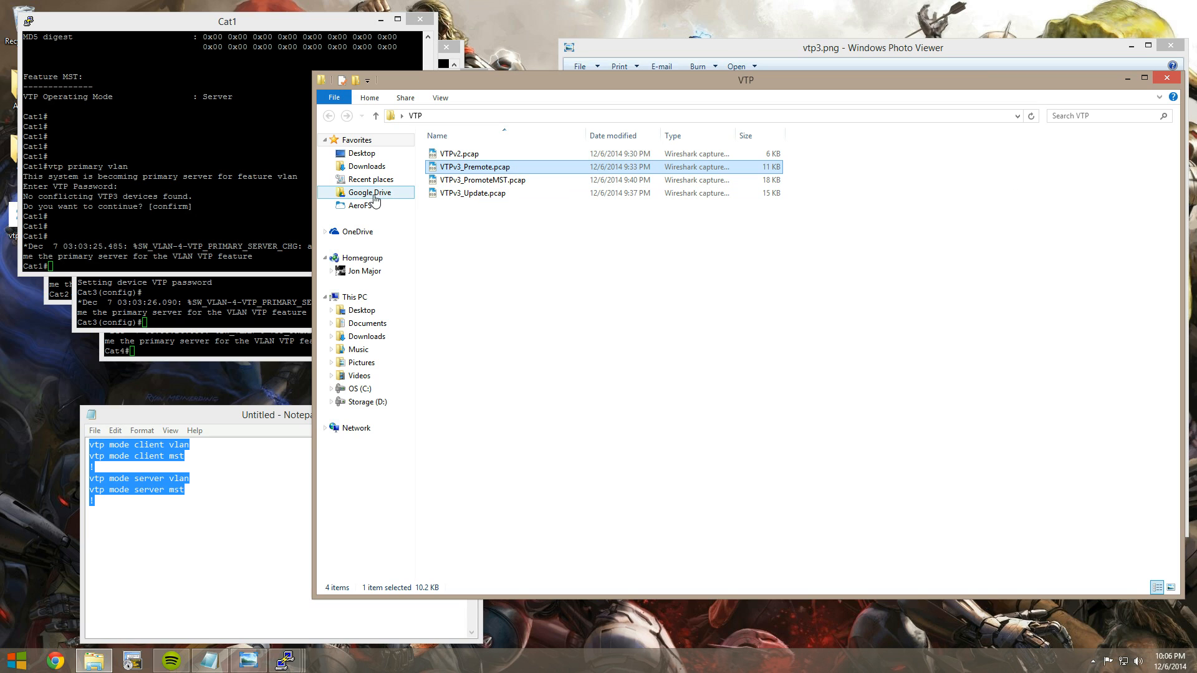